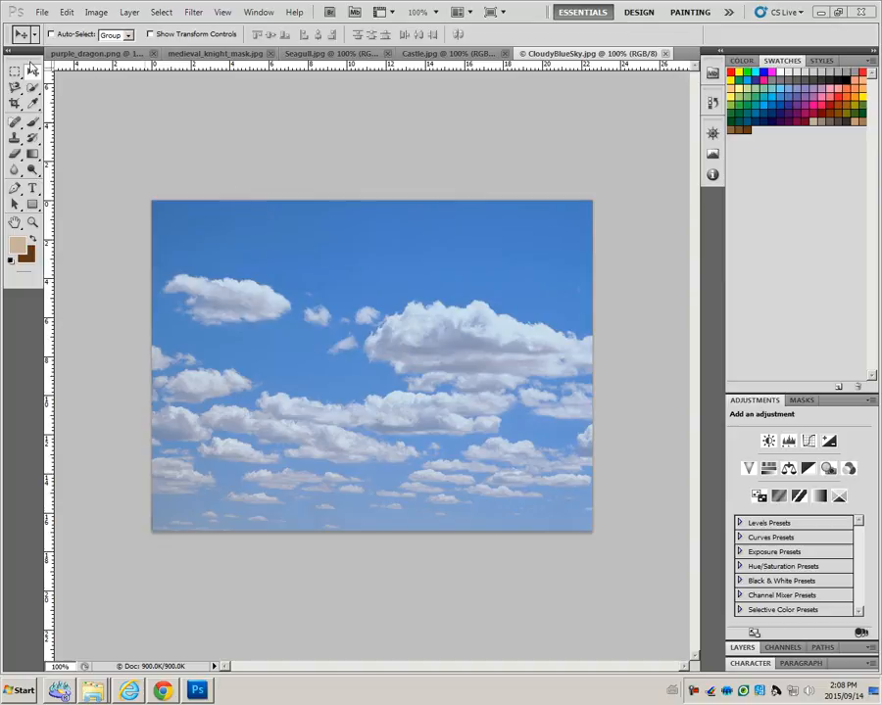
Browse to the Selection Files folder inside 204 Hand Out > Boston on the handout drive.
click(40, 12)
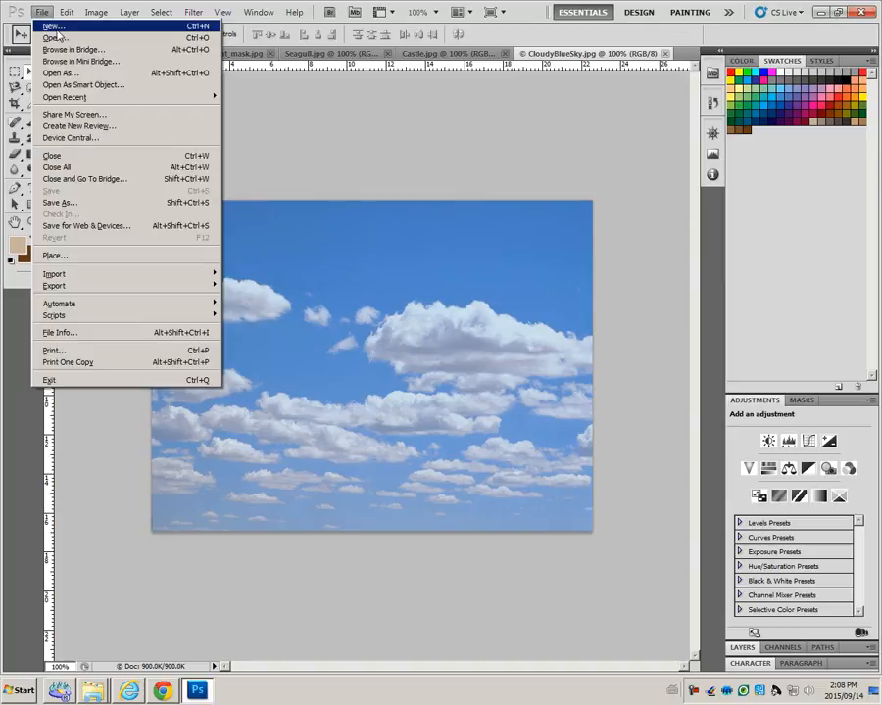
click(55, 36)
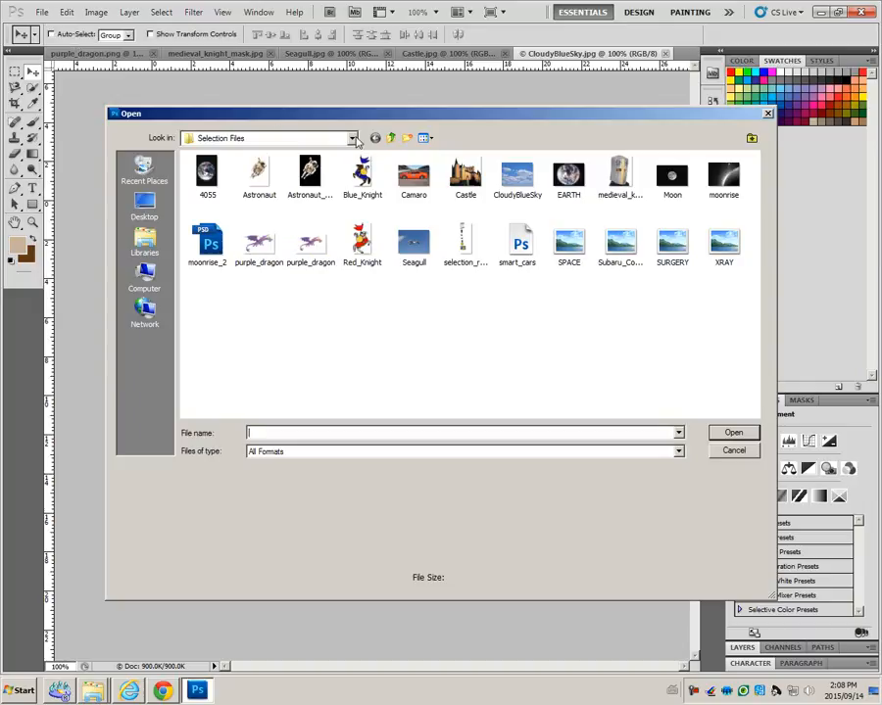
click(353, 137)
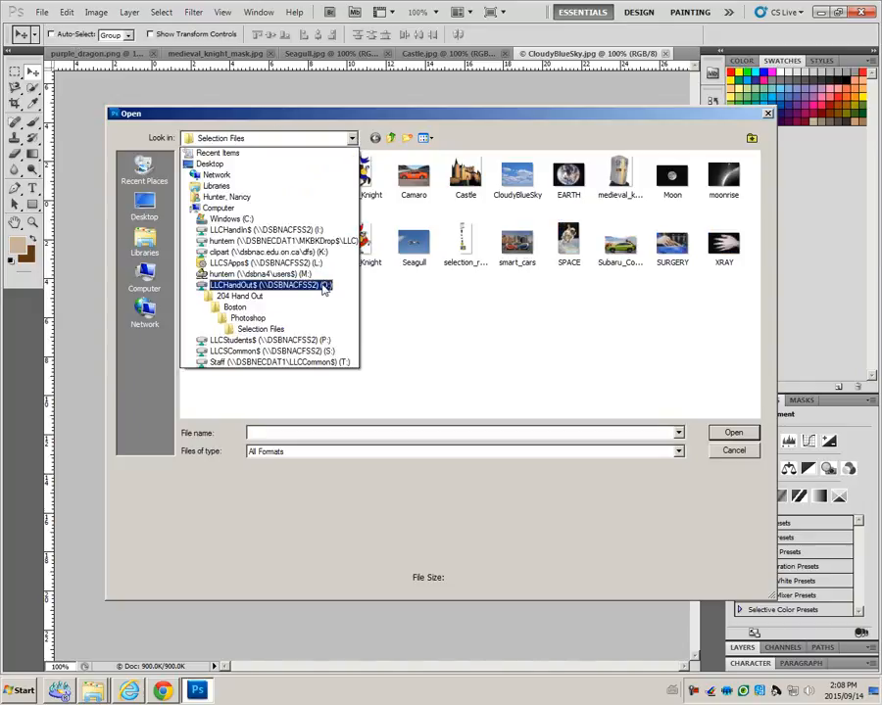
click(272, 287)
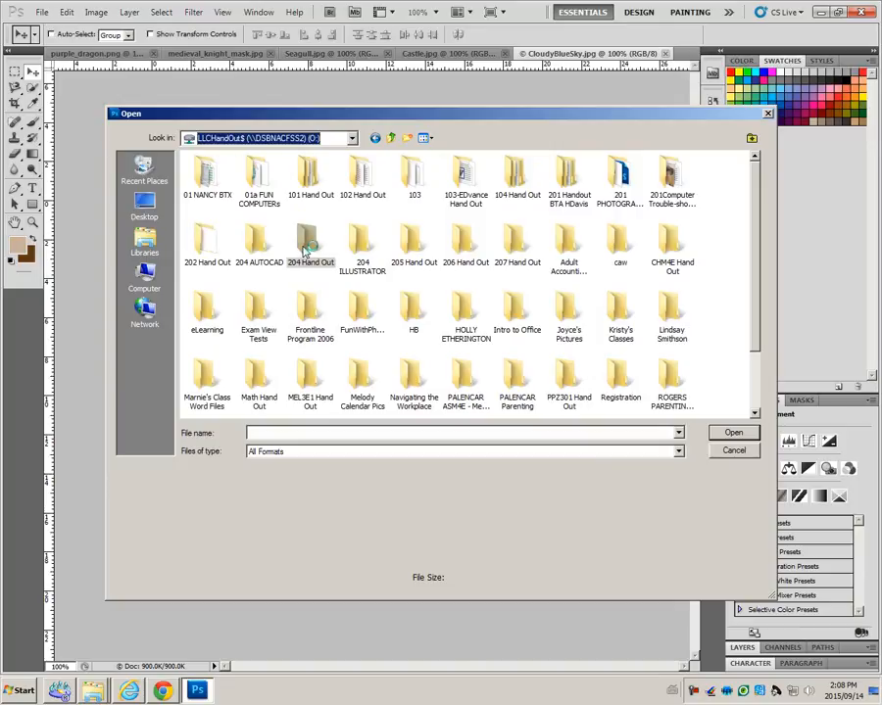
double_click(310, 239)
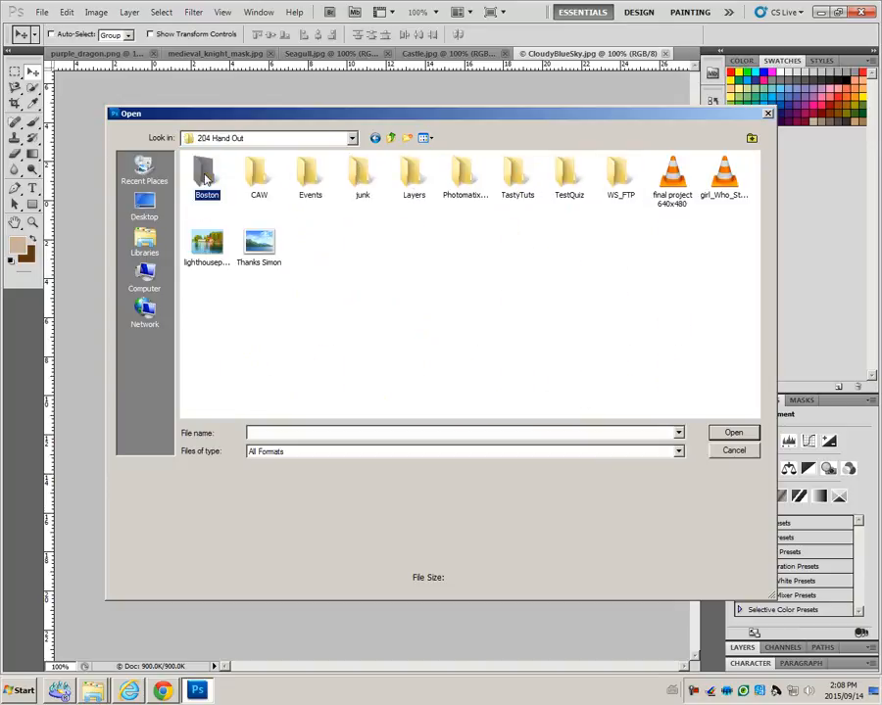
double_click(208, 172)
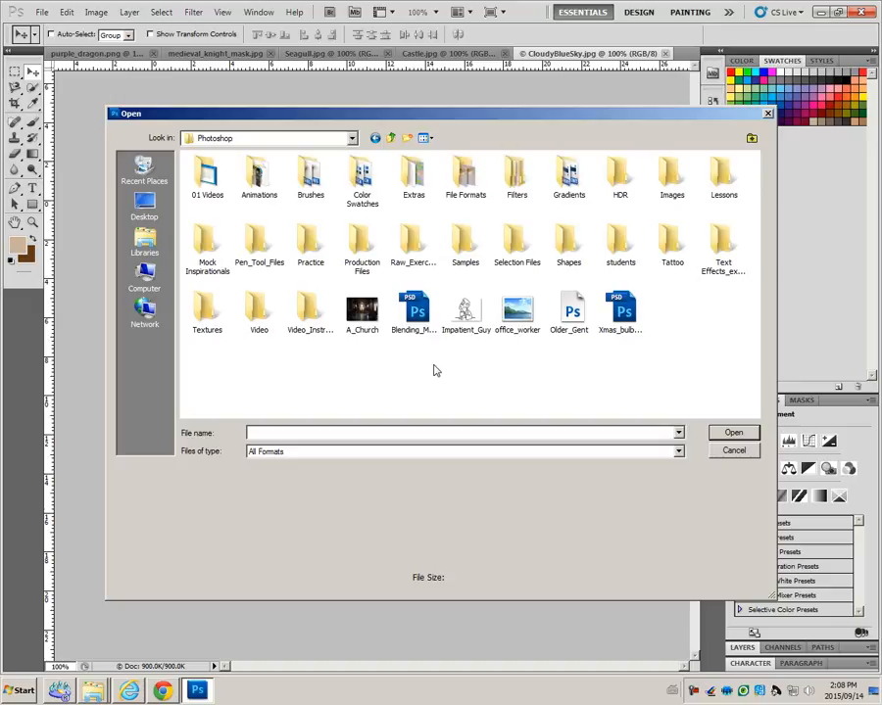
double_click(517, 243)
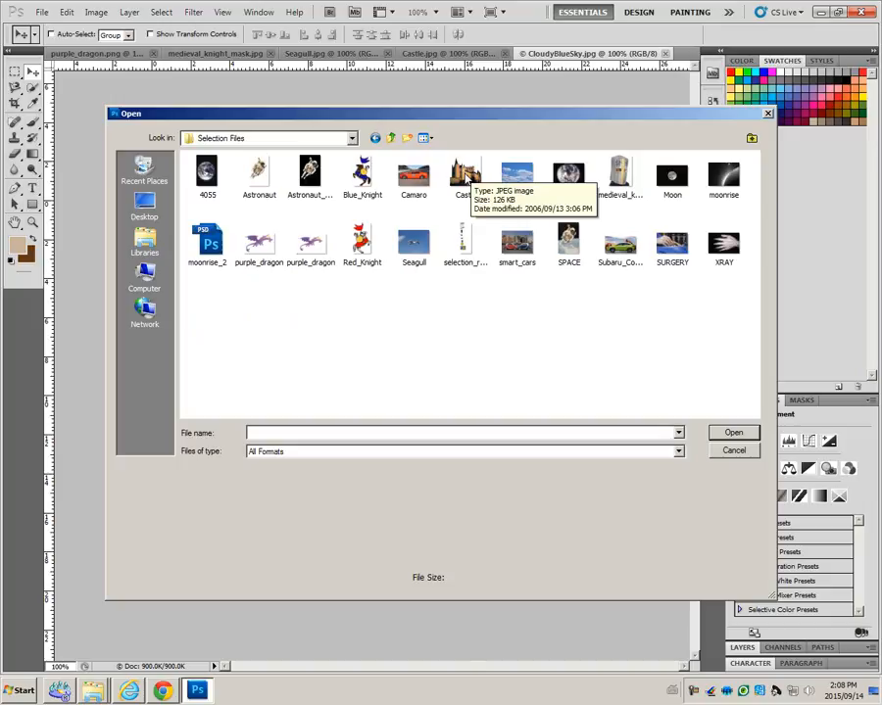
Open Castle, CloudyBlueSky, purple_dragon and Seagull together, then show the castle photo.
click(464, 176)
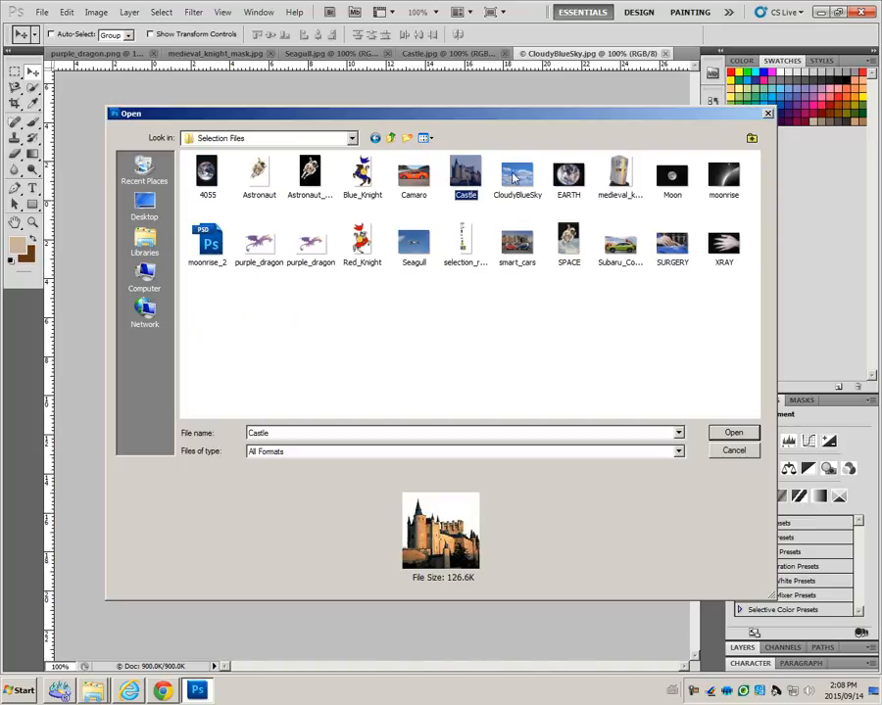
click(517, 174)
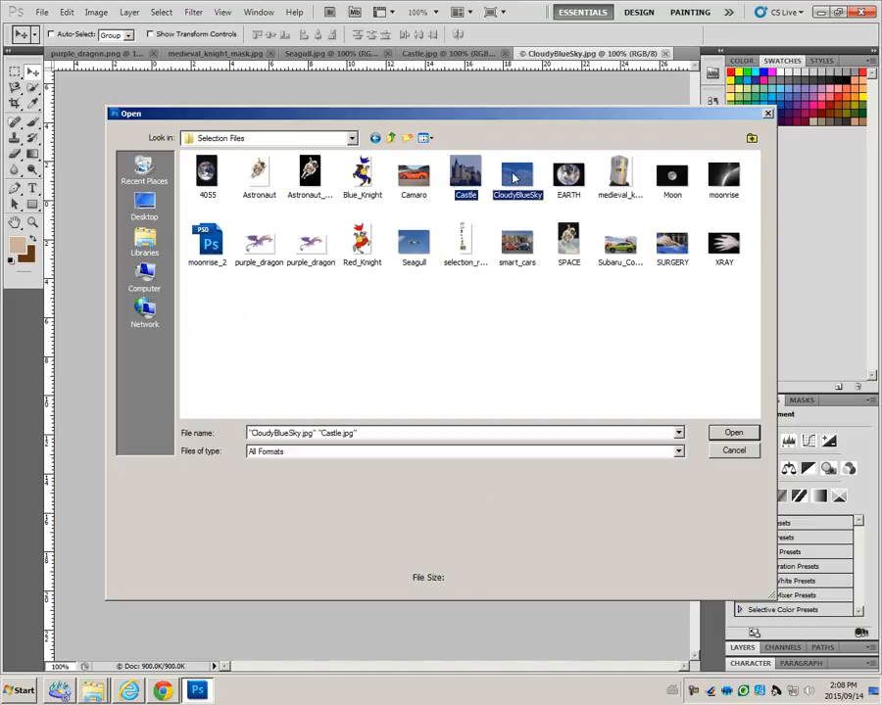
mouse_move(309, 239)
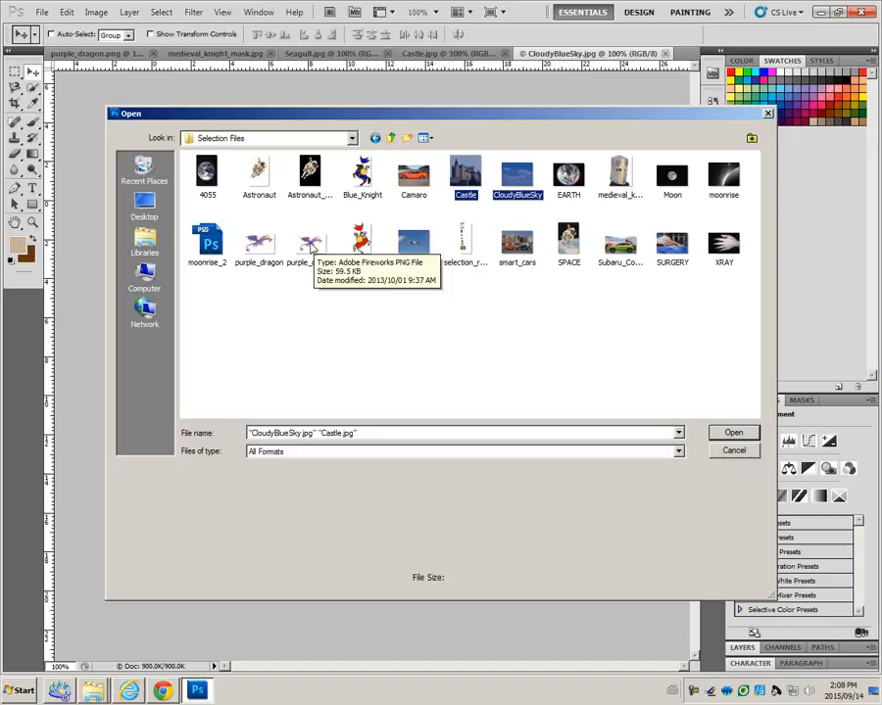
click(310, 239)
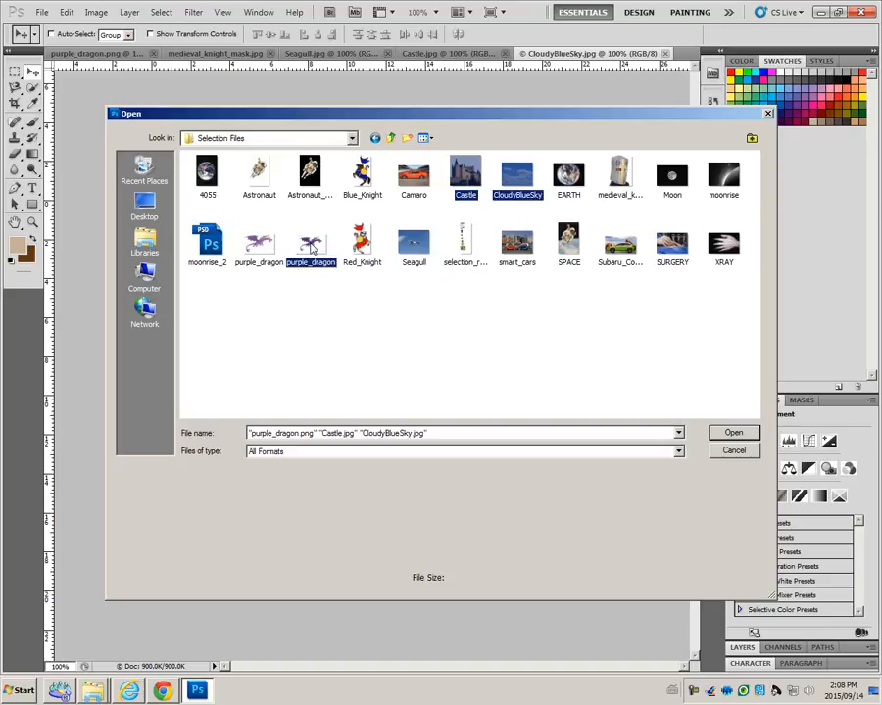
click(414, 245)
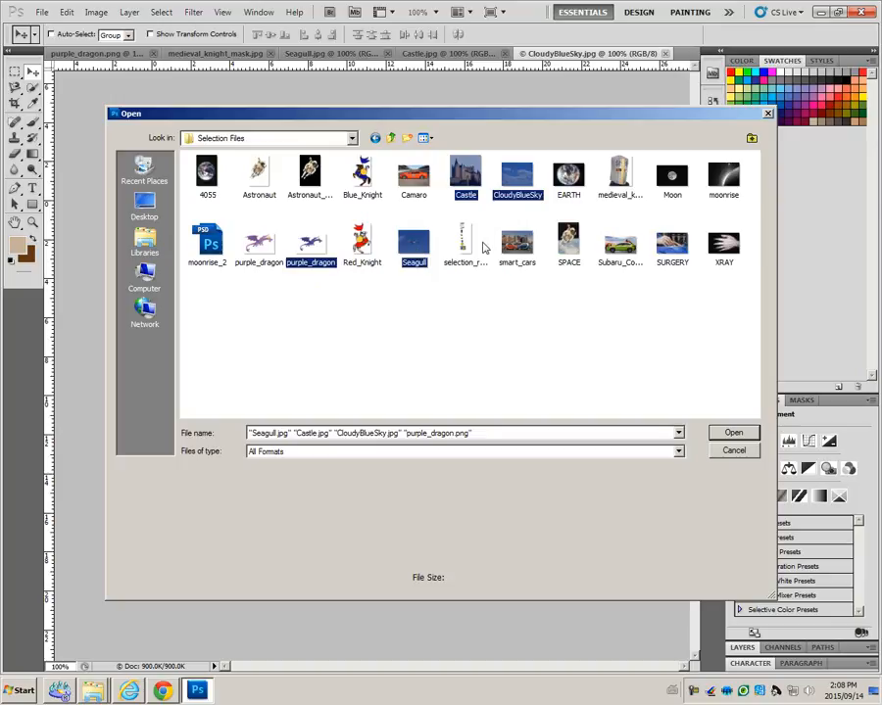
click(619, 176)
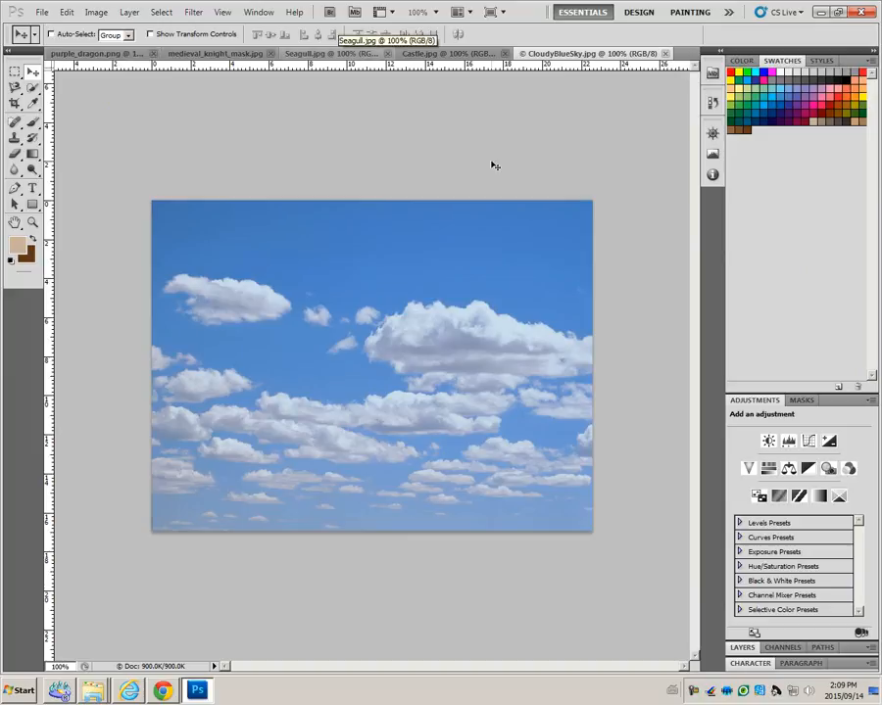
mouse_move(317, 55)
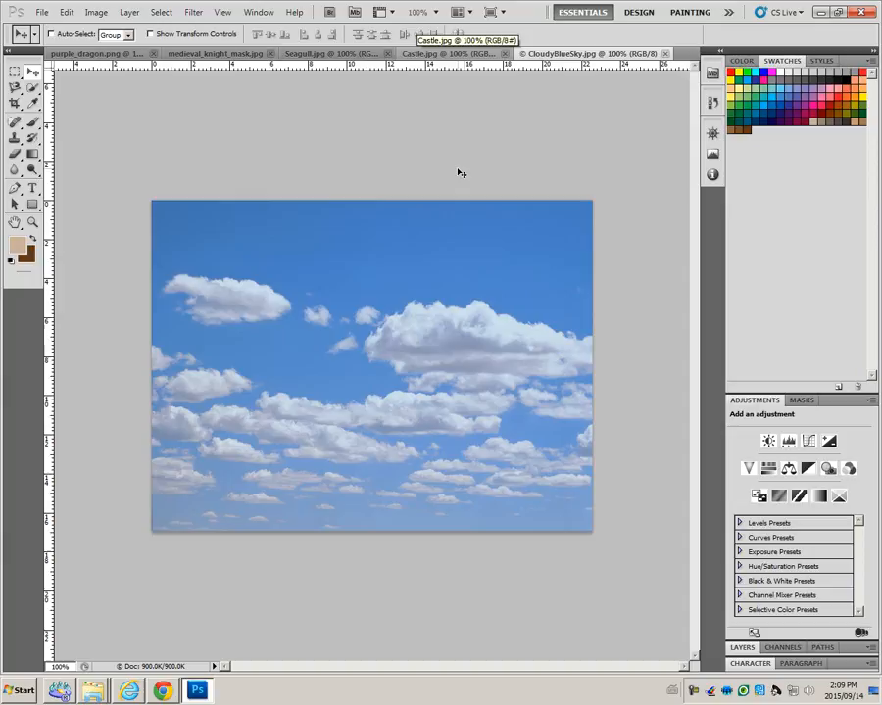
mouse_move(117, 100)
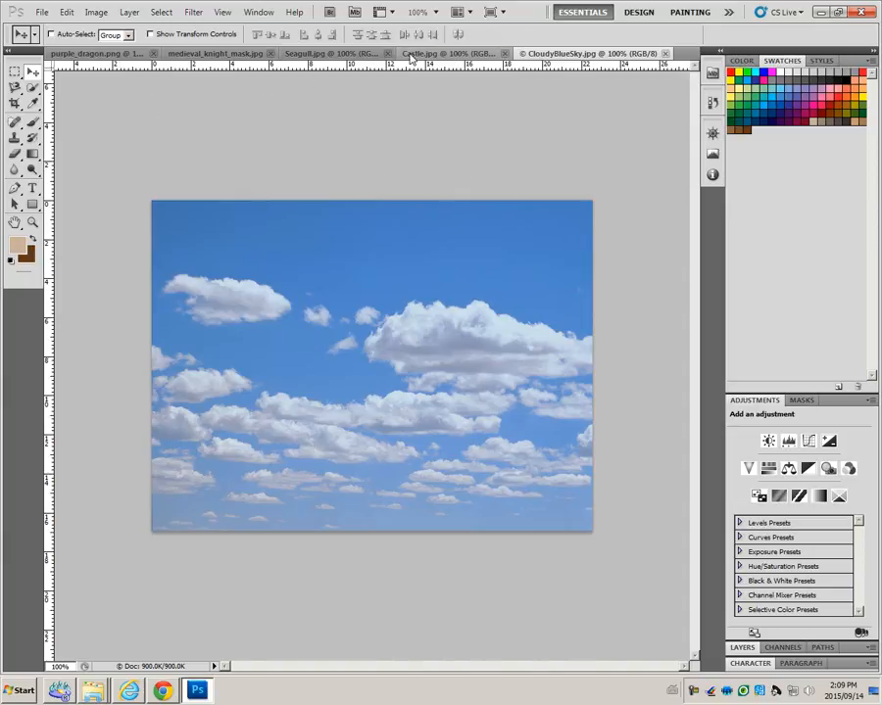
click(443, 53)
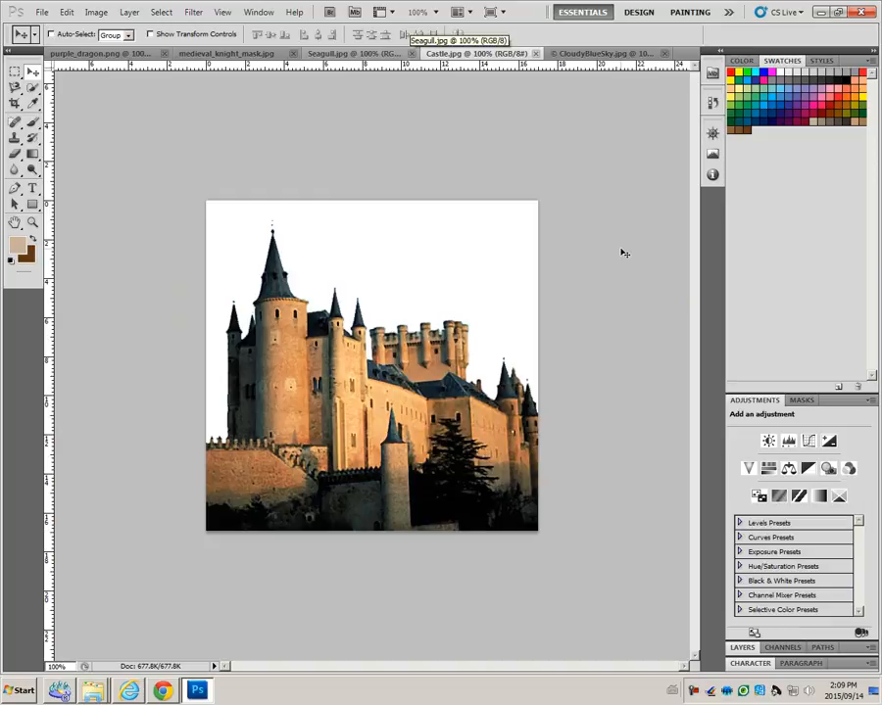
mouse_move(290, 200)
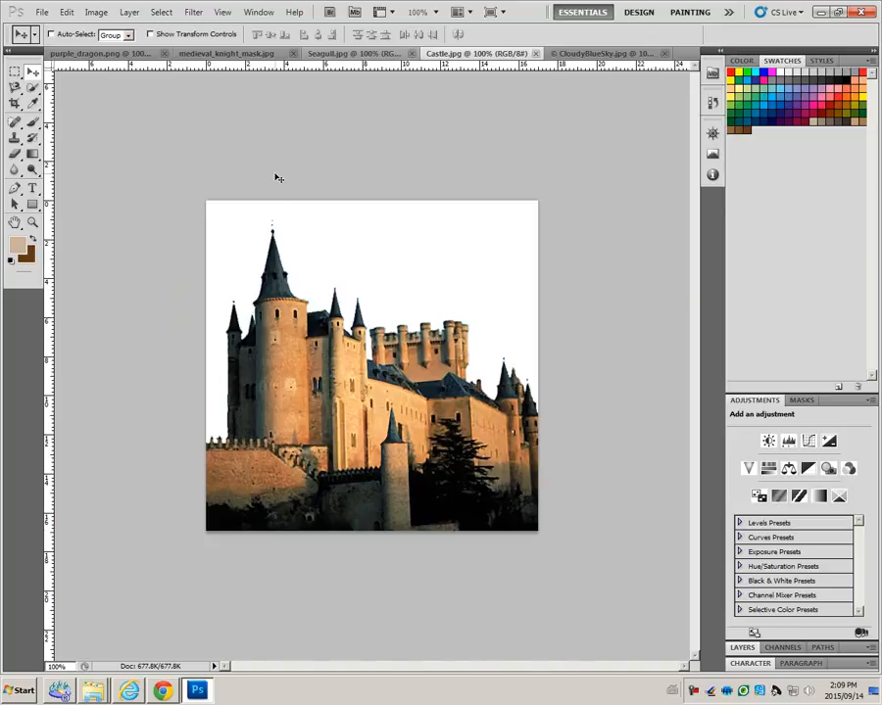
Magic-Wand the white background and invert the selection so only the castle is selected.
click(16, 106)
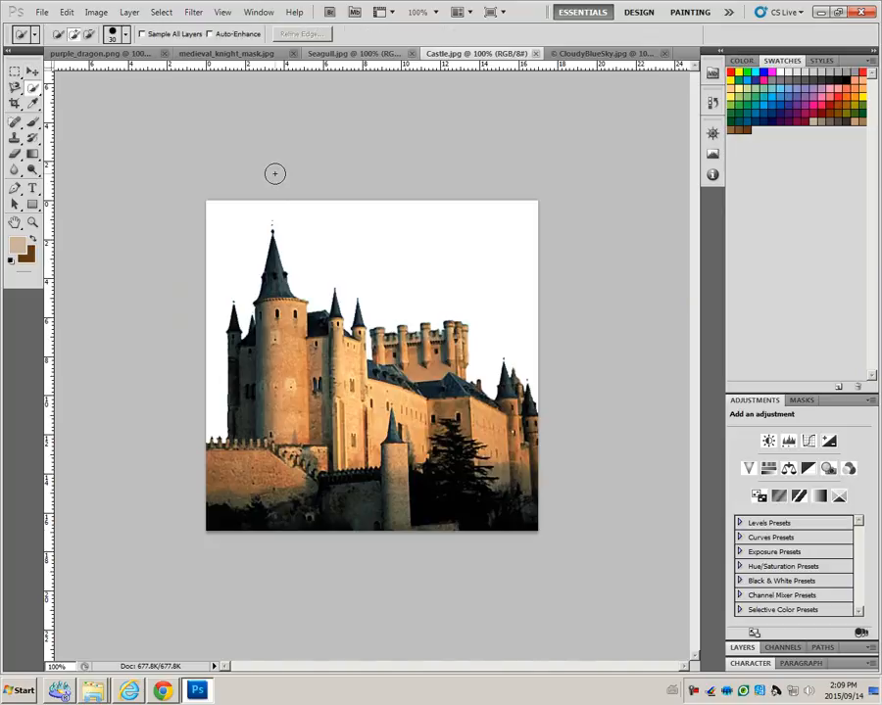
mouse_move(84, 105)
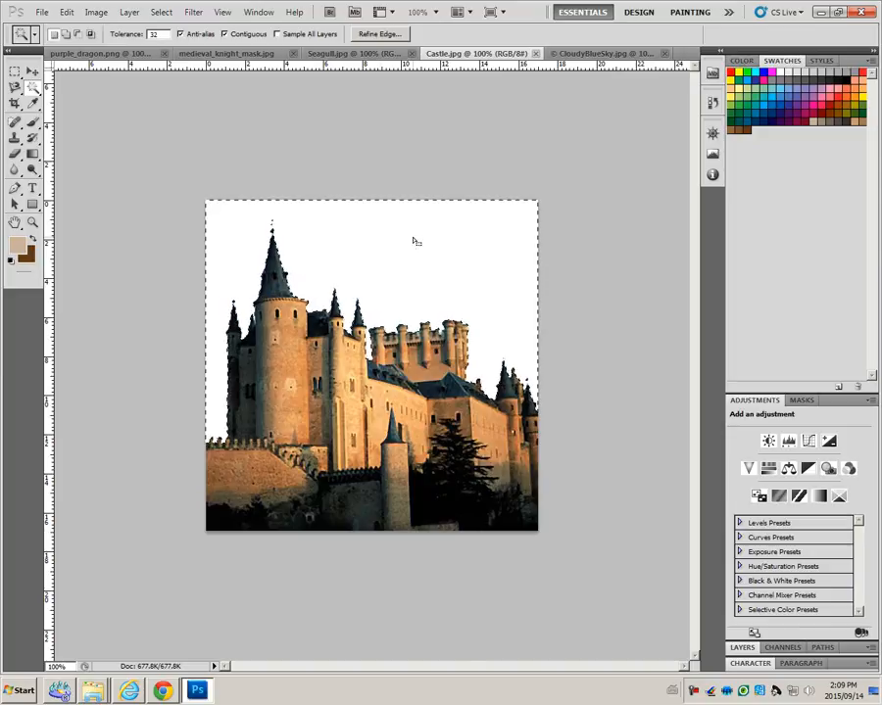
right_click(414, 241)
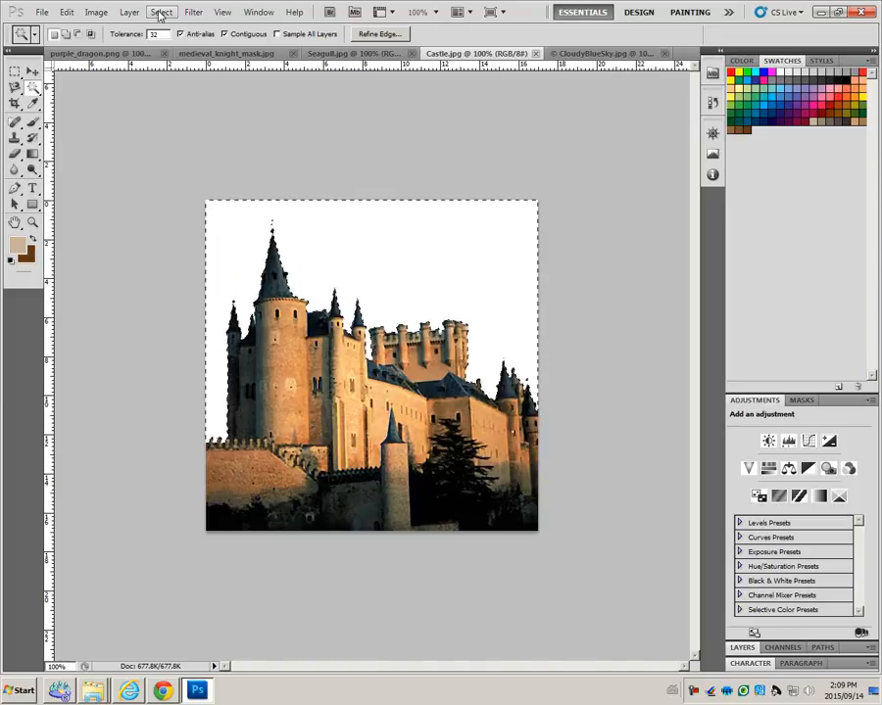
click(164, 12)
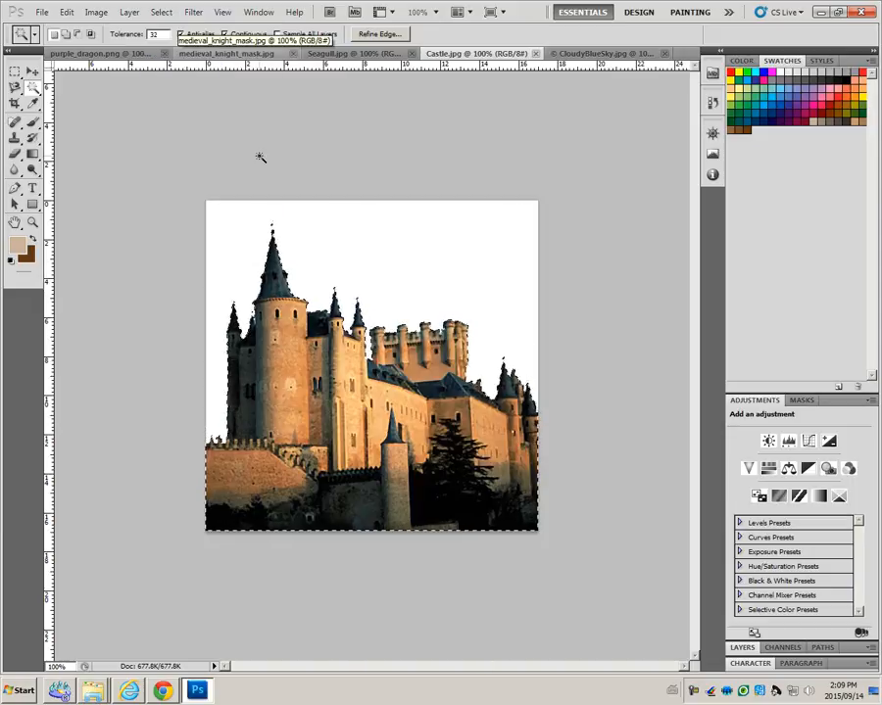
mouse_move(279, 298)
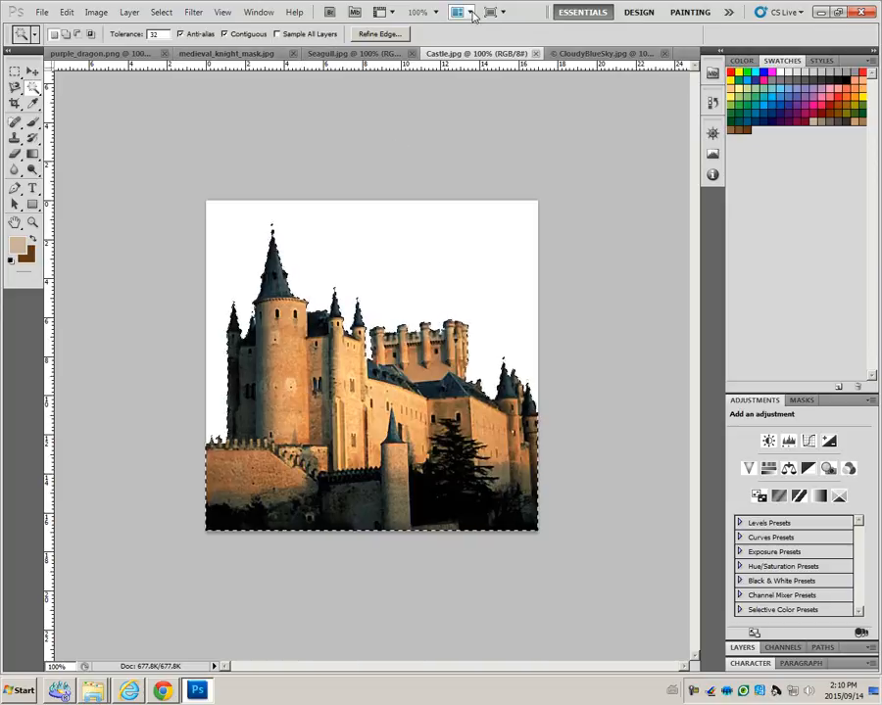
Tile the documents, move the castle into CloudyBlueSky, and close Castle.jpg.
click(470, 12)
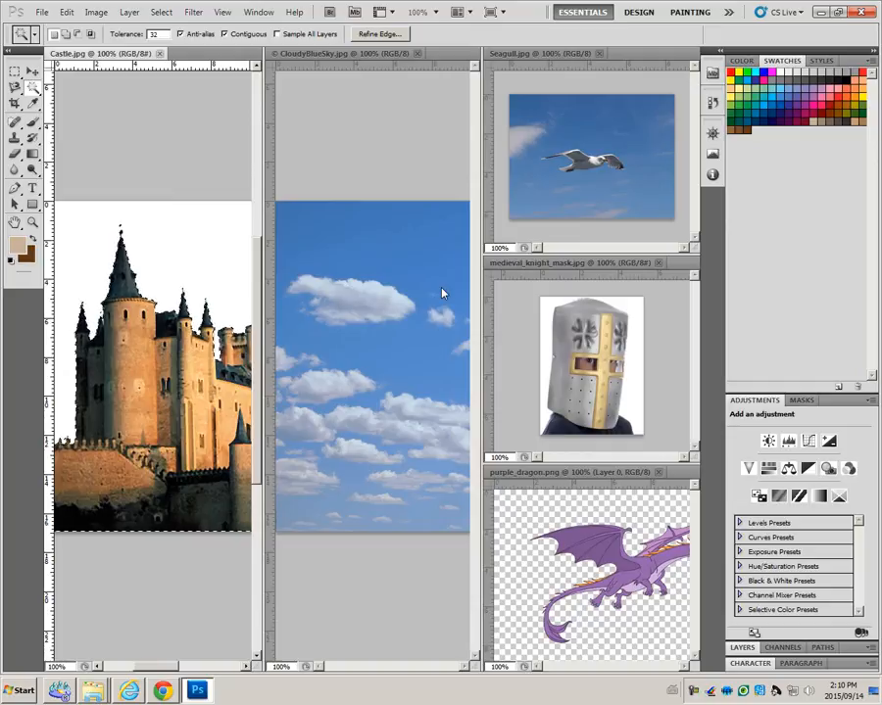
mouse_move(392, 271)
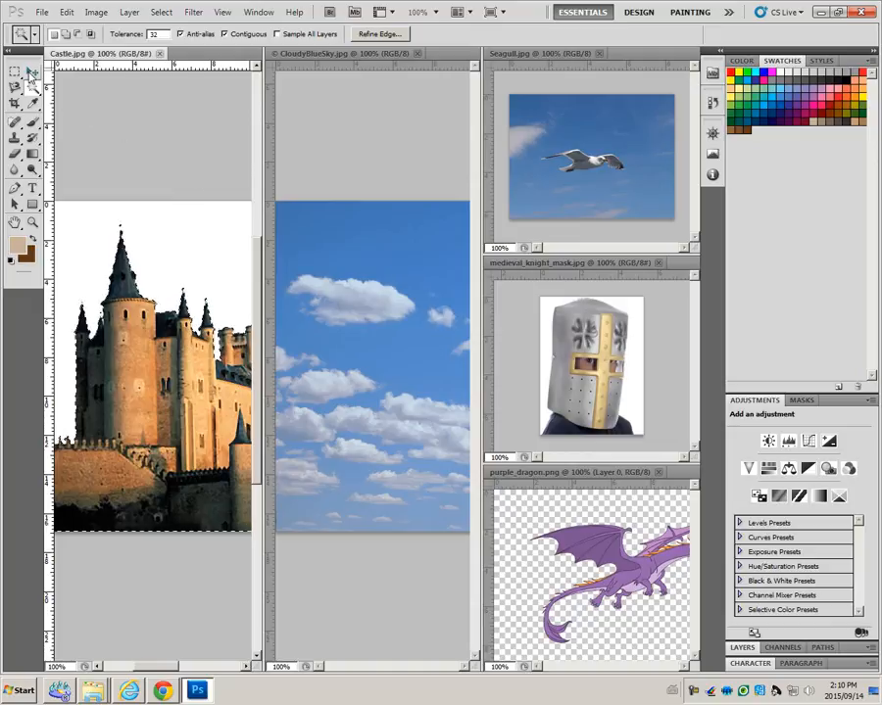
mouse_move(33, 74)
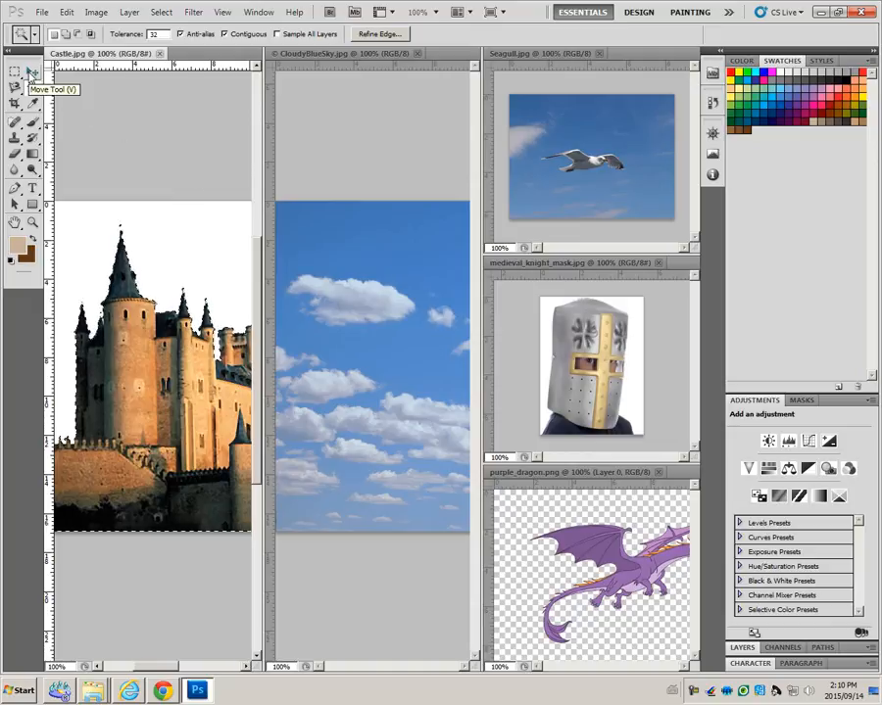
click(29, 70)
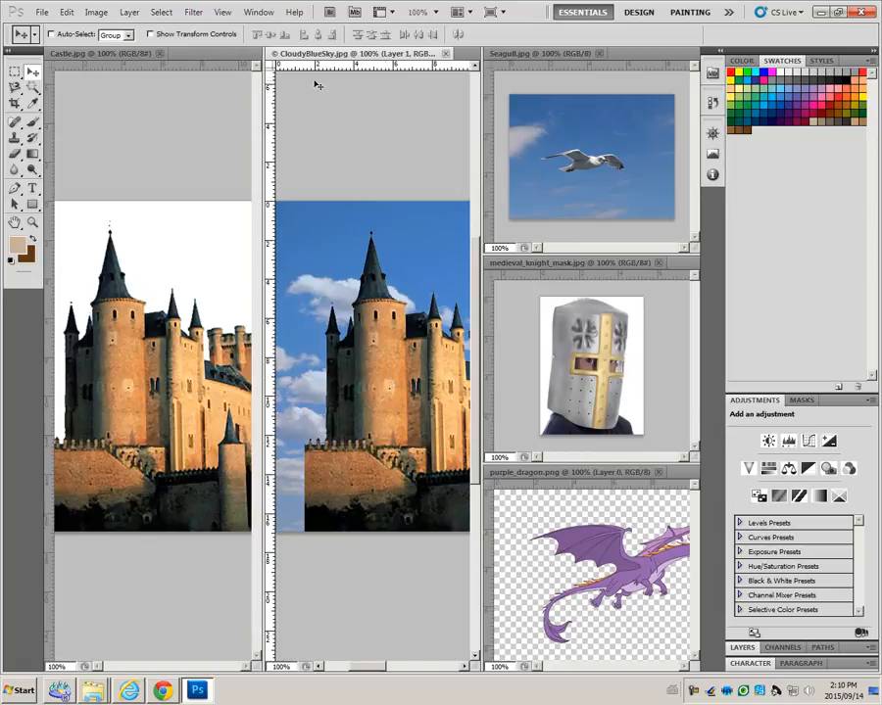
mouse_move(341, 94)
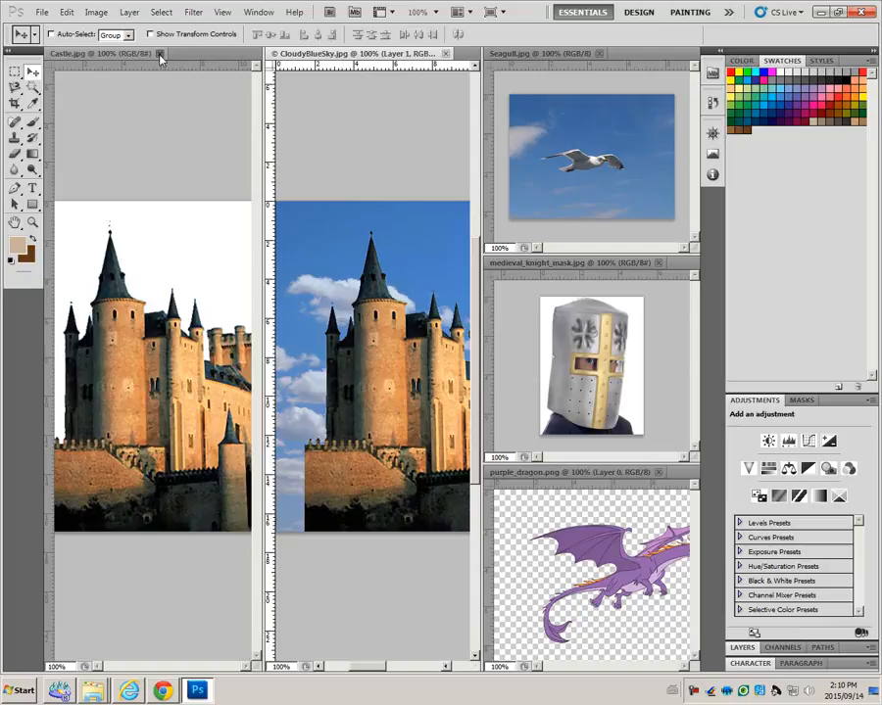
click(161, 53)
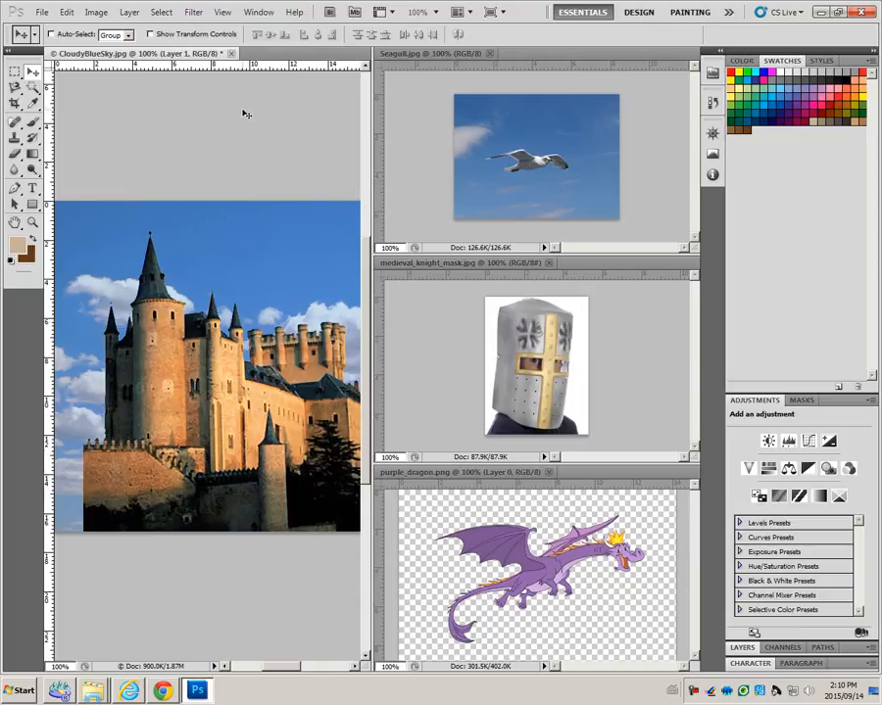
mouse_move(376, 16)
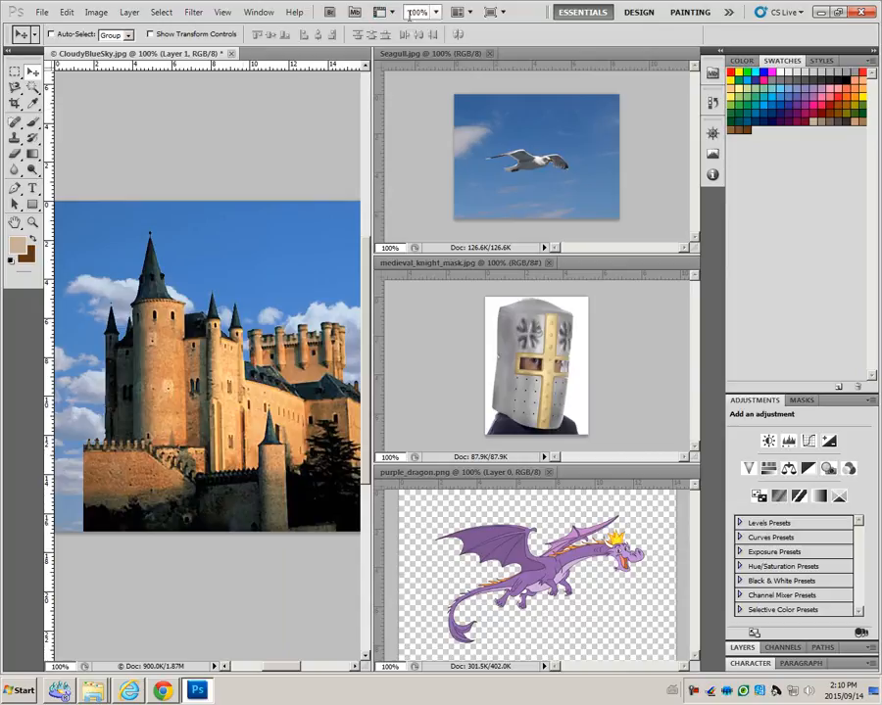
Consolidate the windows so the castle-over-clouds composite fills the workspace.
click(466, 12)
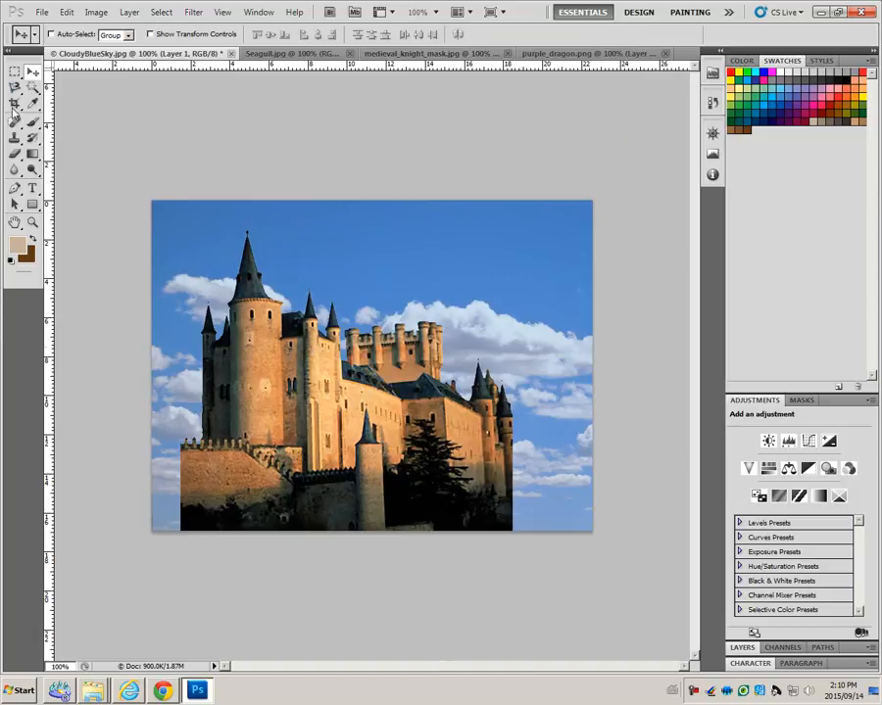
mouse_move(126, 128)
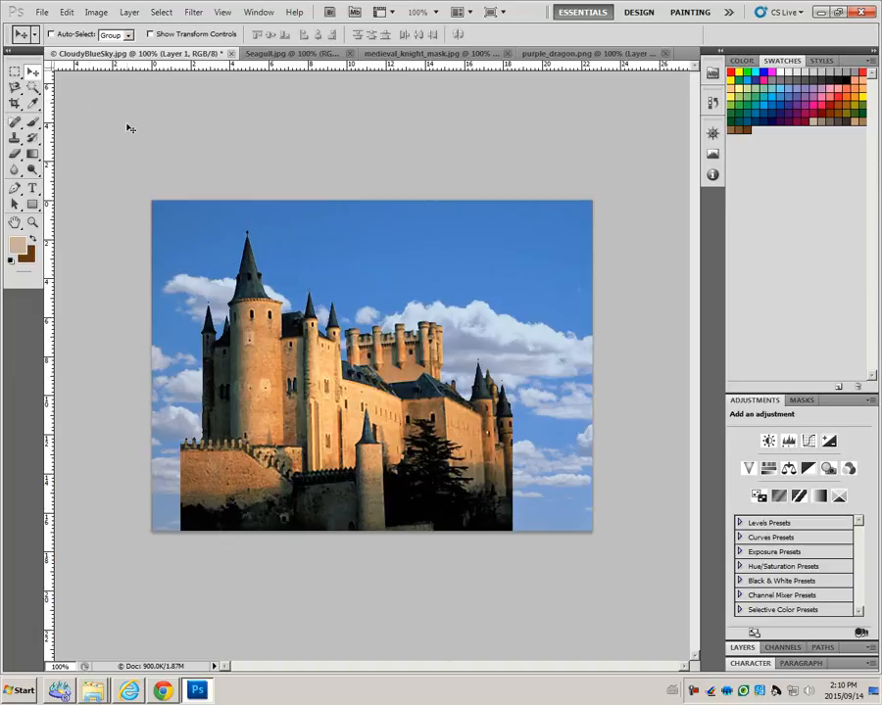
mouse_move(317, 259)
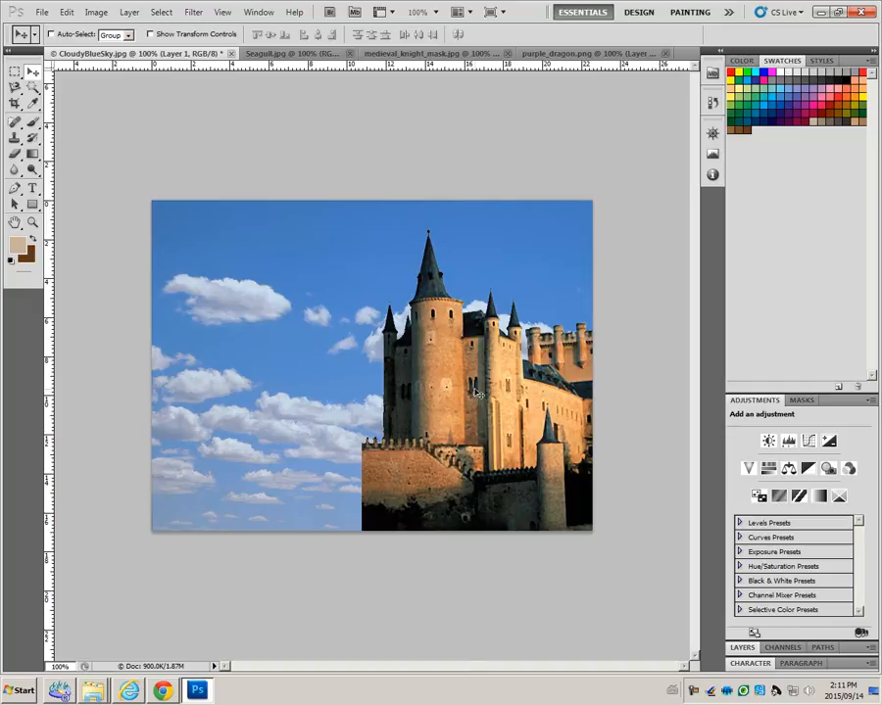
mouse_move(369, 502)
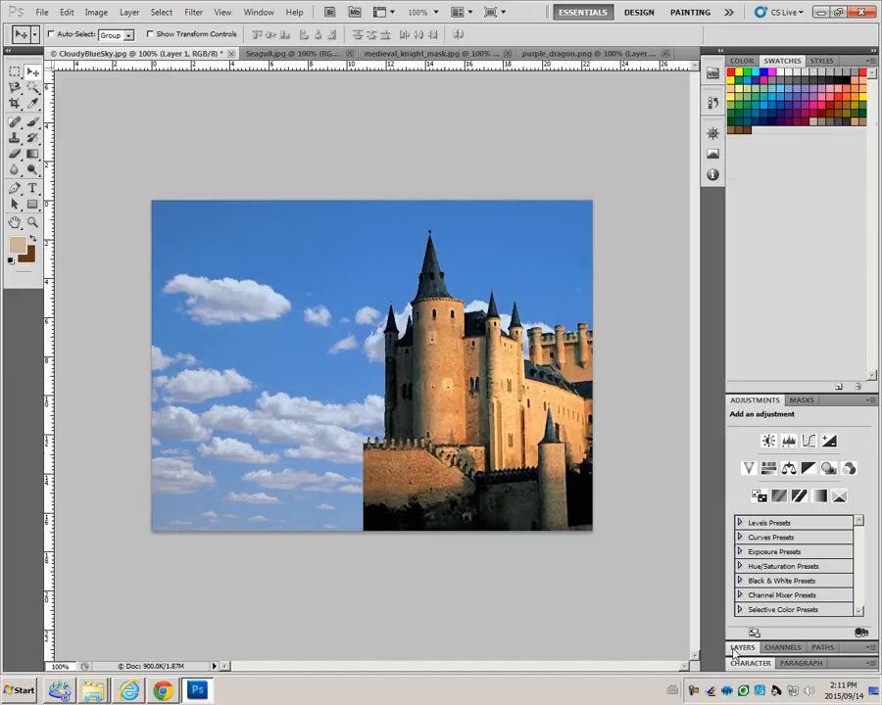
Rename Layer 1 to 'Castle Right' in the Layers panel.
click(741, 646)
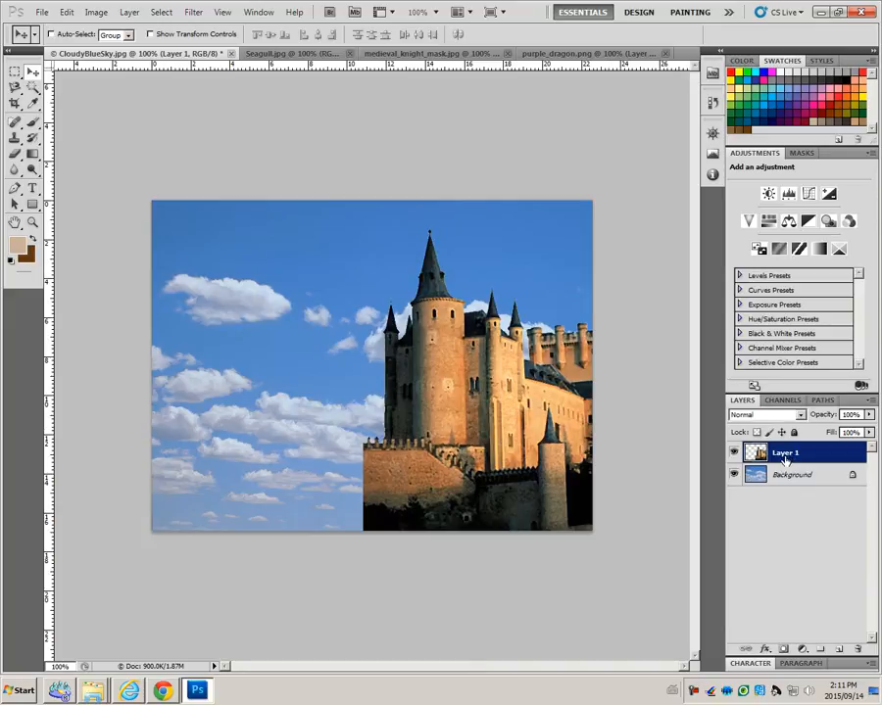
double_click(784, 452)
text(Castle Right)
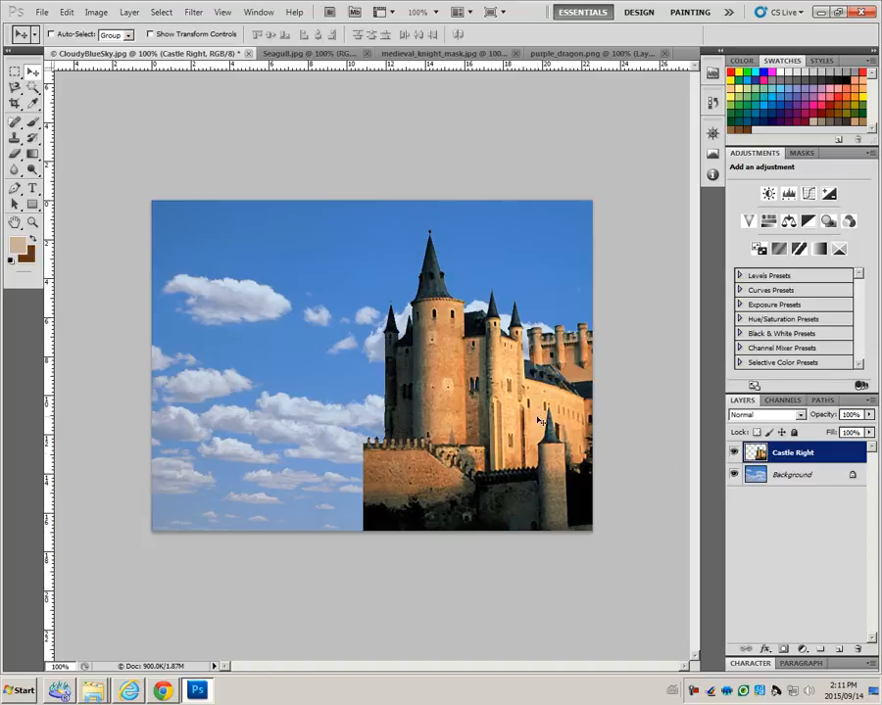
mouse_move(486, 404)
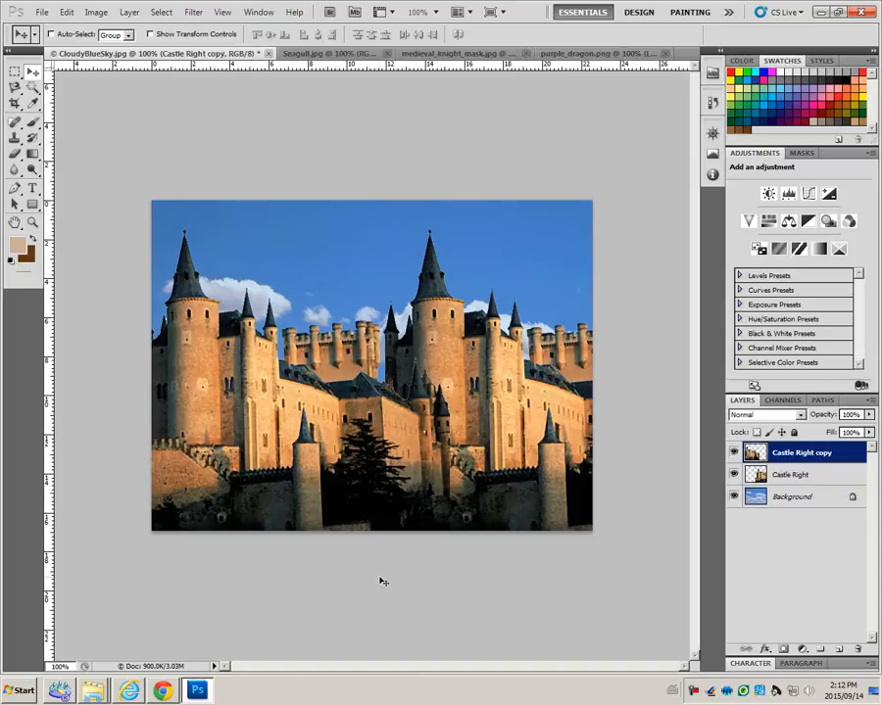
mouse_move(298, 517)
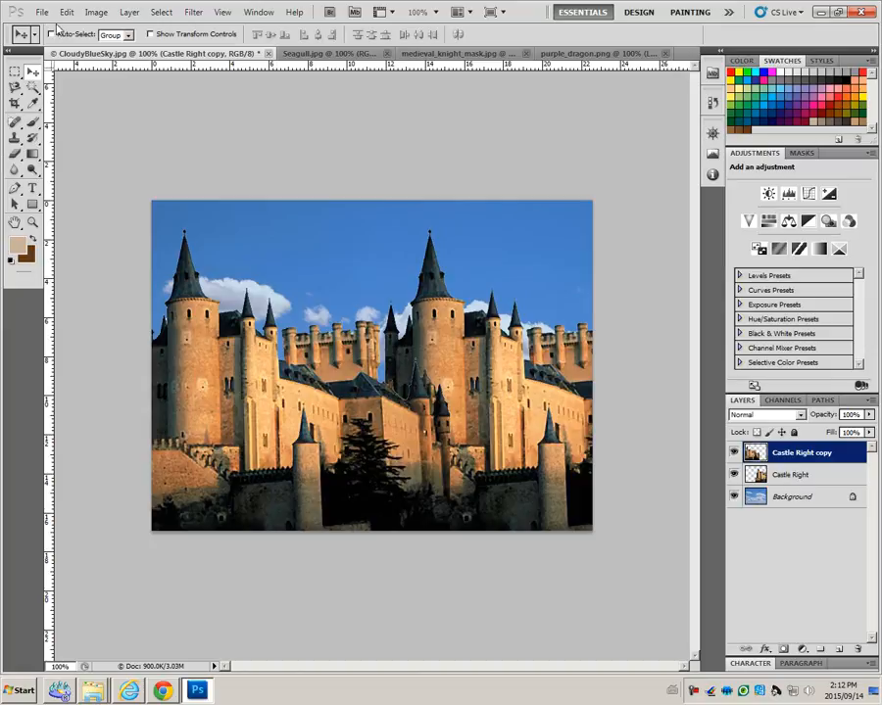
Flip the duplicated castle horizontally and rename its layer 'Left castle'.
click(43, 12)
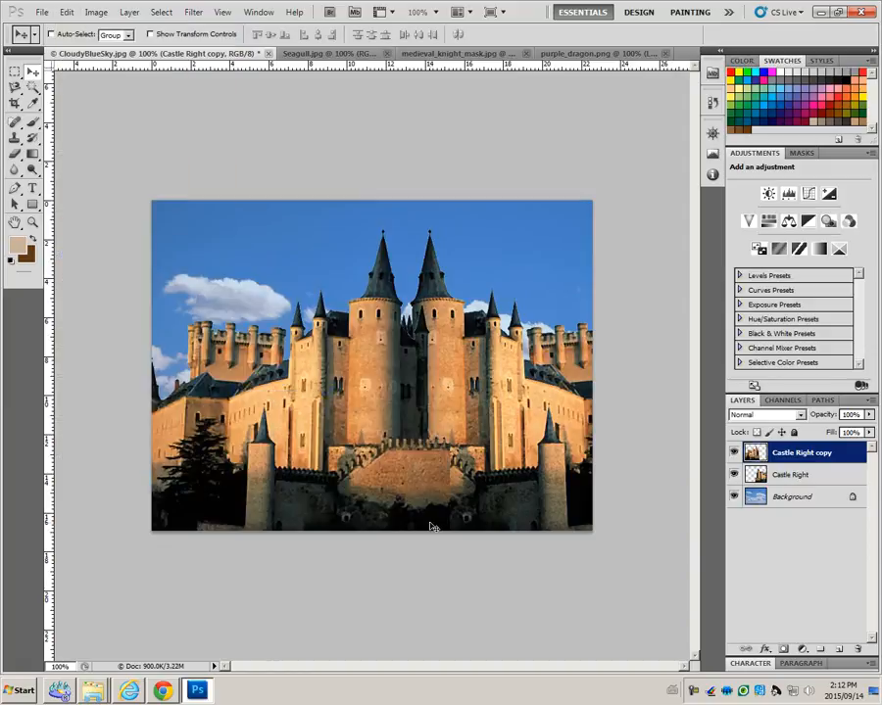
mouse_move(522, 549)
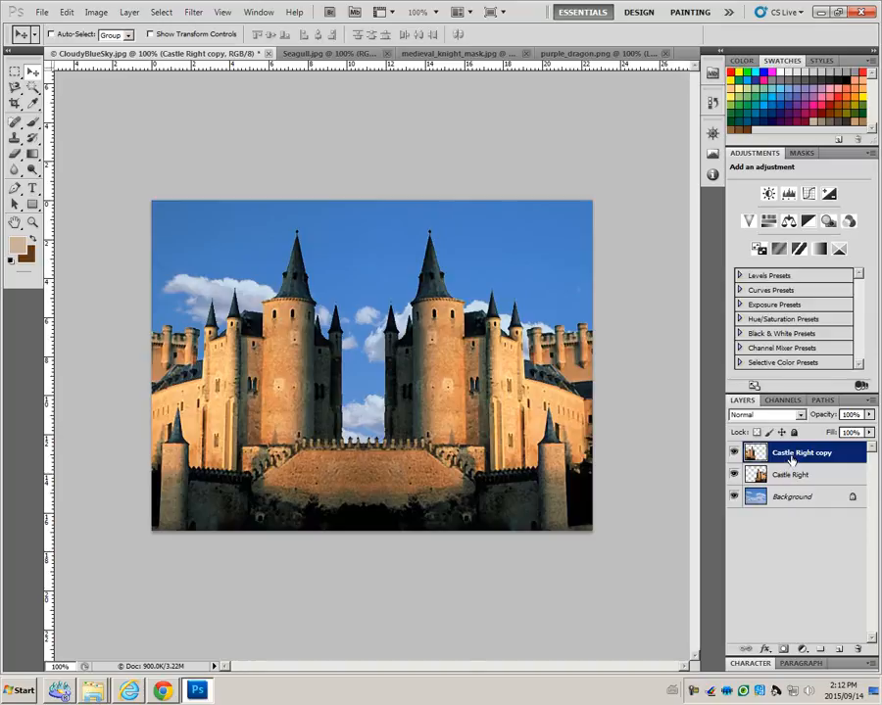
double_click(802, 452)
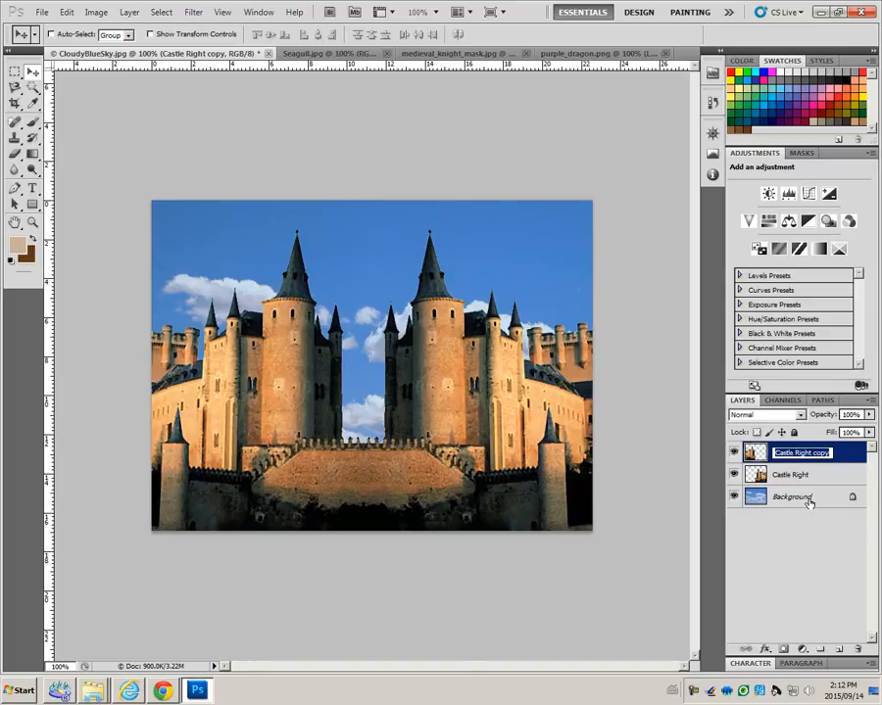
text(Left castle)
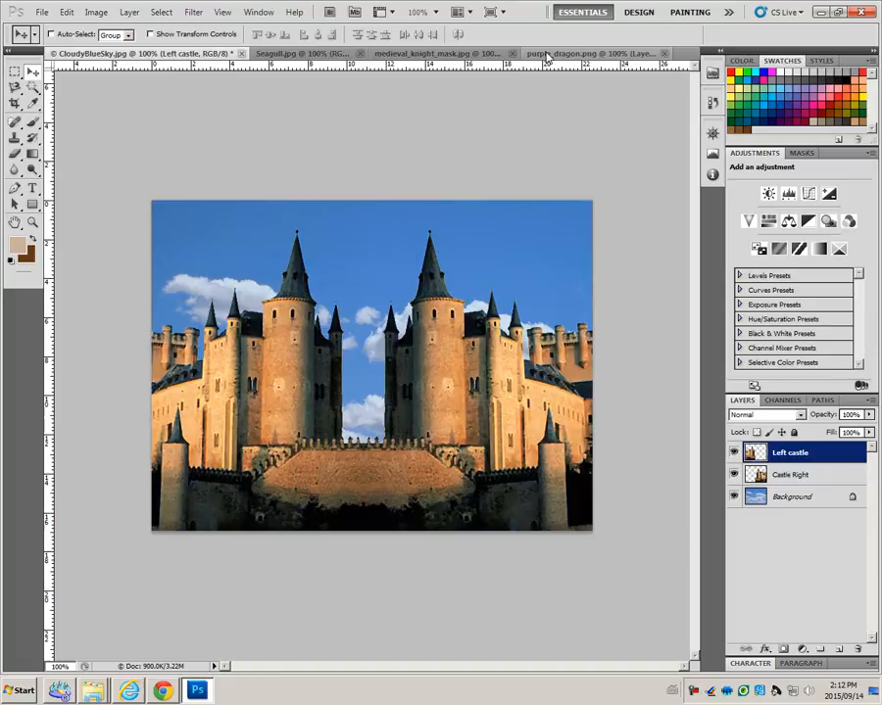
In the purple dragon image, Magic-Wand the transparent area and invert to select the dragon.
click(592, 51)
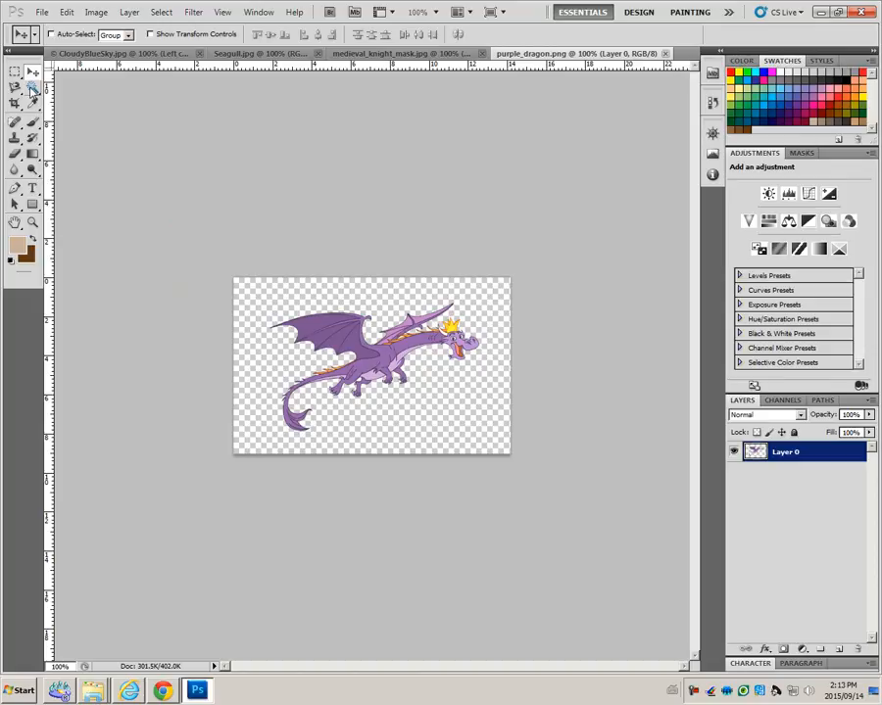
click(12, 90)
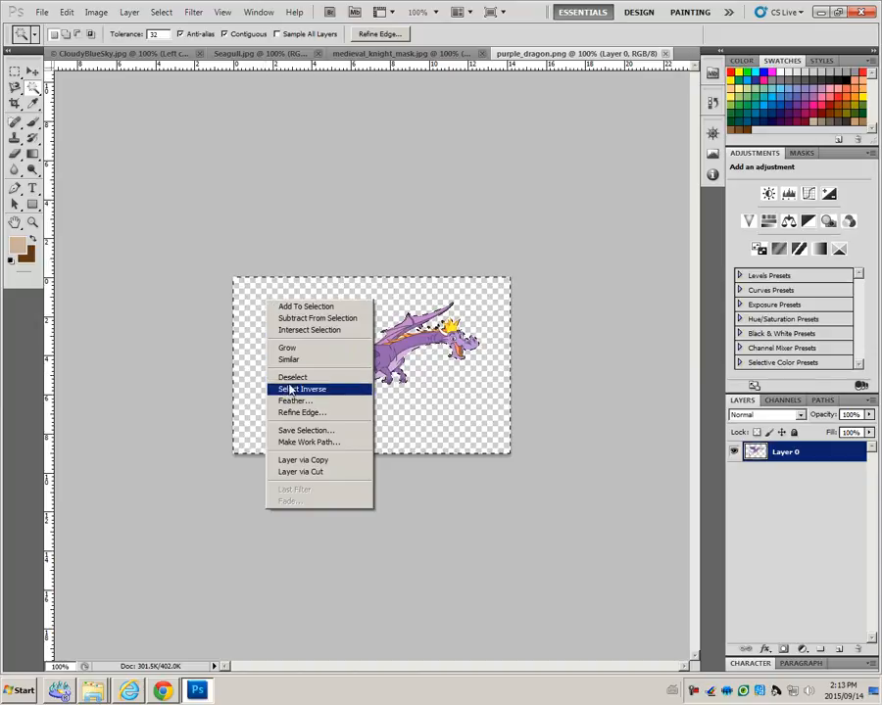
click(292, 377)
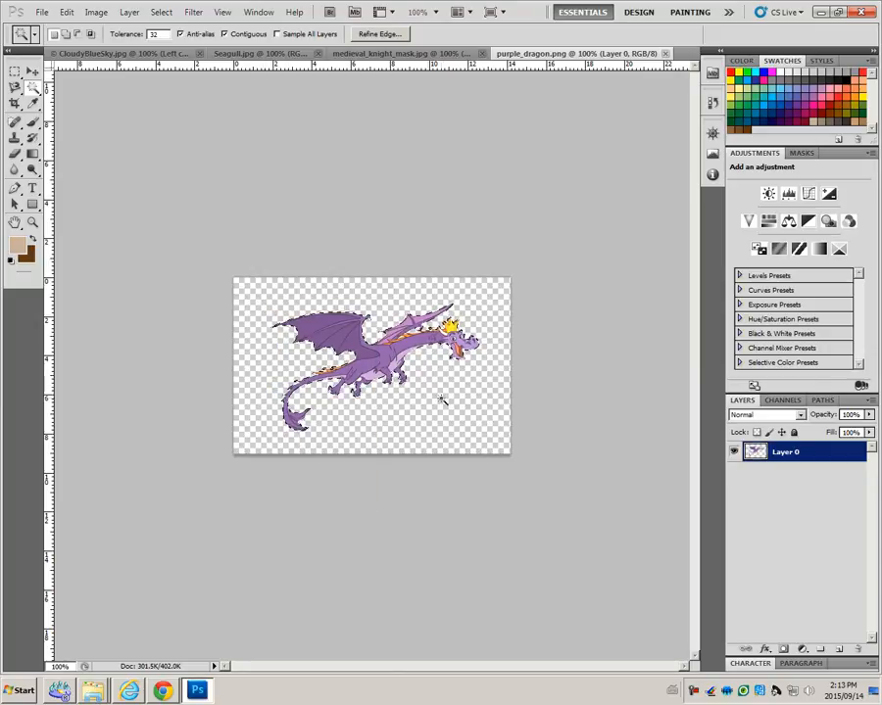
mouse_move(466, 423)
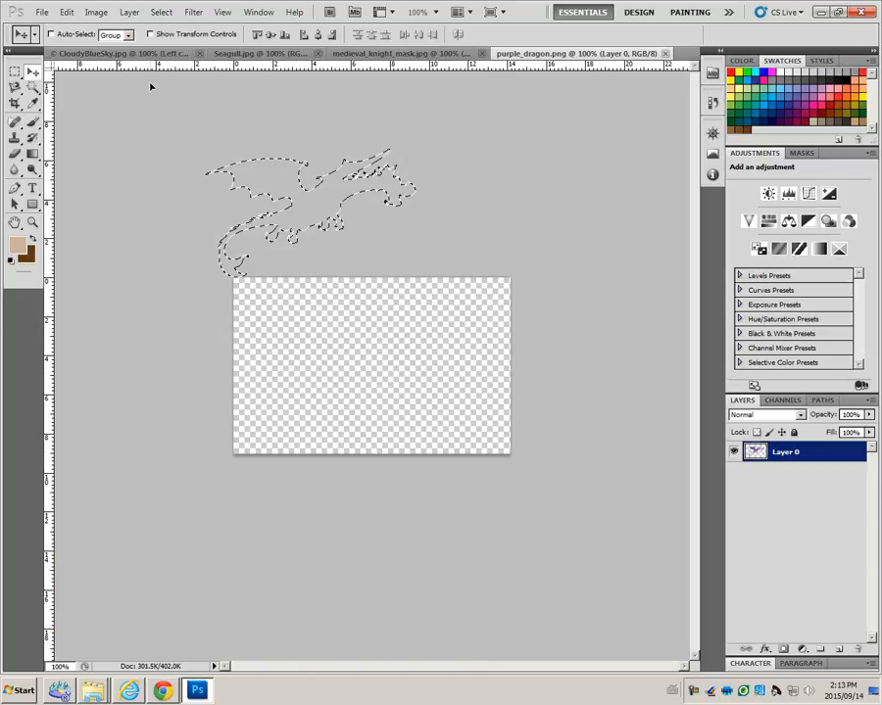
Drop the dragon into the castle composite and rename its layer 'dragon'.
click(108, 53)
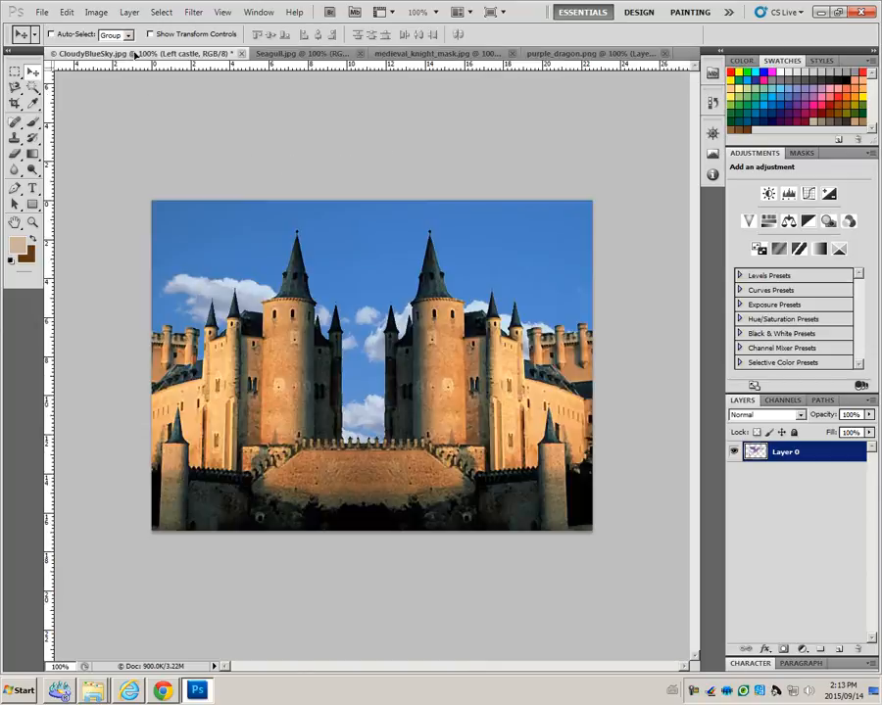
mouse_move(348, 360)
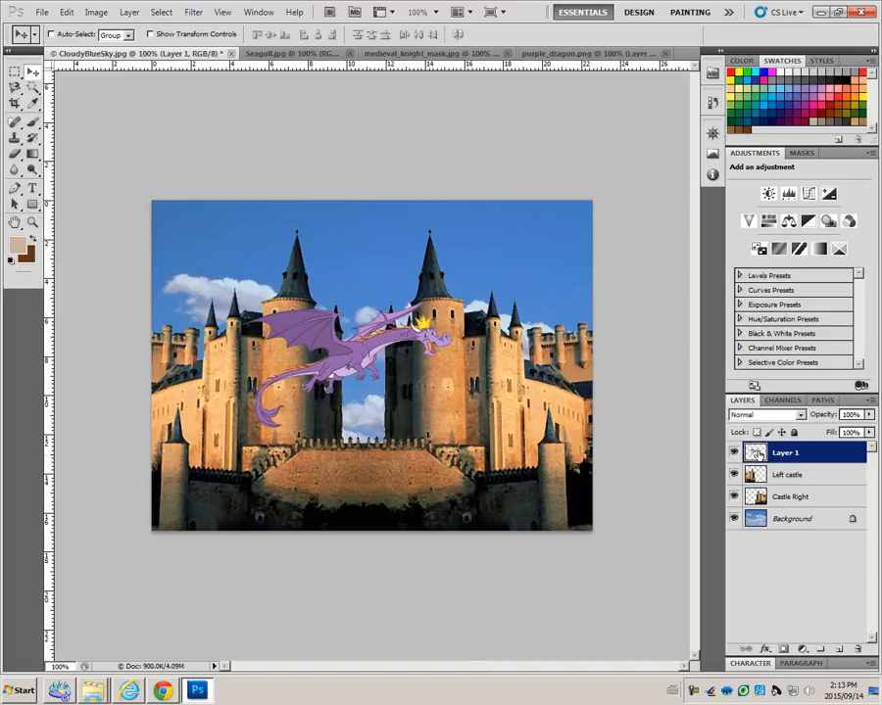
double_click(788, 451)
text(dragon)
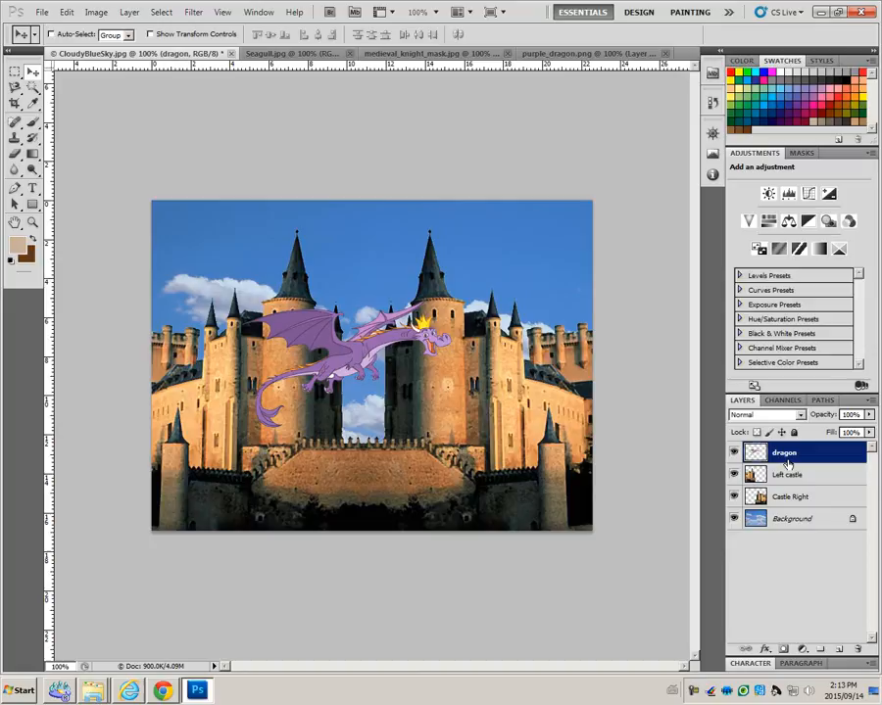
mouse_move(398, 352)
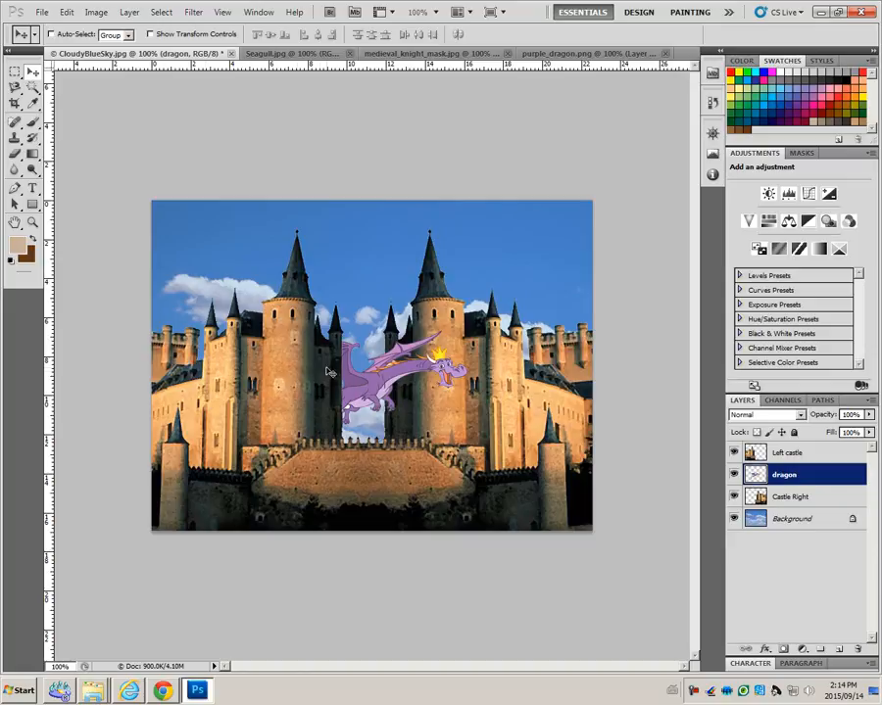
mouse_move(698, 468)
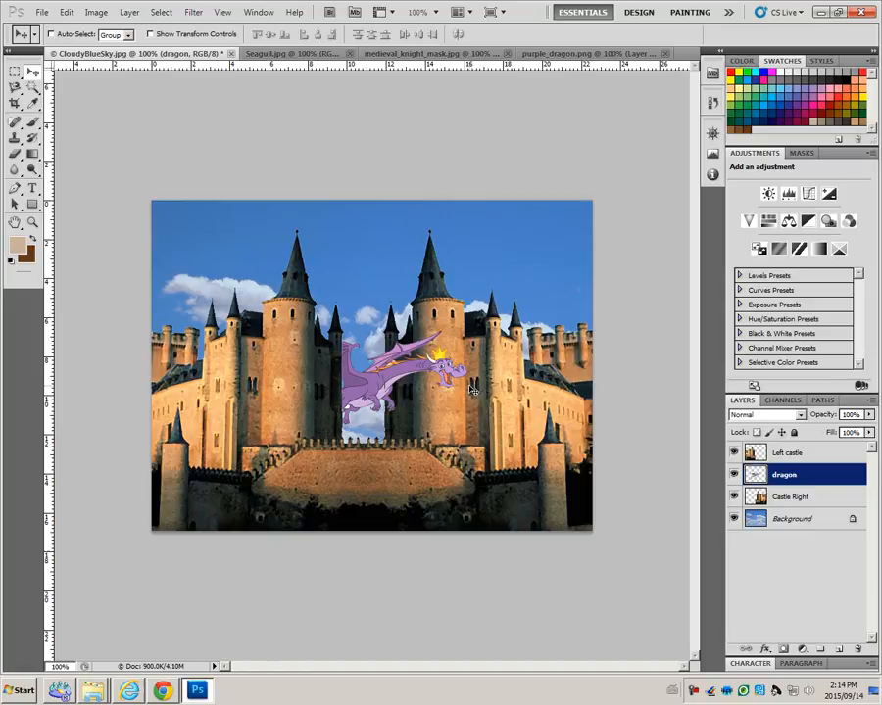
mouse_move(467, 392)
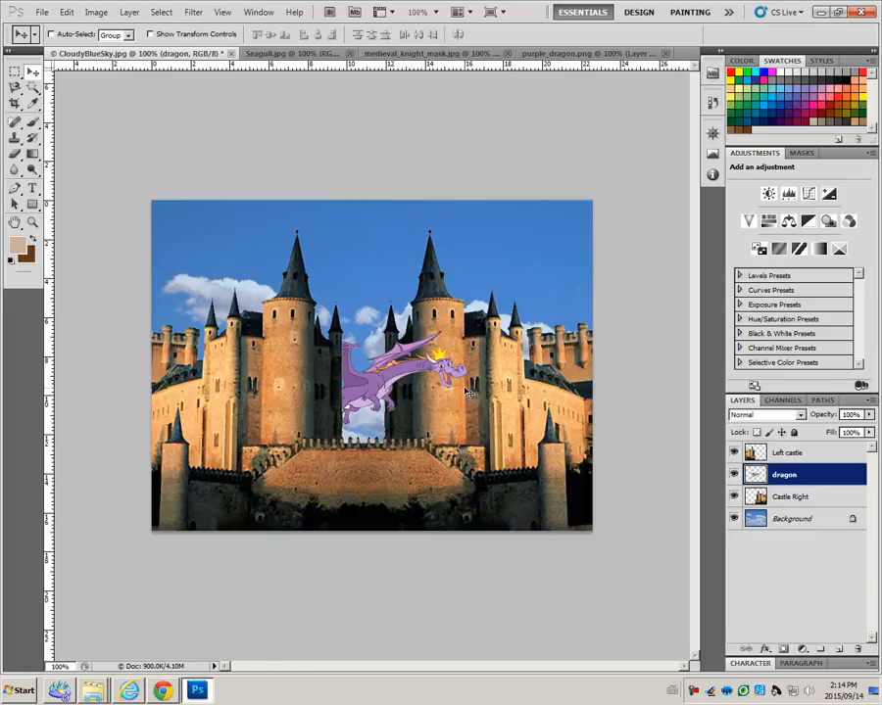
mouse_move(466, 392)
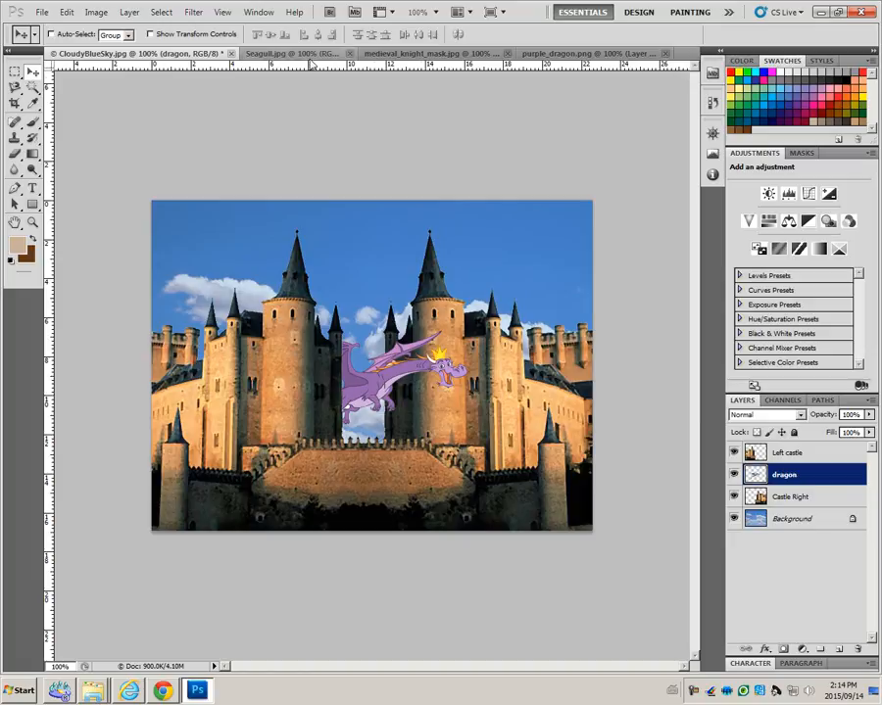
In the seagull image, marquee around the seagull and Magic-Wand the sky to isolate the bird.
click(284, 31)
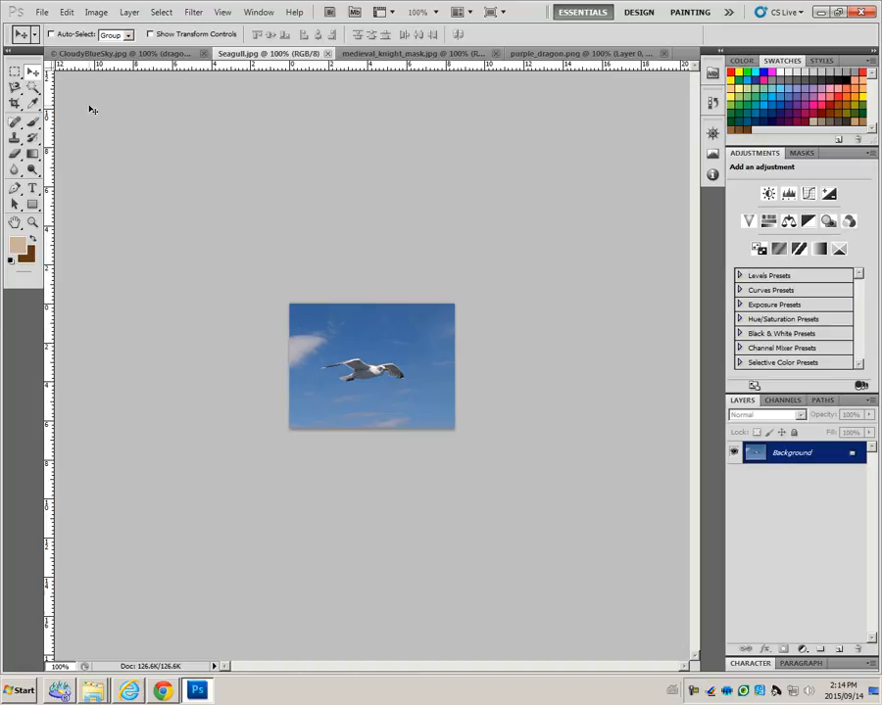
mouse_move(96, 120)
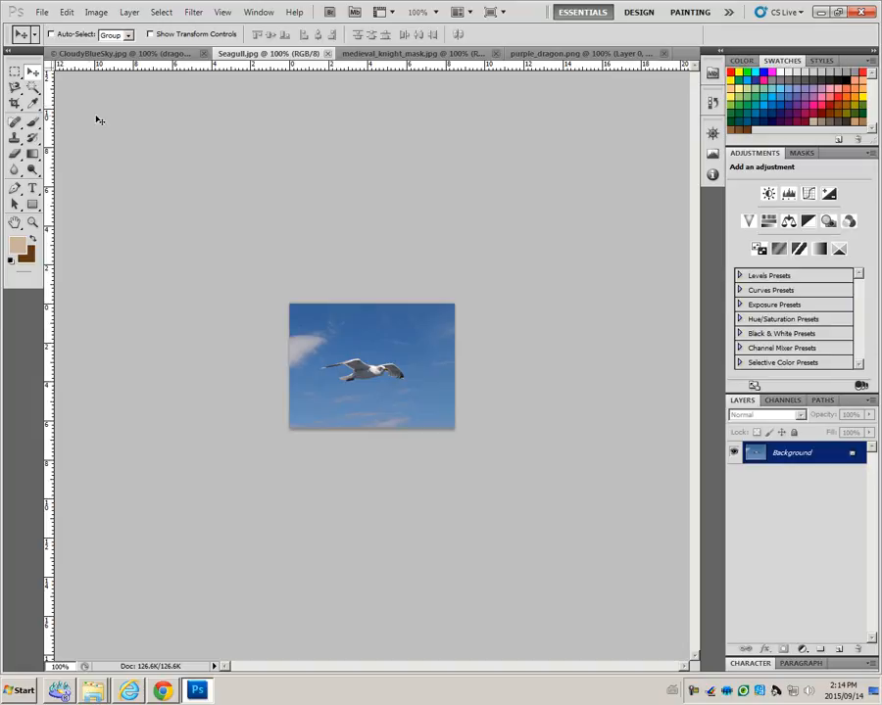
click(15, 71)
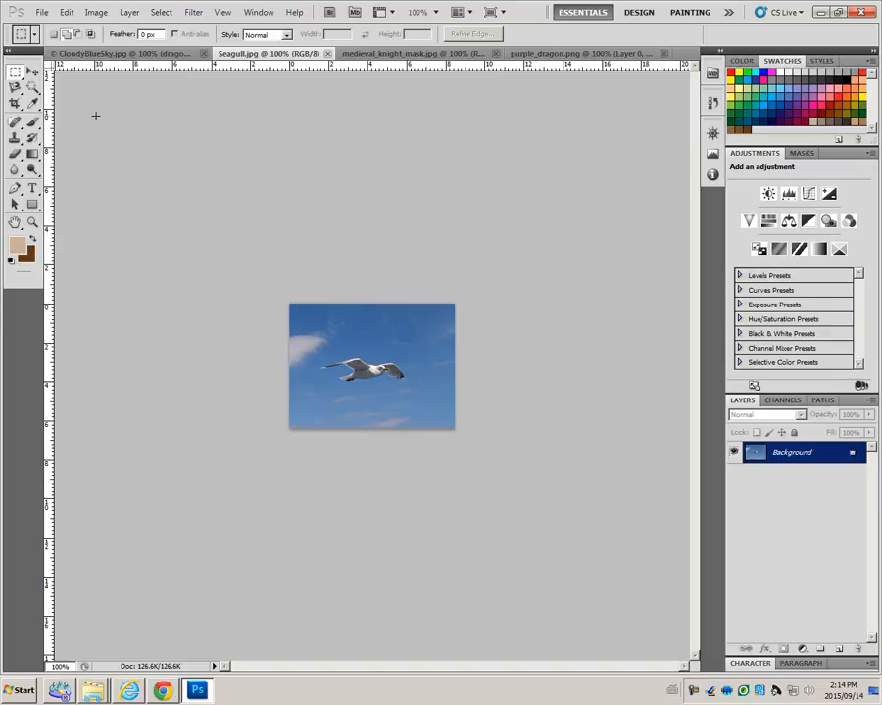
mouse_move(61, 110)
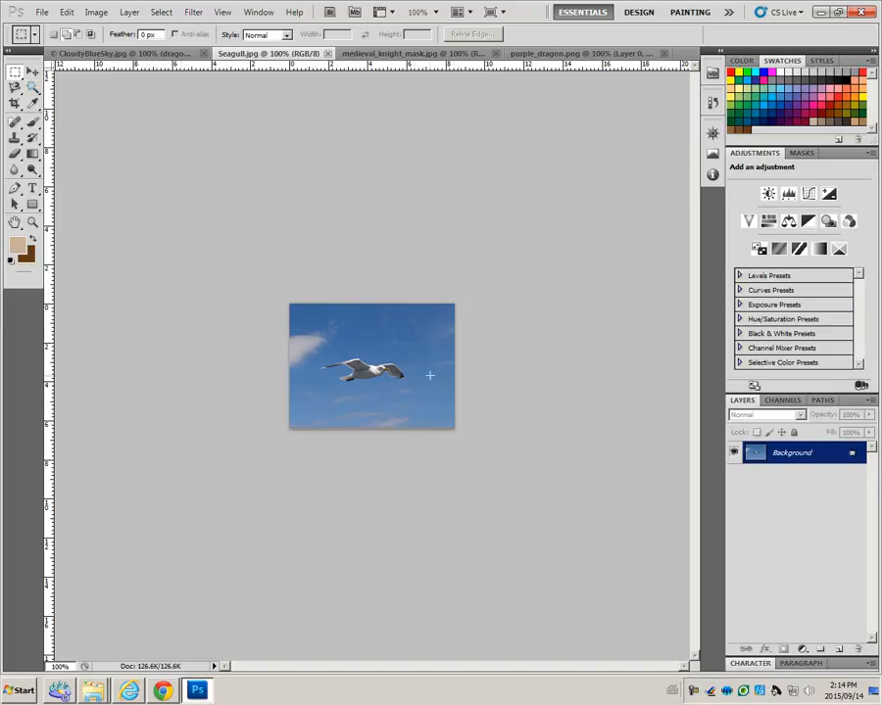
mouse_move(153, 215)
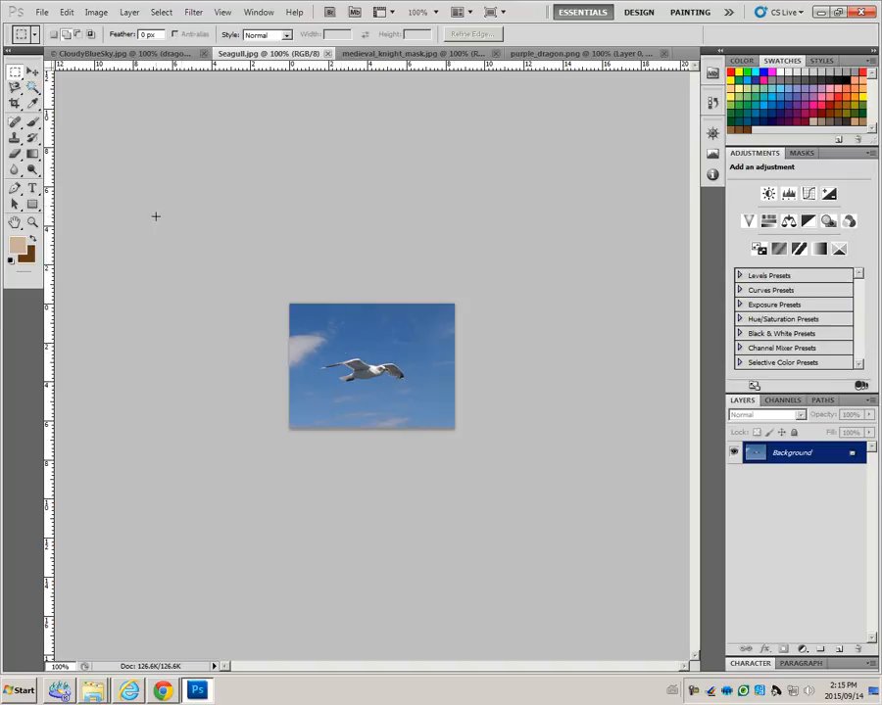
mouse_move(286, 245)
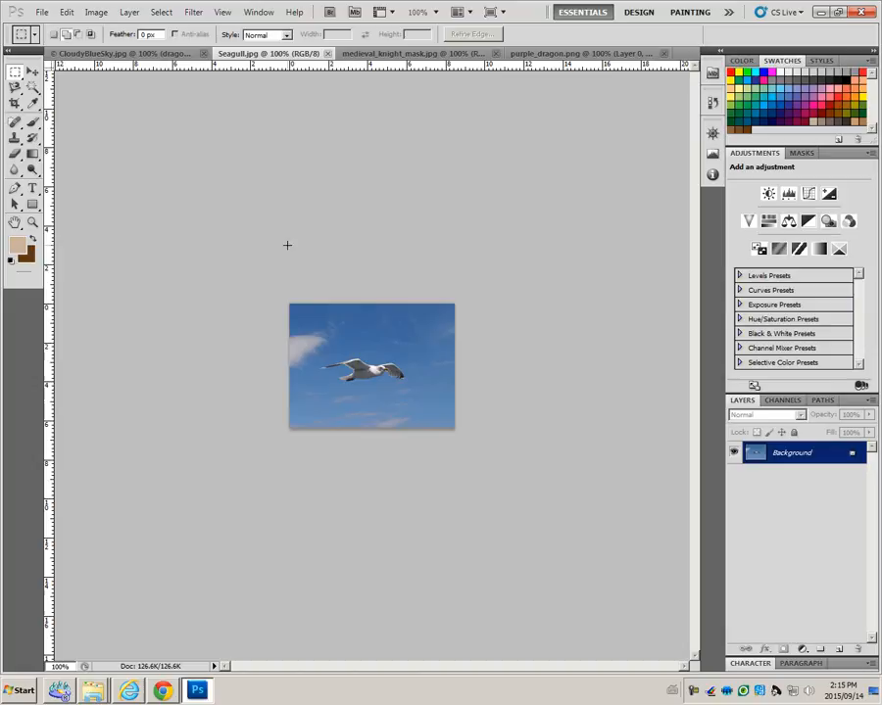
drag(321, 349, 377, 381)
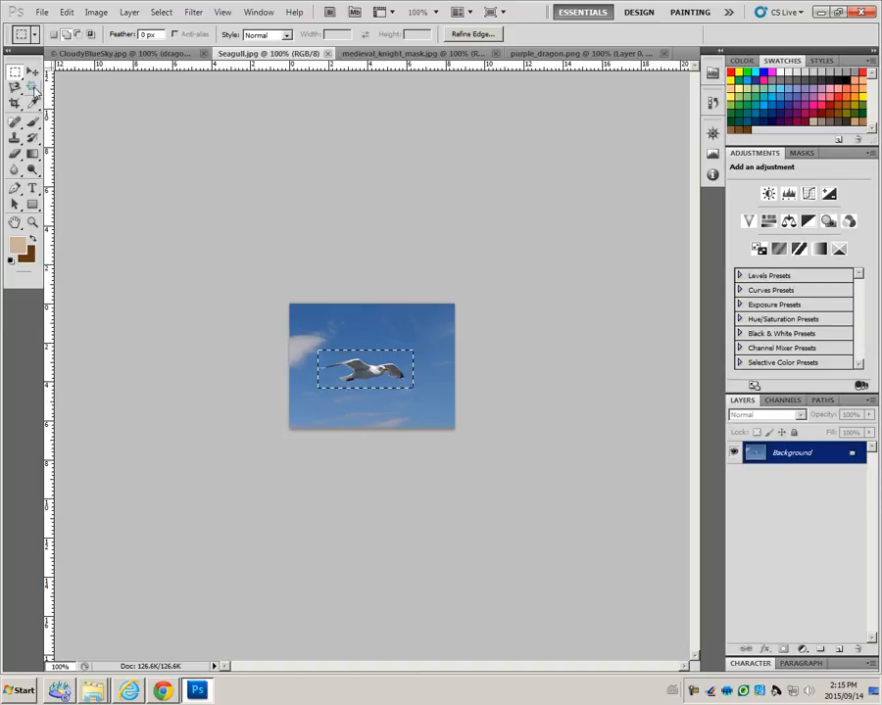
mouse_move(32, 98)
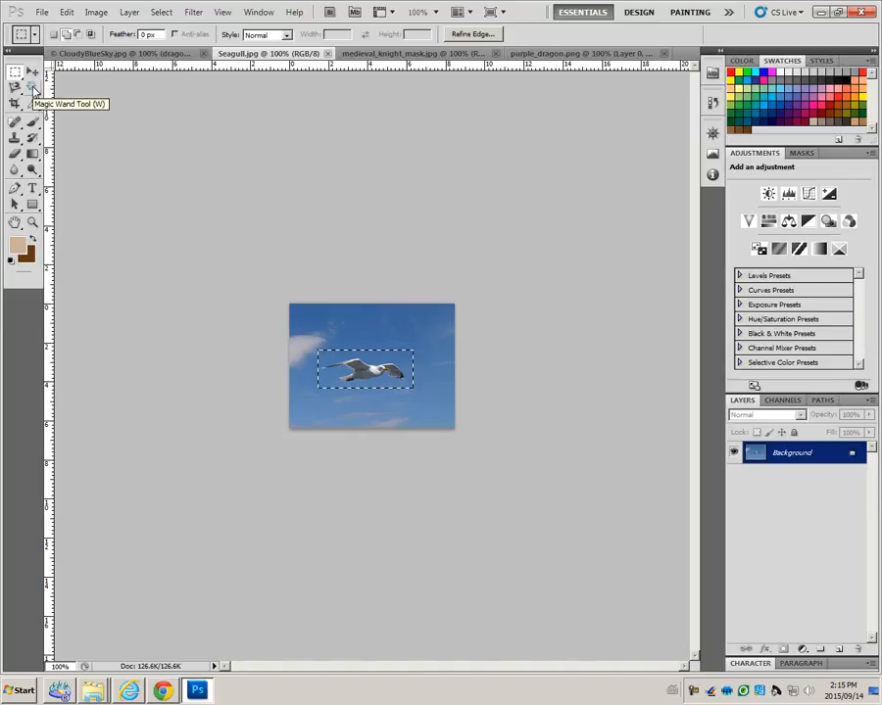
click(12, 90)
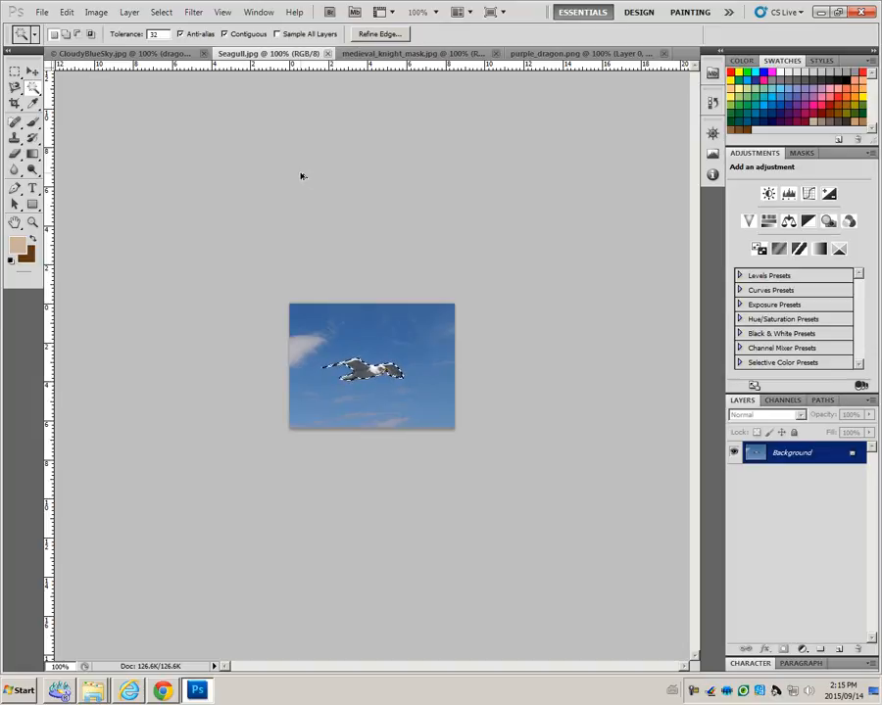
mouse_move(416, 296)
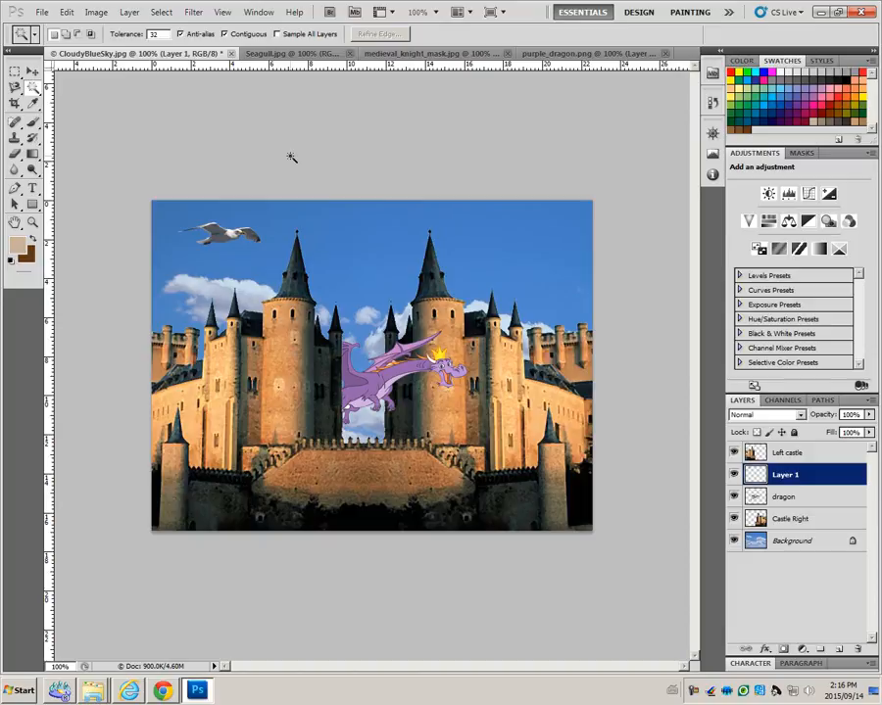
Move the seagull layer into the upper-left sky of the castle scene.
click(12, 75)
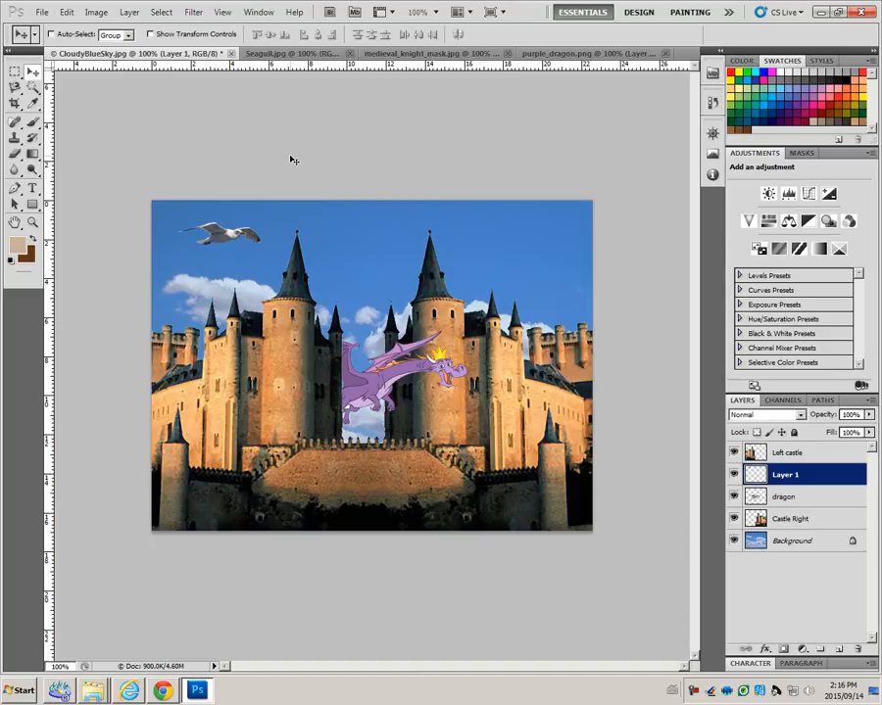
mouse_move(202, 137)
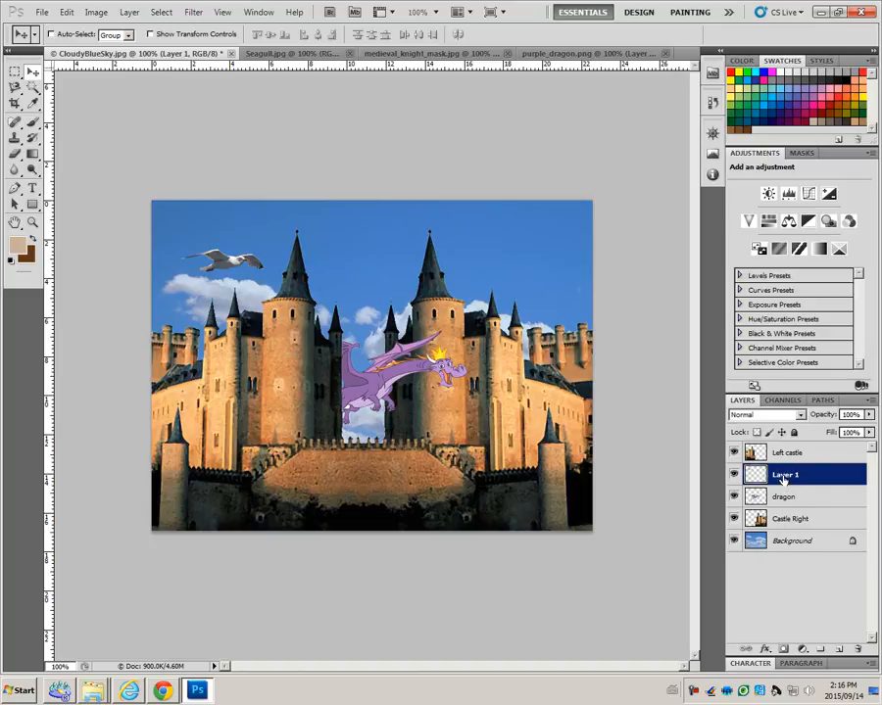
Rename the bird layer to seagull and reposition a duplicated seagull copy near the right tower.
double_click(788, 474)
text(seagull)
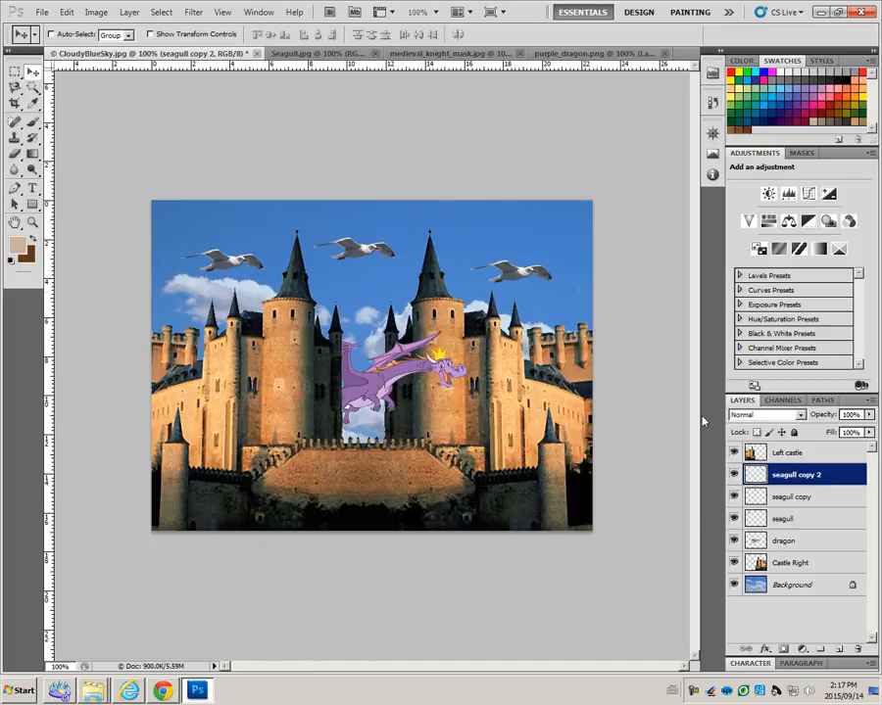
mouse_move(791, 498)
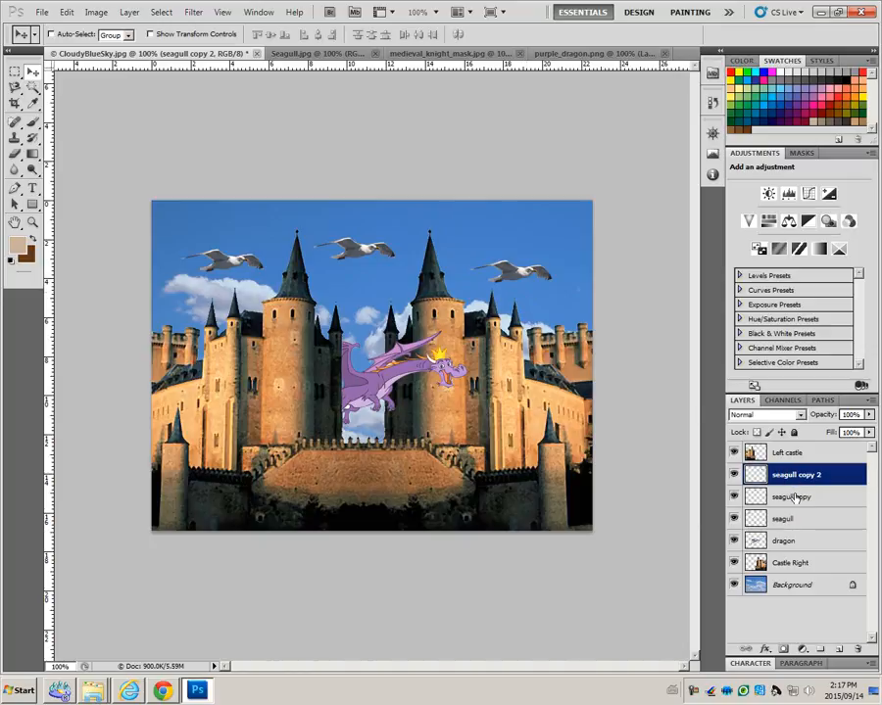
click(792, 496)
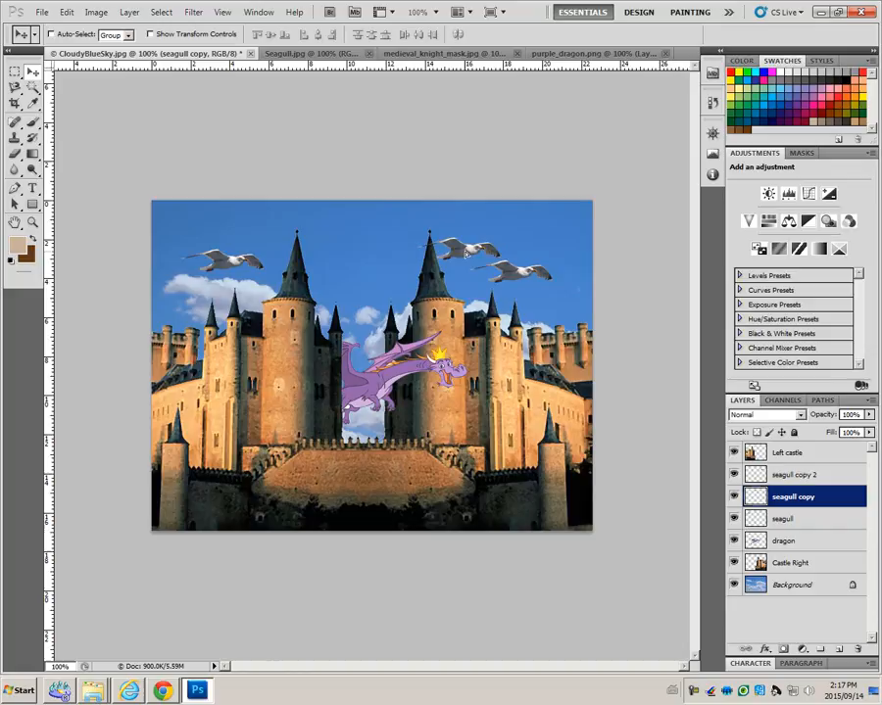
mouse_move(461, 253)
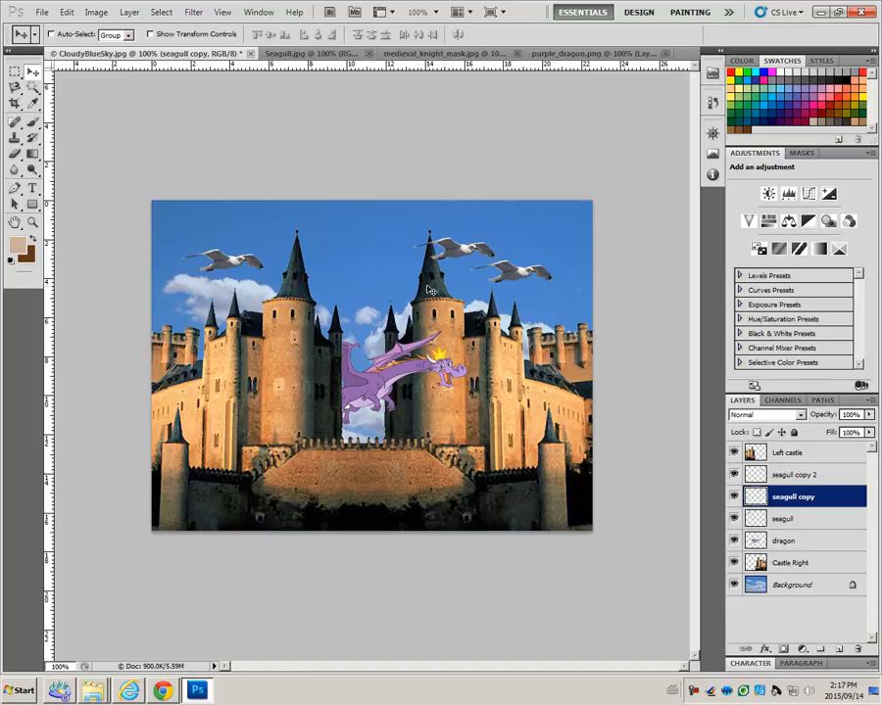
mouse_move(300, 121)
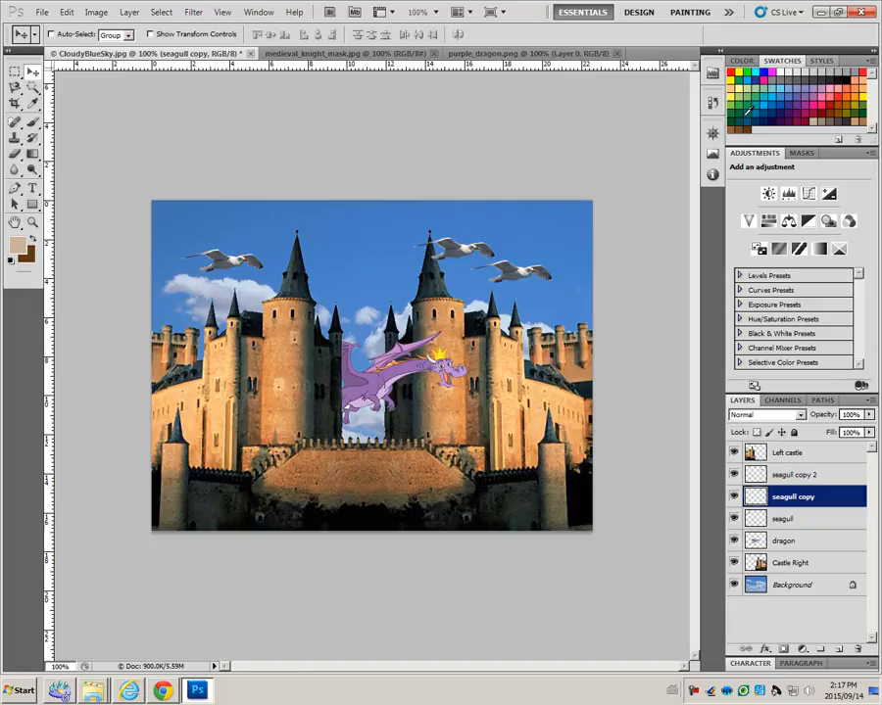
mouse_move(744, 105)
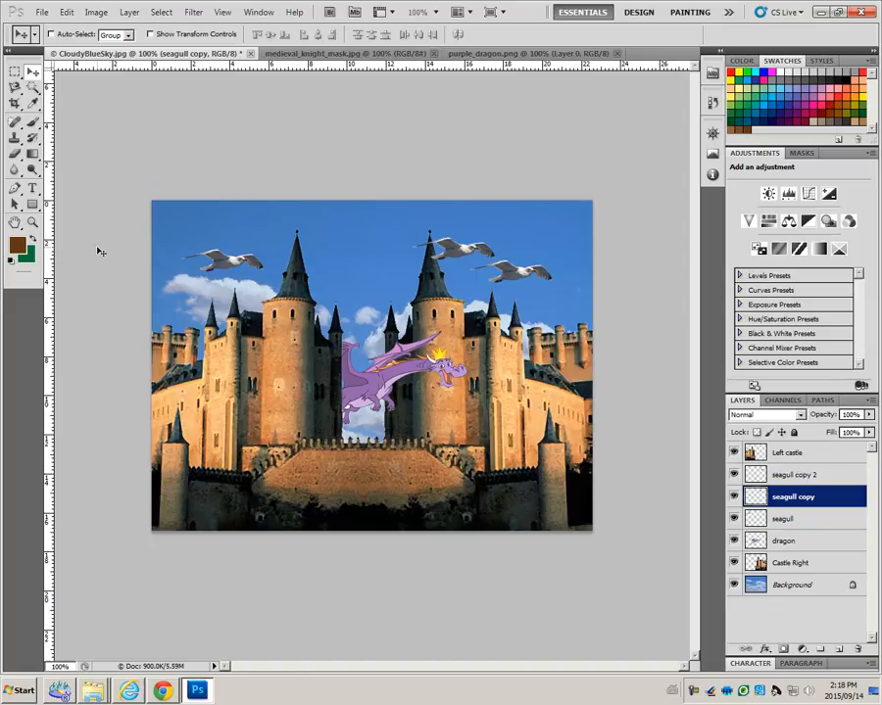
mouse_move(231, 247)
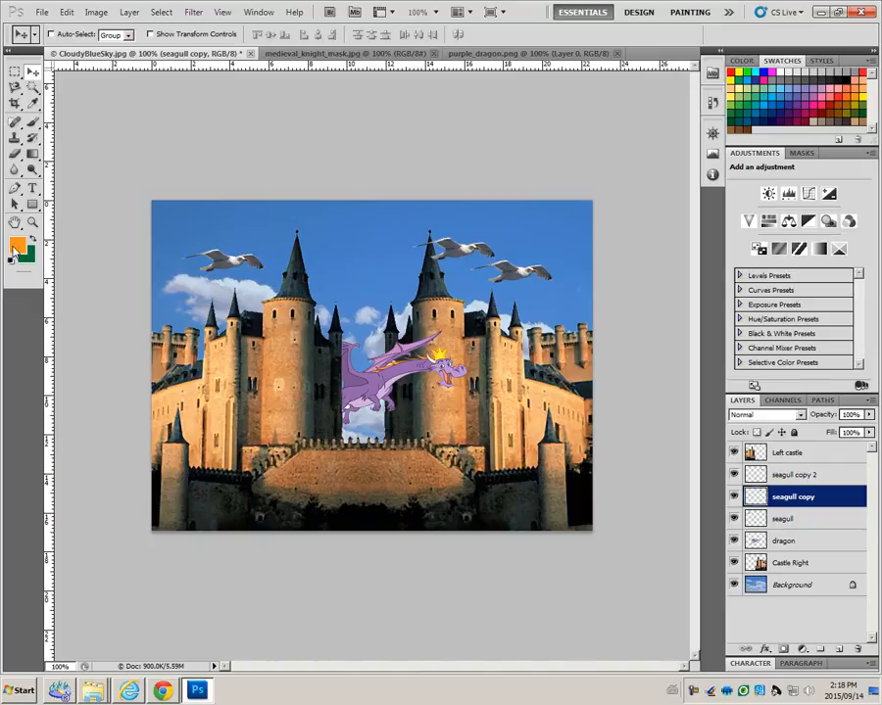
mouse_move(13, 244)
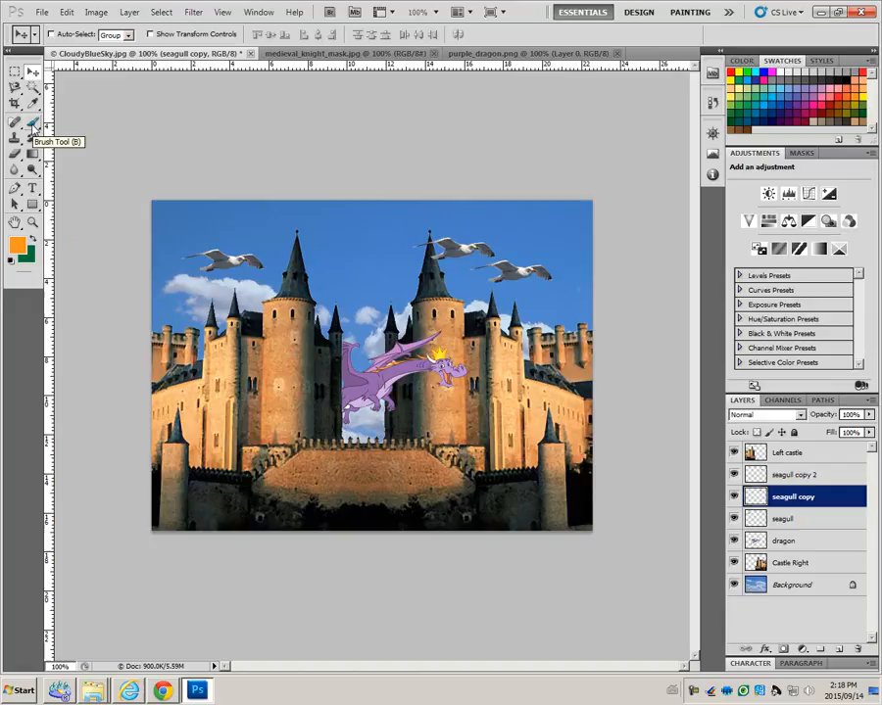
Choose the Brush Tool and bring up the brush tip picker for the grass tip.
click(11, 125)
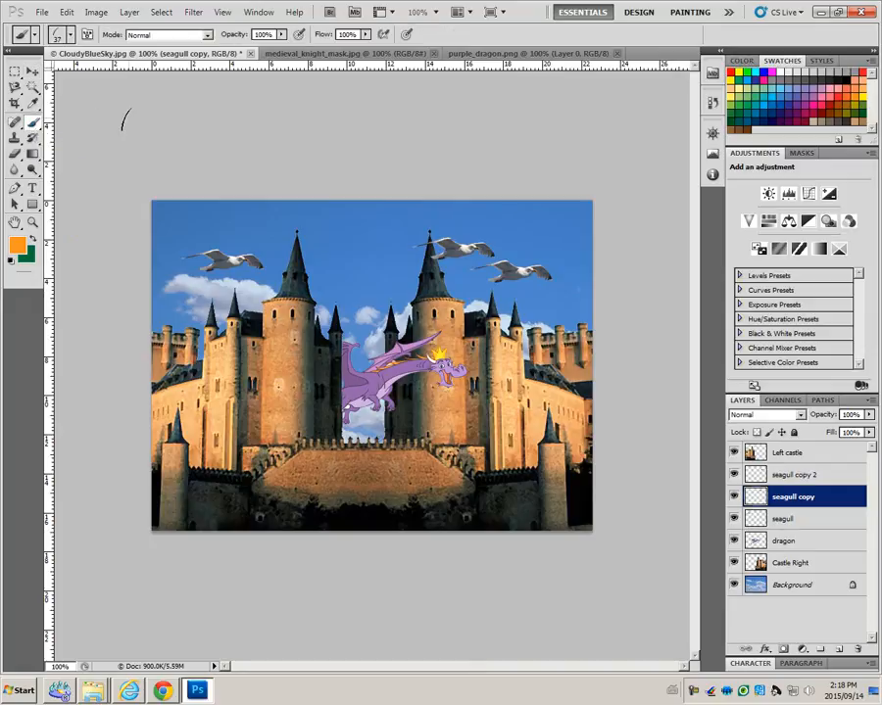
click(60, 39)
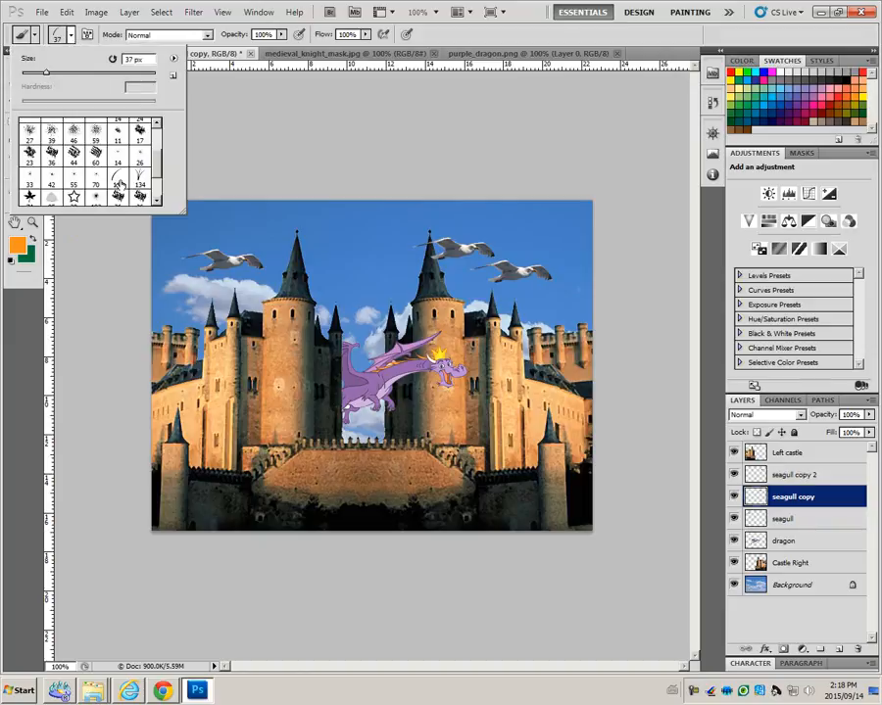
mouse_move(117, 187)
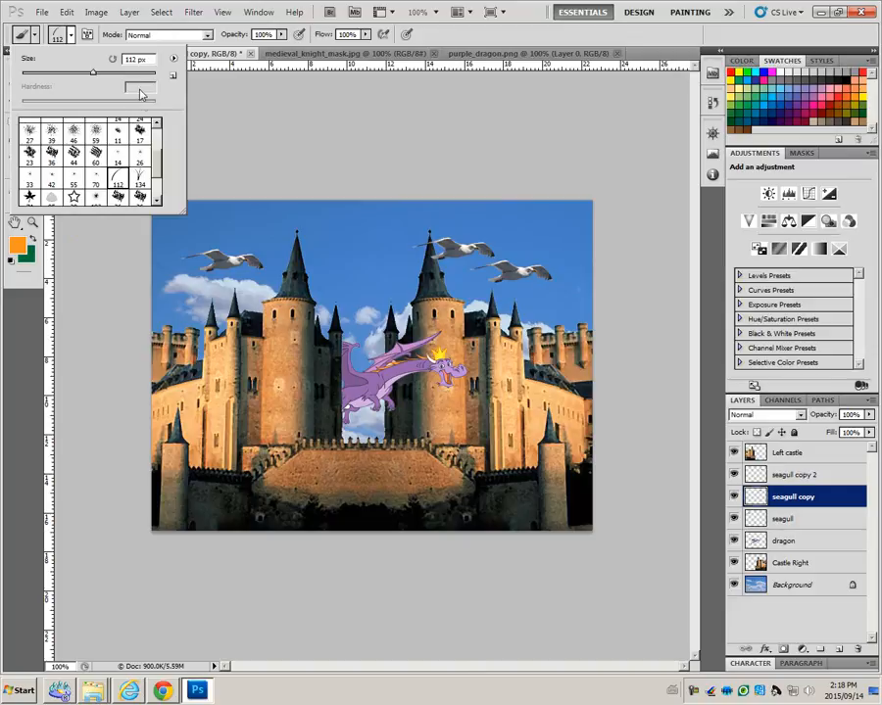
mouse_move(127, 75)
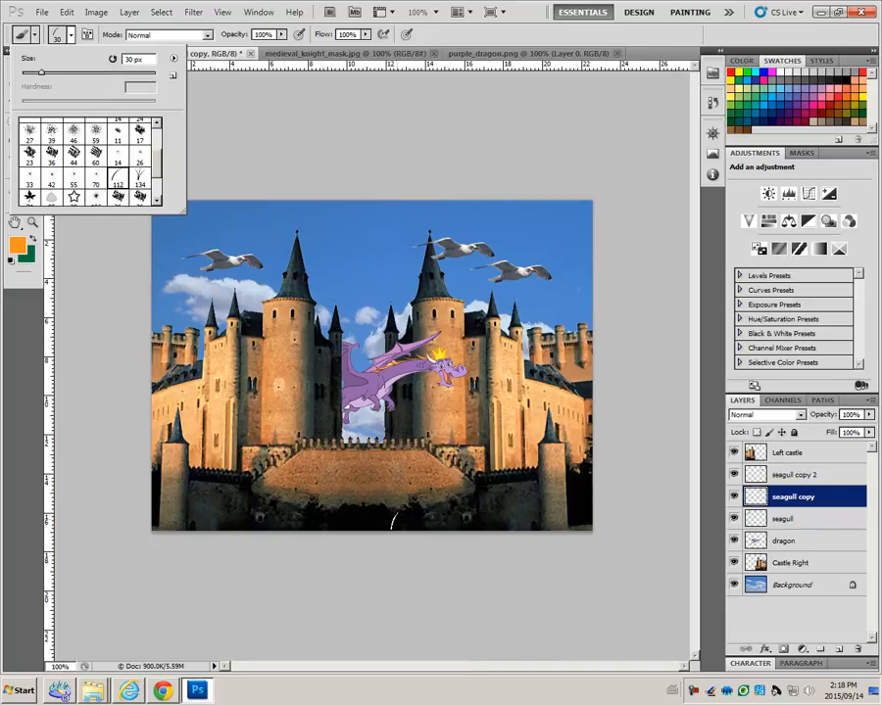
mouse_move(212, 517)
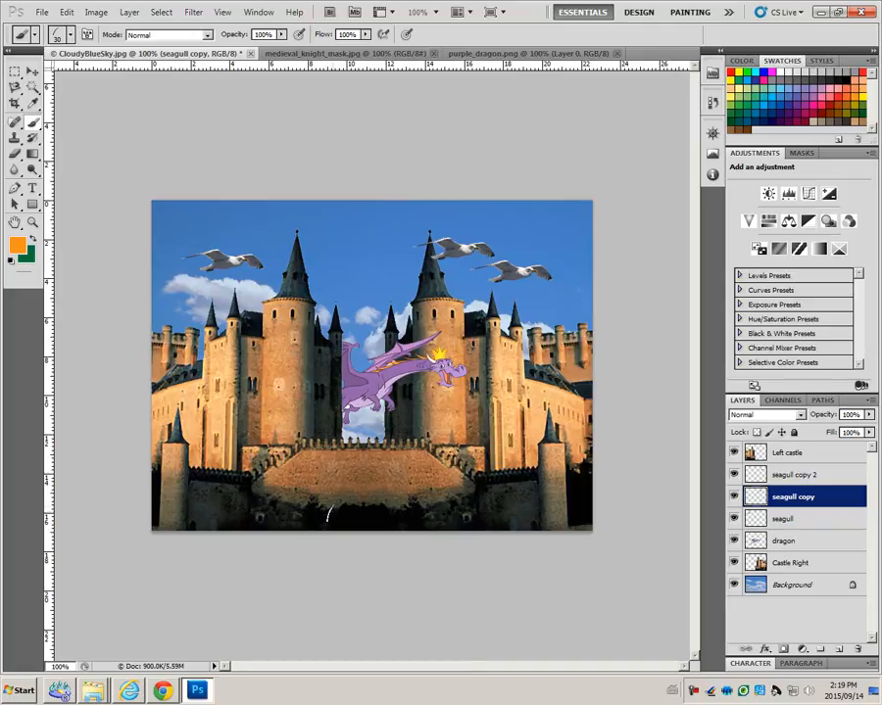
Brush grass strokes across the bottom edge of the castle scene.
drag(329, 513, 446, 513)
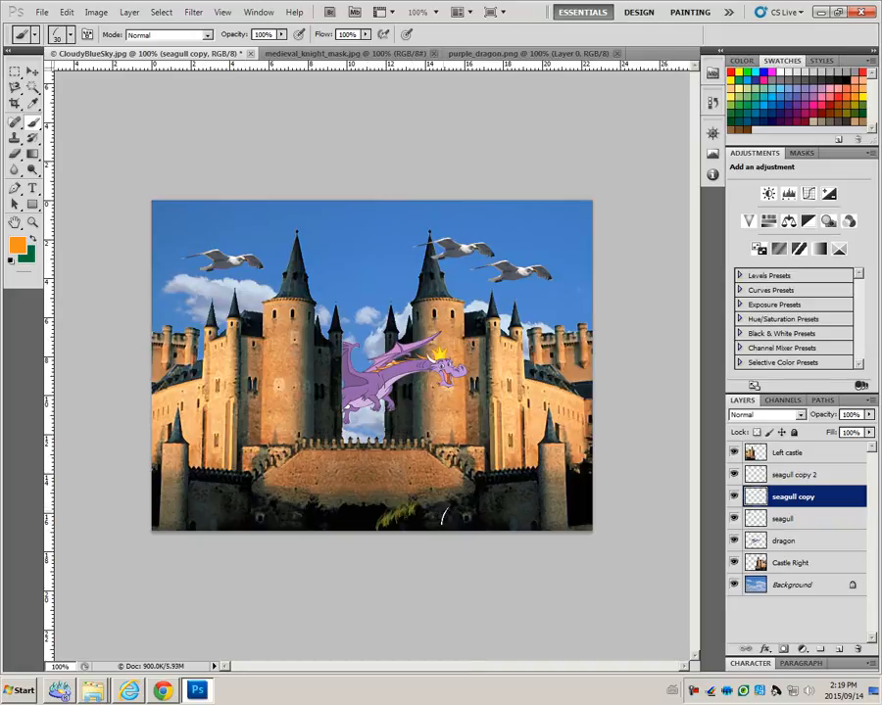
drag(440, 514, 552, 519)
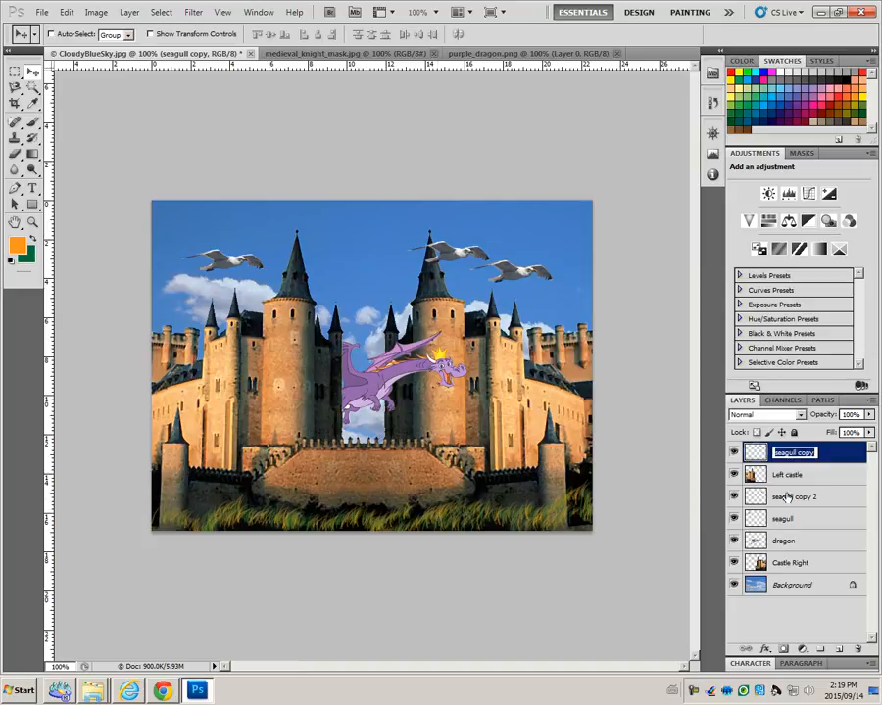
Name the painted layer grass and marquee-select the stray seagull on it for removal.
text(grass)
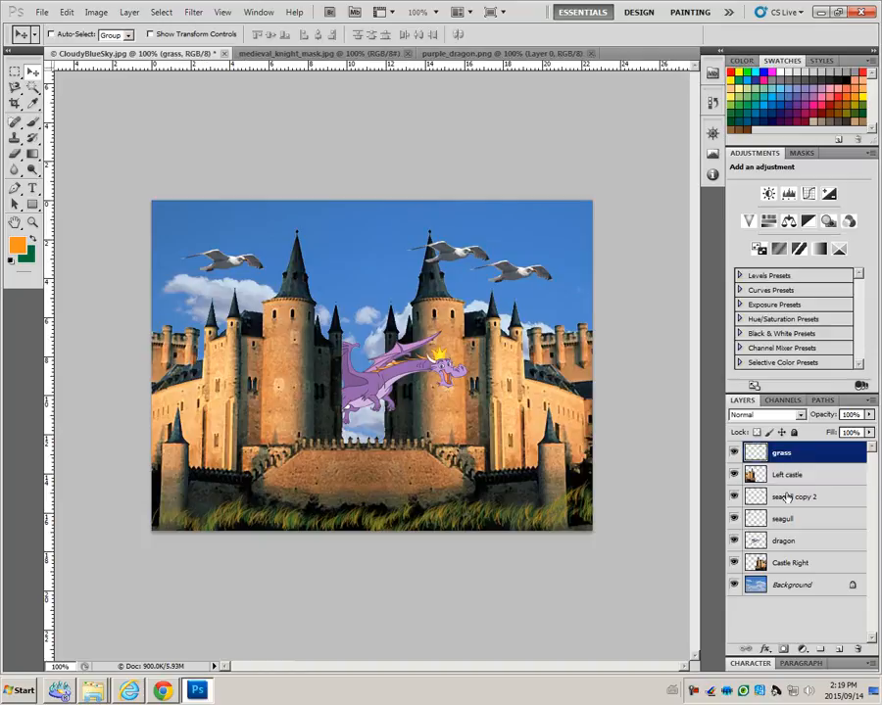
mouse_move(466, 292)
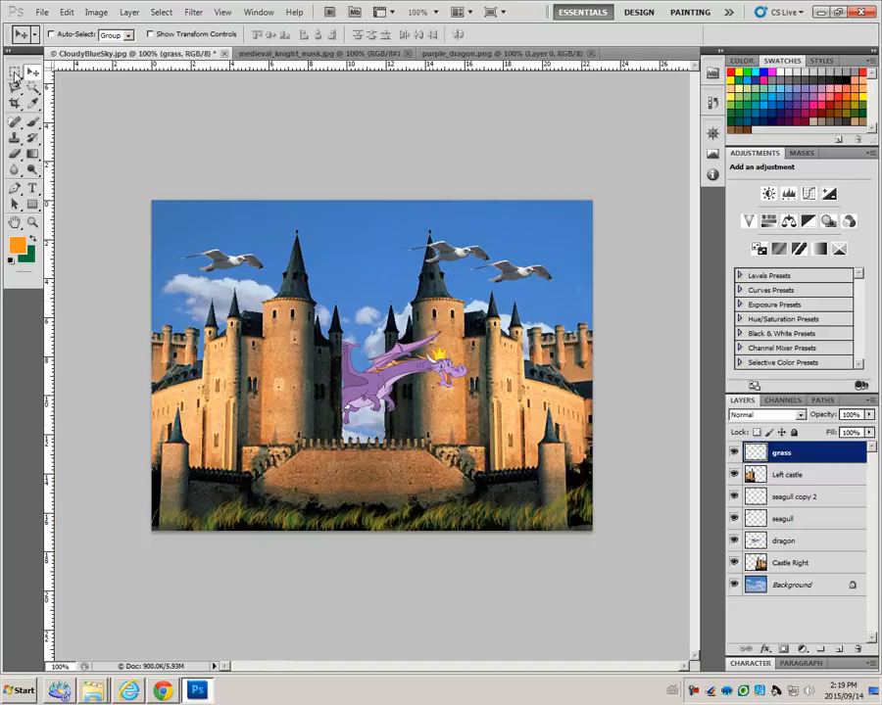
click(12, 71)
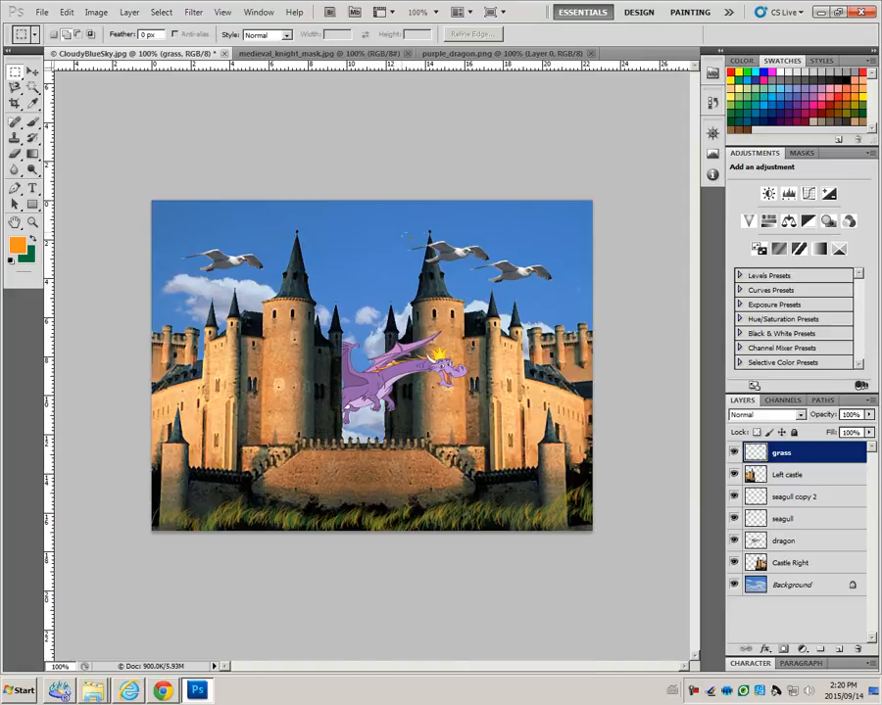
drag(402, 235, 493, 264)
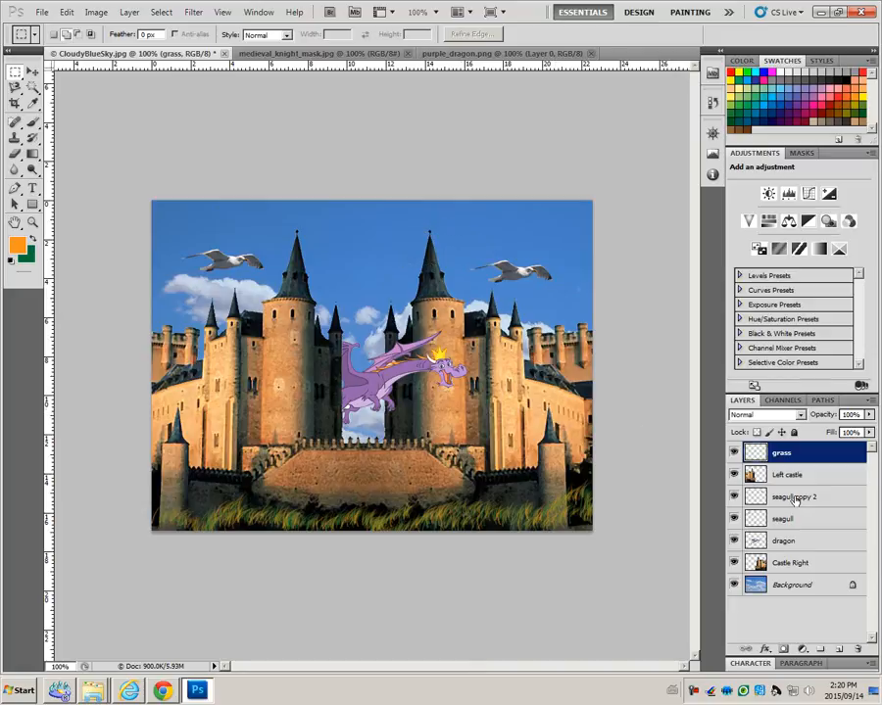
click(795, 495)
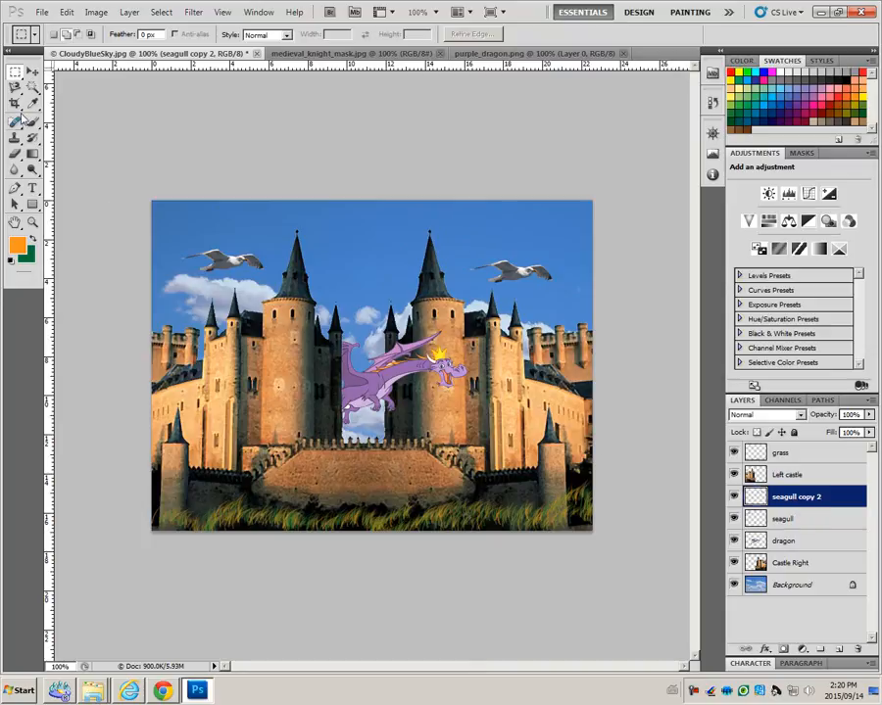
Position the grass layer along the bottom edge with the Move Tool.
click(11, 75)
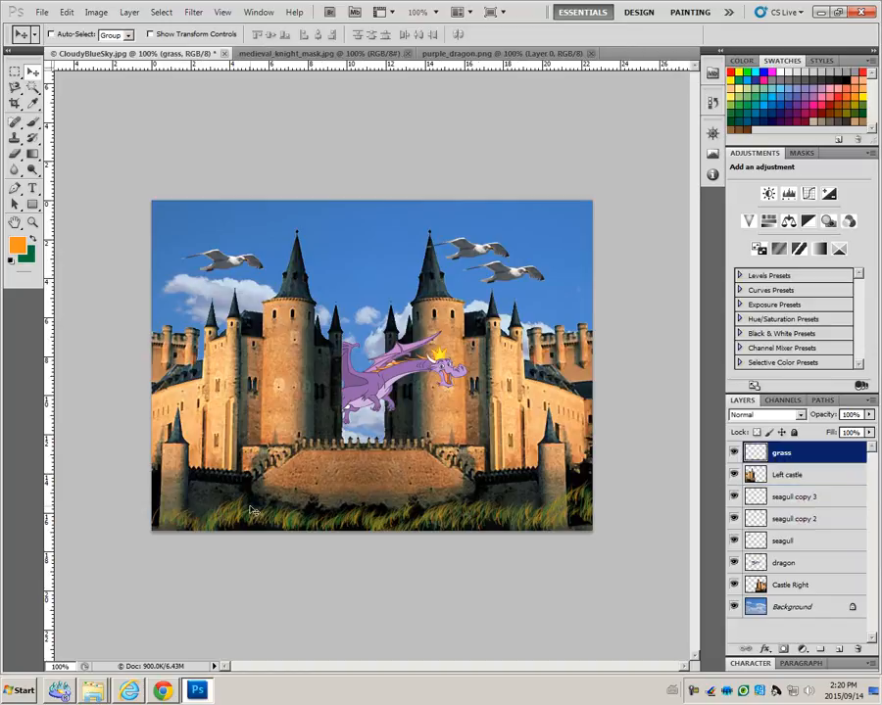
mouse_move(406, 448)
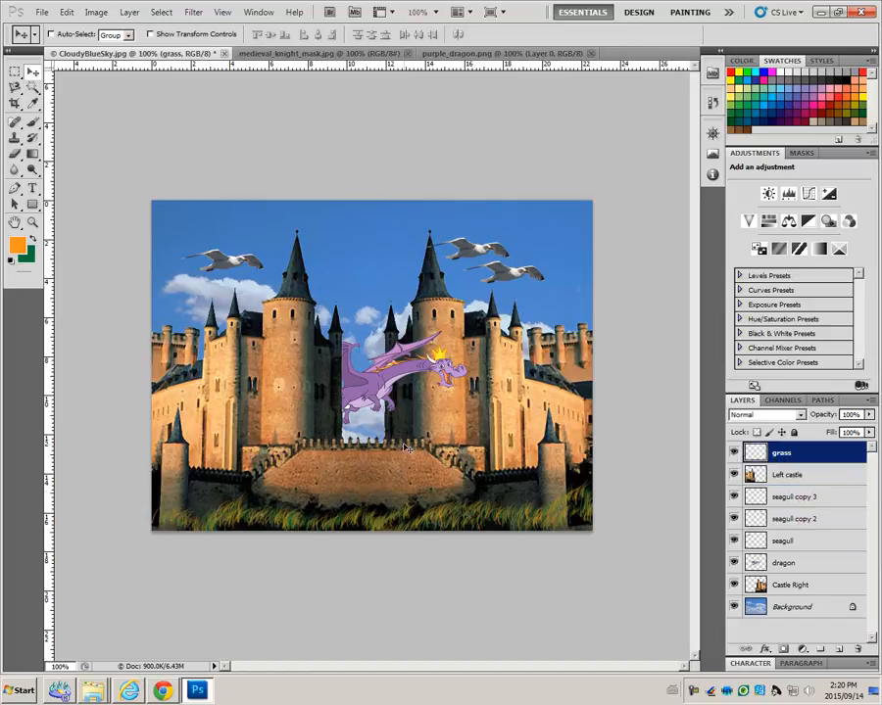
mouse_move(349, 525)
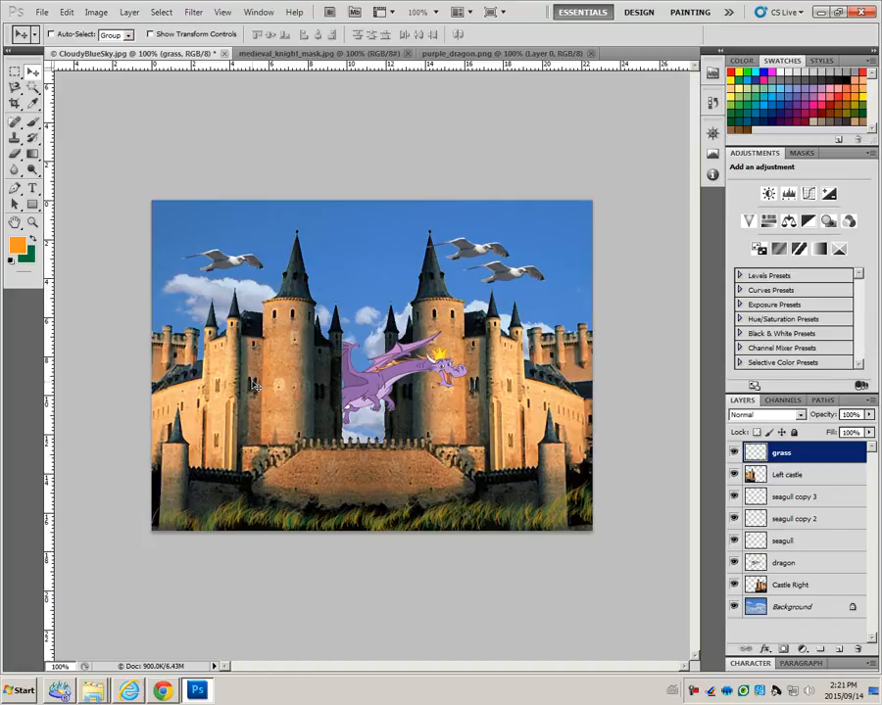
click(274, 12)
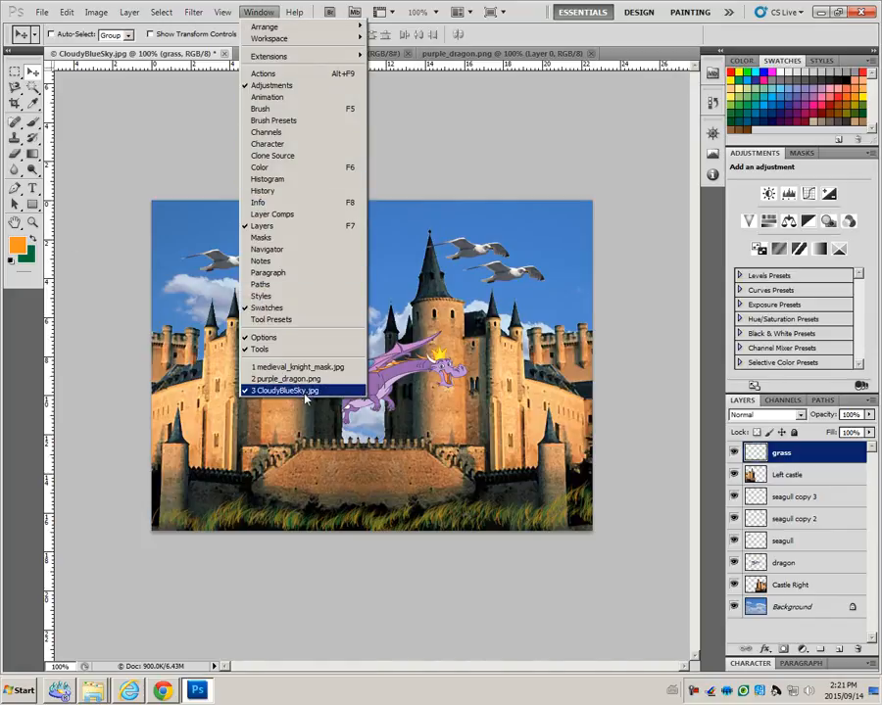
mouse_move(298, 369)
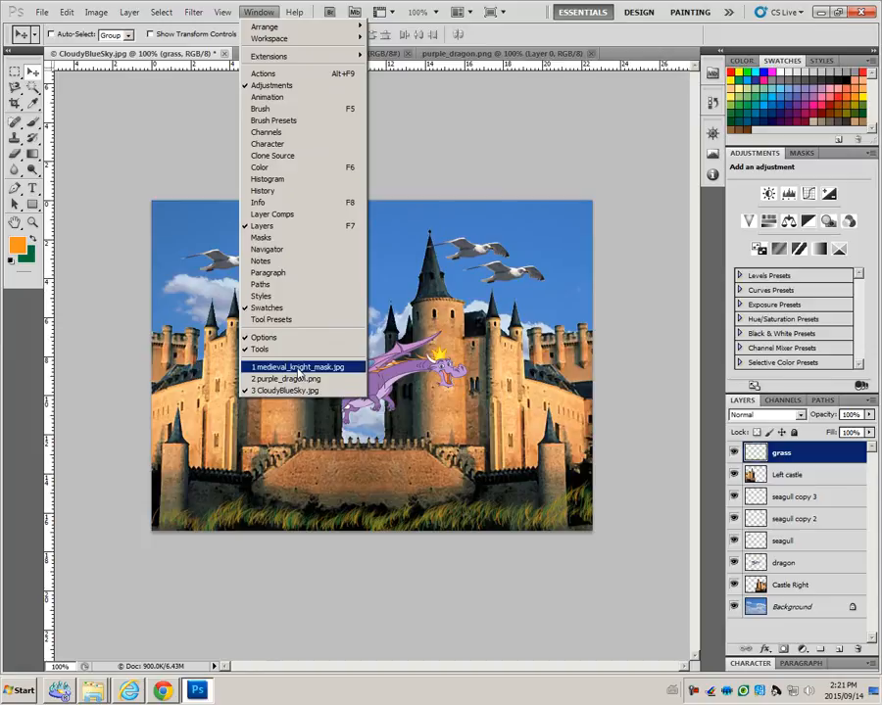
mouse_move(267, 249)
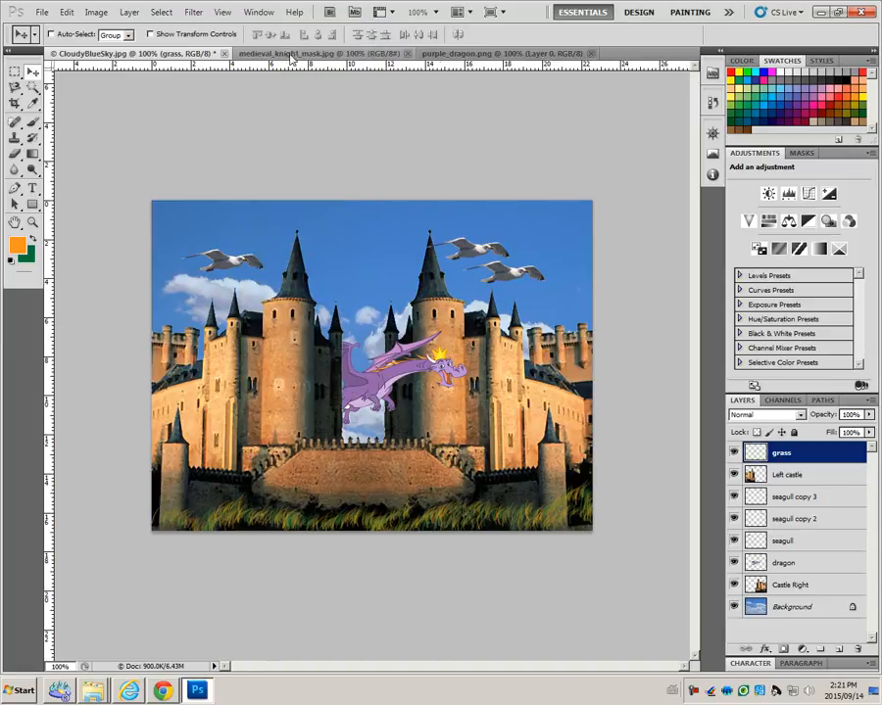
Switch to the medieval_knight_mask document.
click(294, 52)
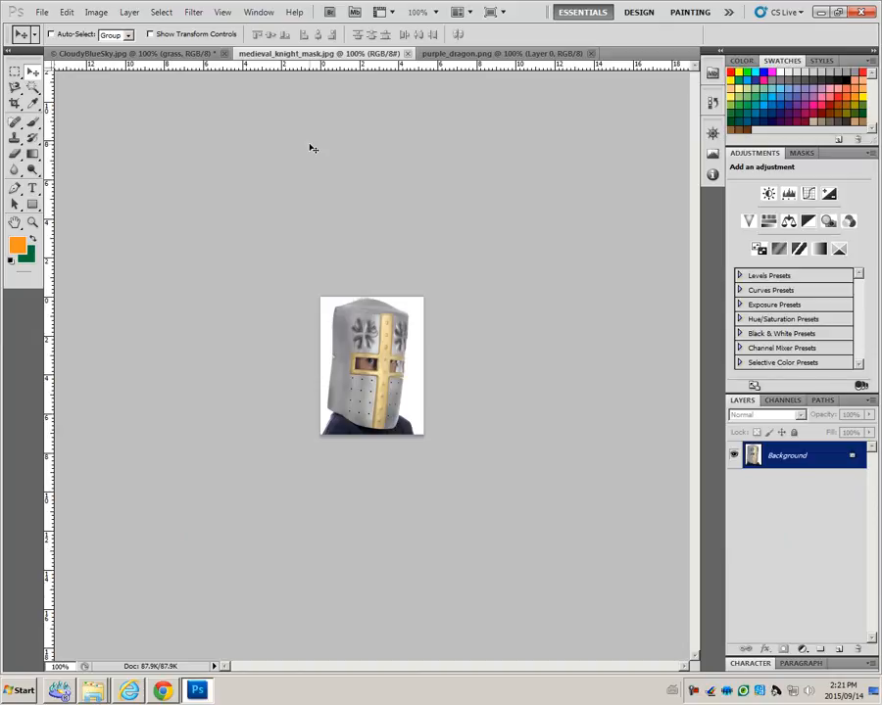
mouse_move(255, 133)
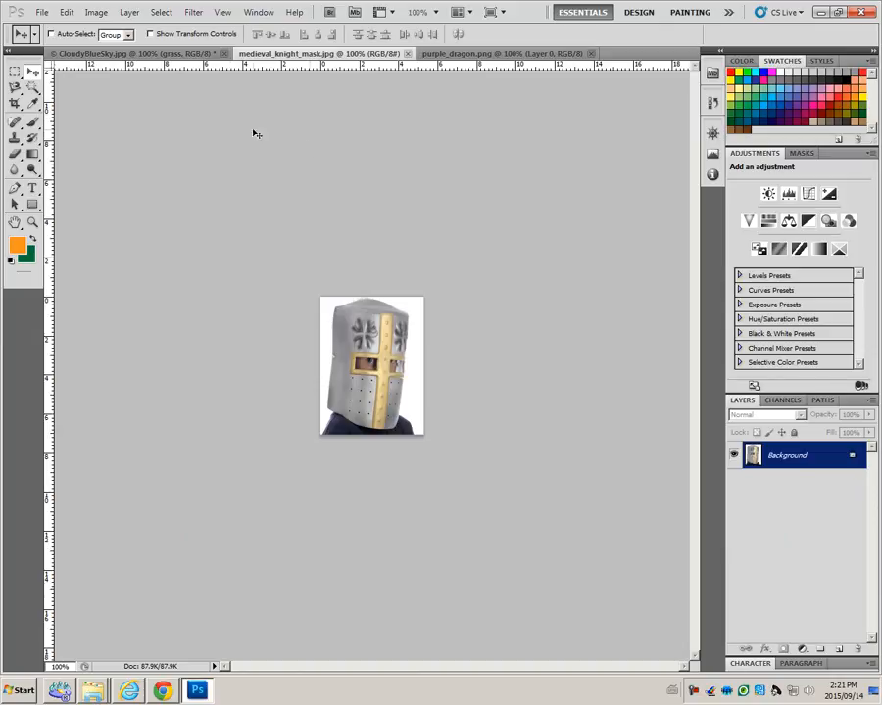
Try a Magic Wand colour selection on the knight mask image.
click(11, 94)
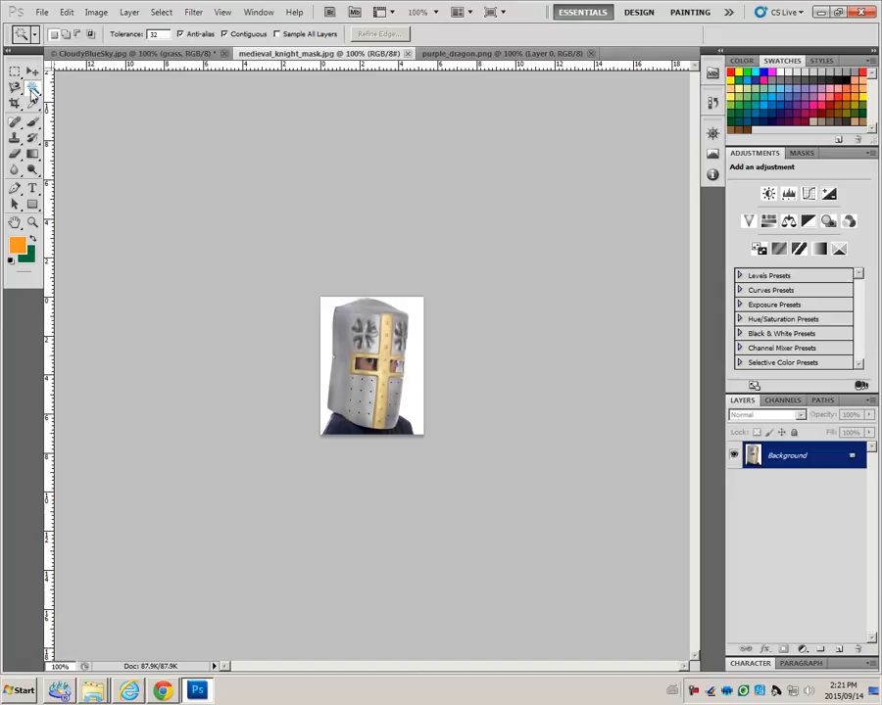
click(372, 368)
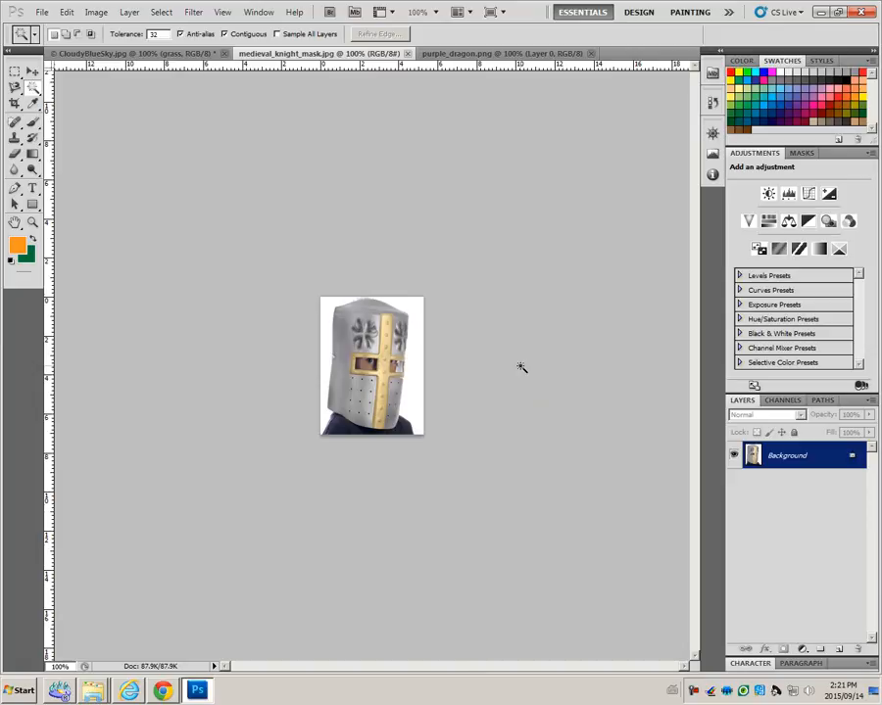
mouse_move(137, 182)
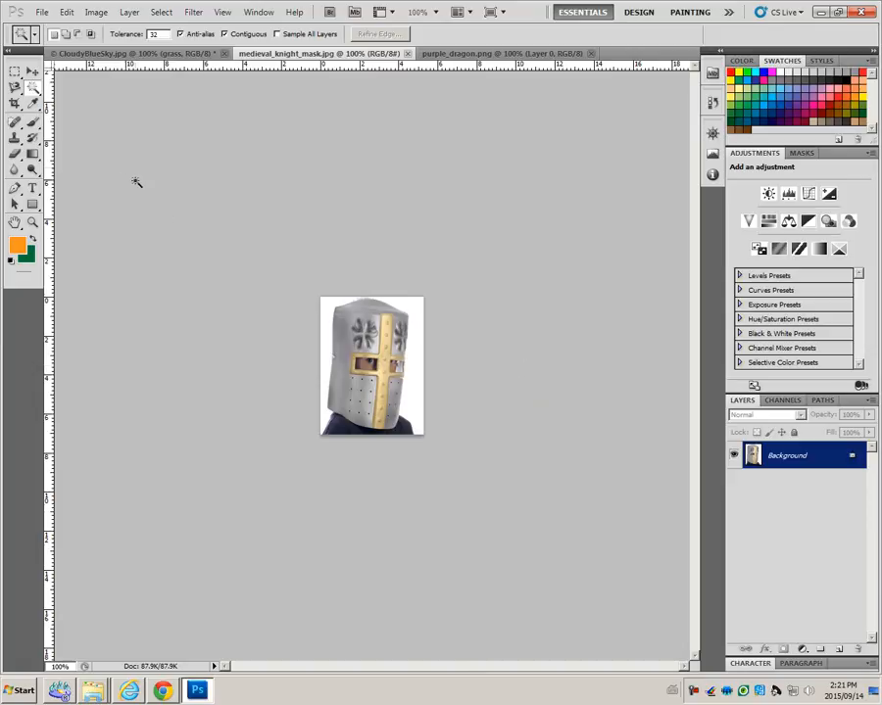
mouse_move(169, 143)
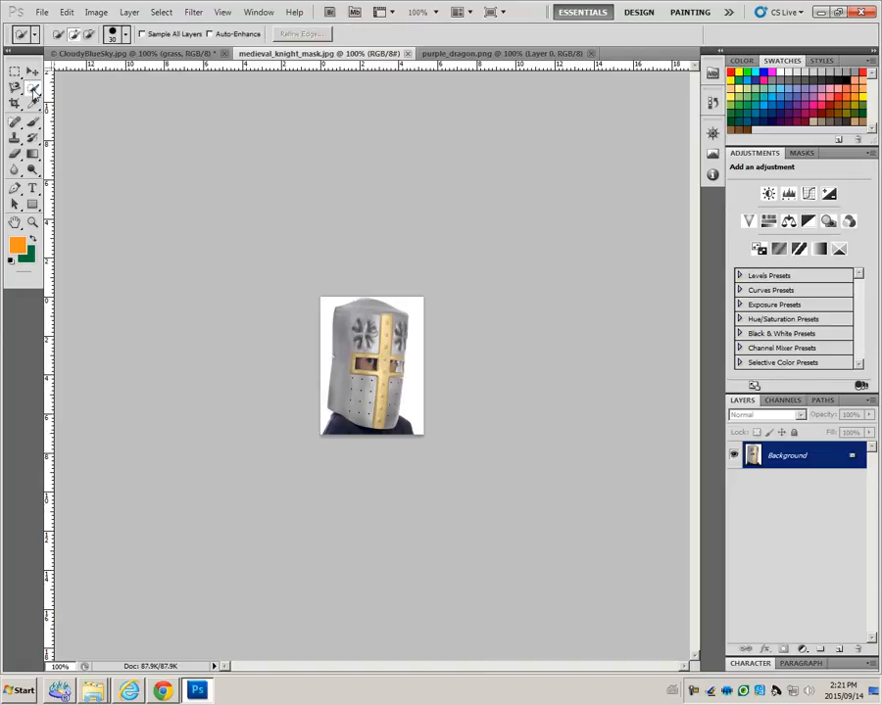
mouse_move(14, 98)
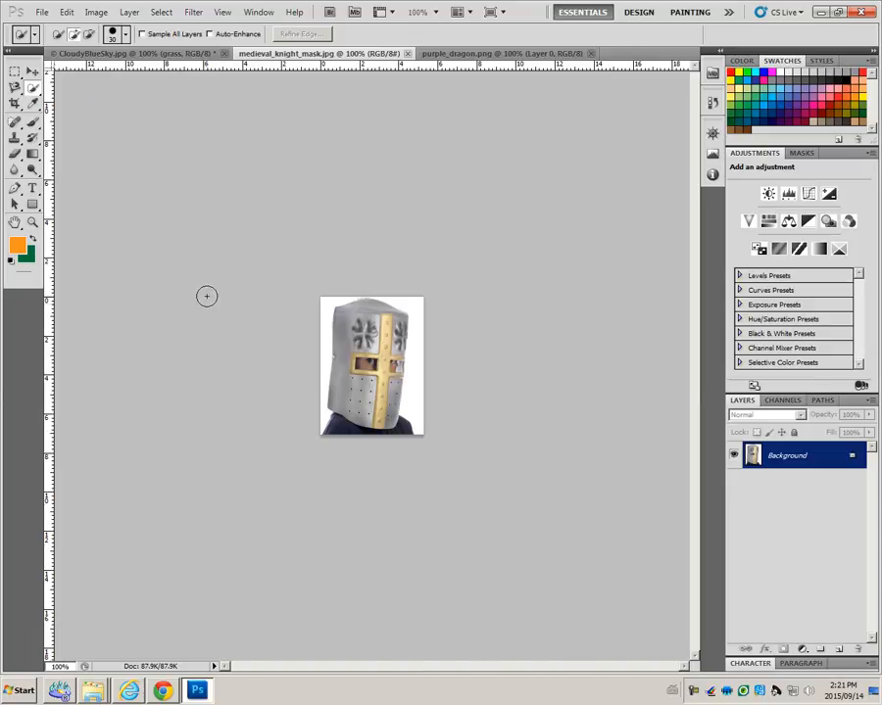
mouse_move(122, 235)
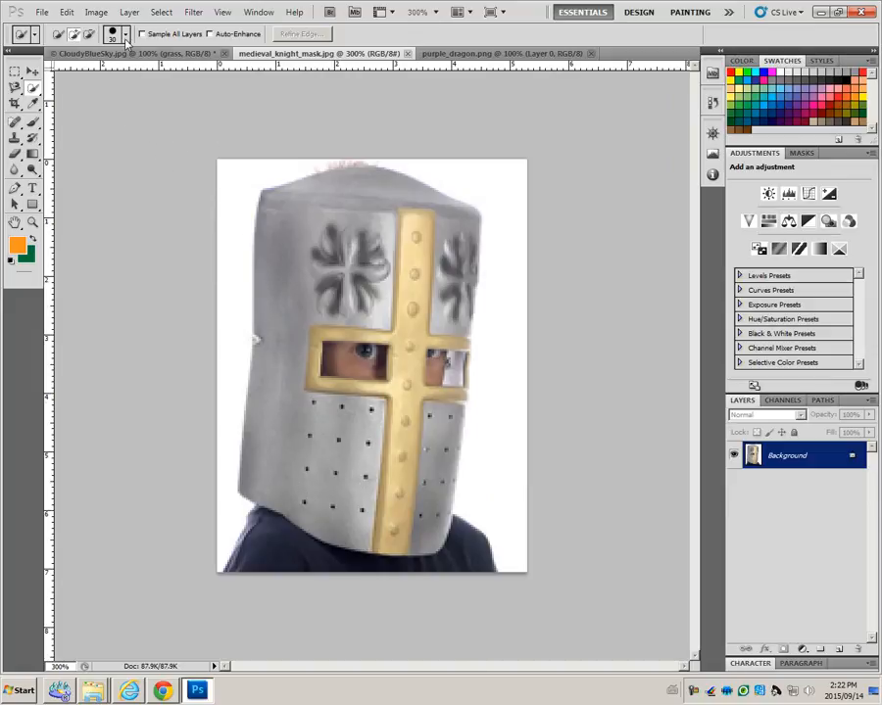
Select the knight's helmet with the Quick Selection Tool and return to the CloudyBlueSky composite.
click(121, 35)
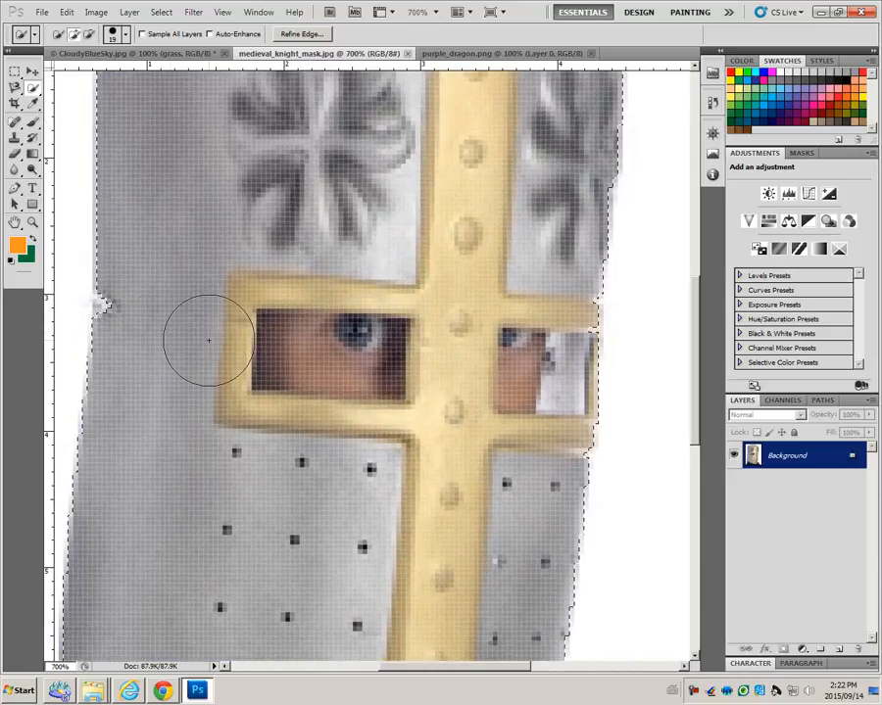
mouse_move(143, 313)
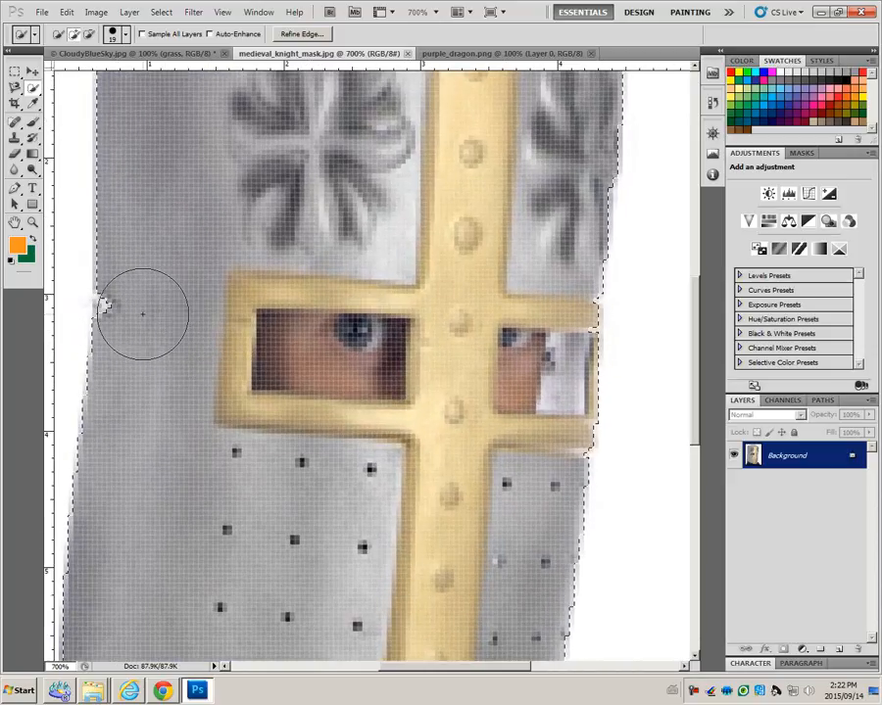
mouse_move(174, 388)
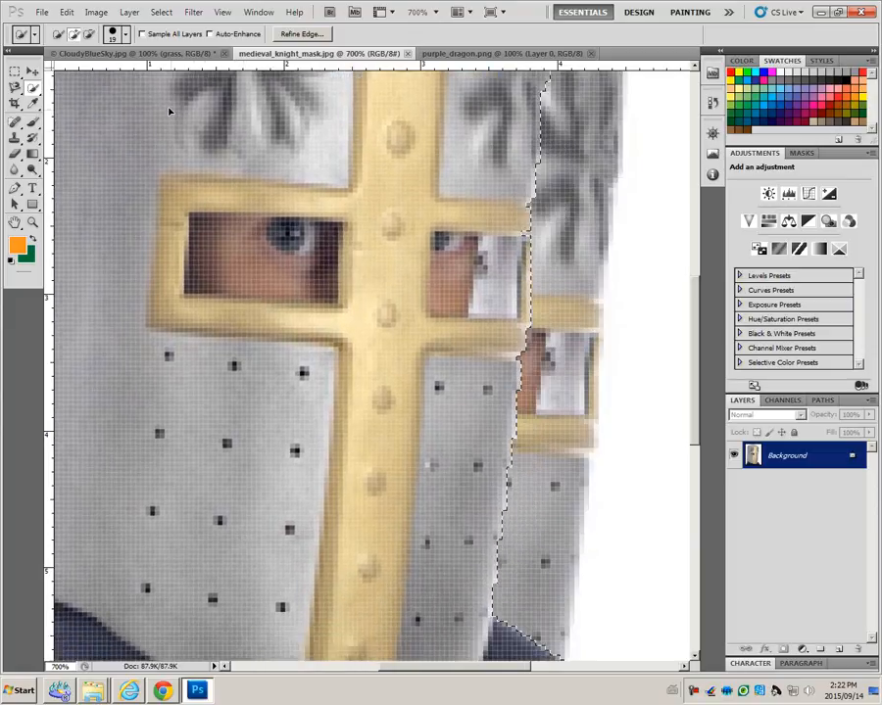
click(102, 53)
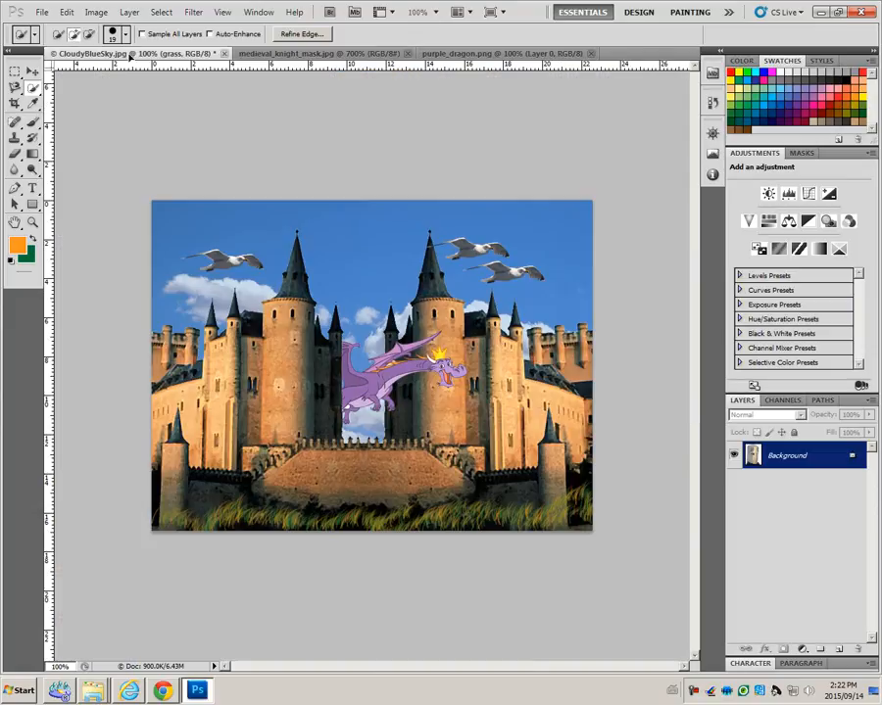
mouse_move(204, 470)
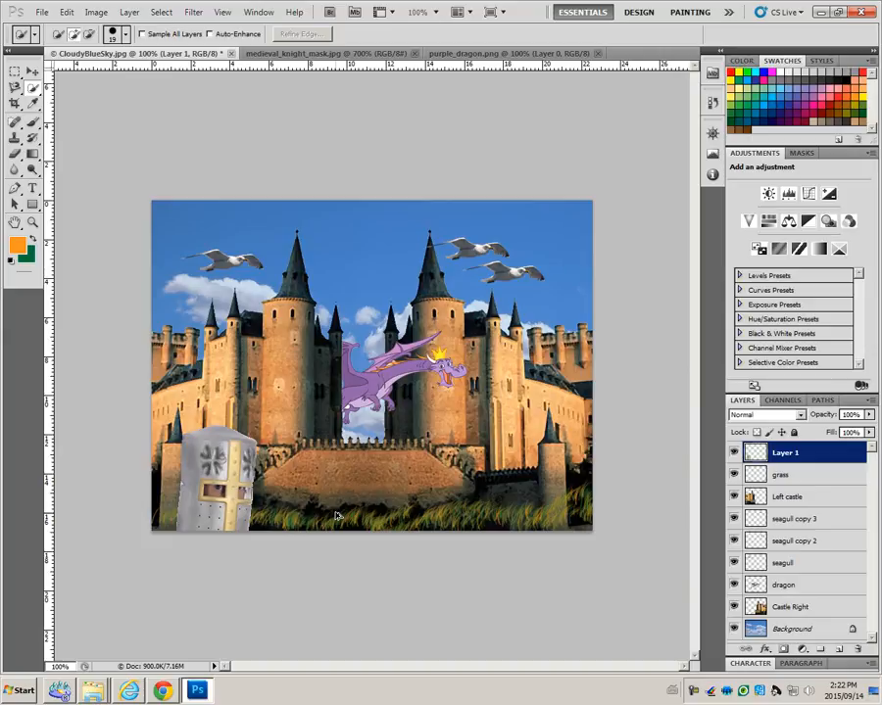
mouse_move(376, 572)
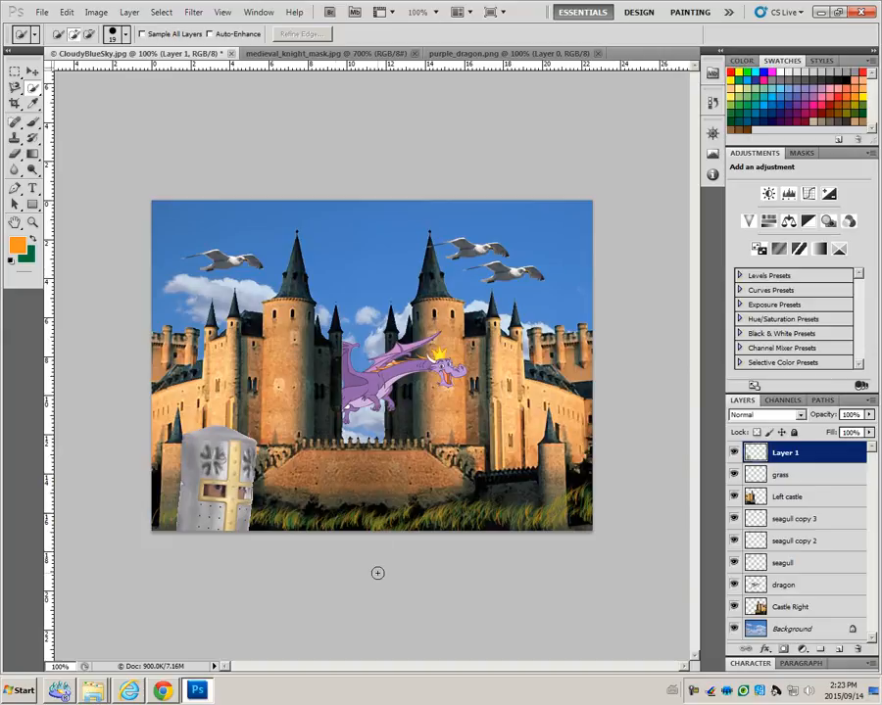
Drag the pasted knight mask layer into the lower left corner of the scene.
click(12, 74)
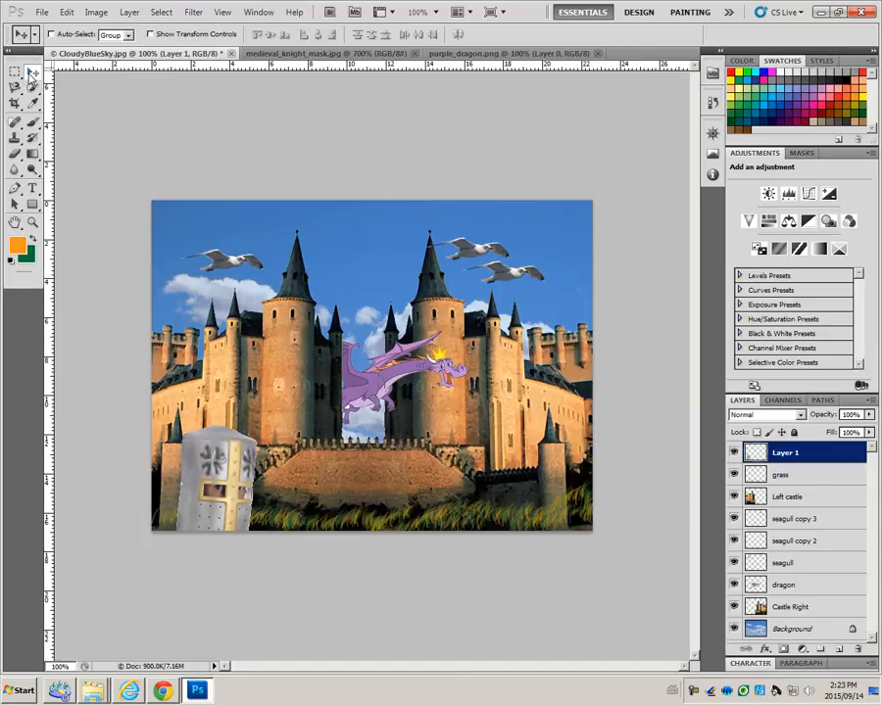
drag(218, 480, 224, 421)
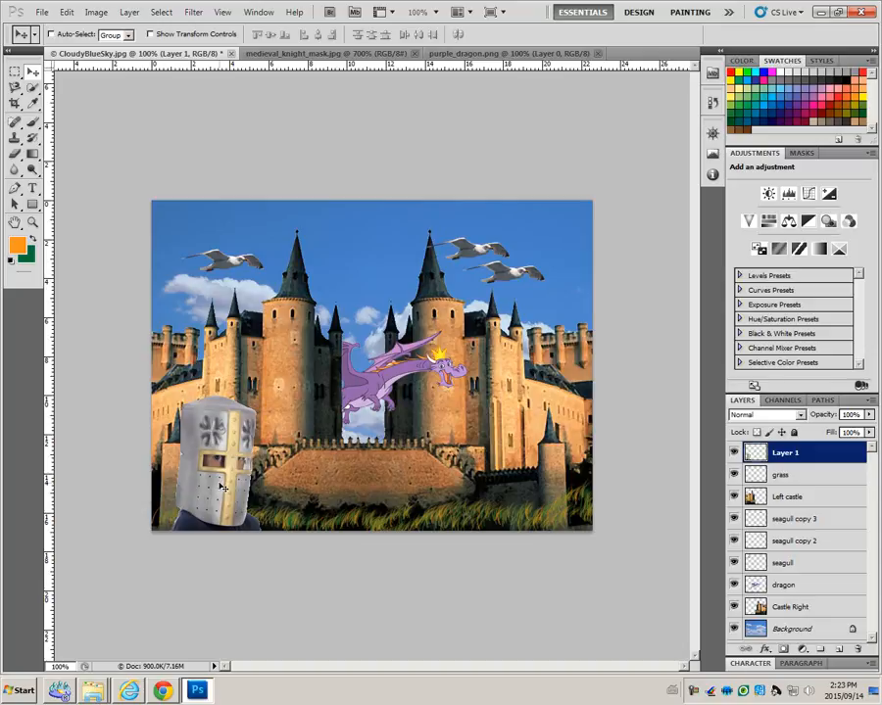
click(331, 53)
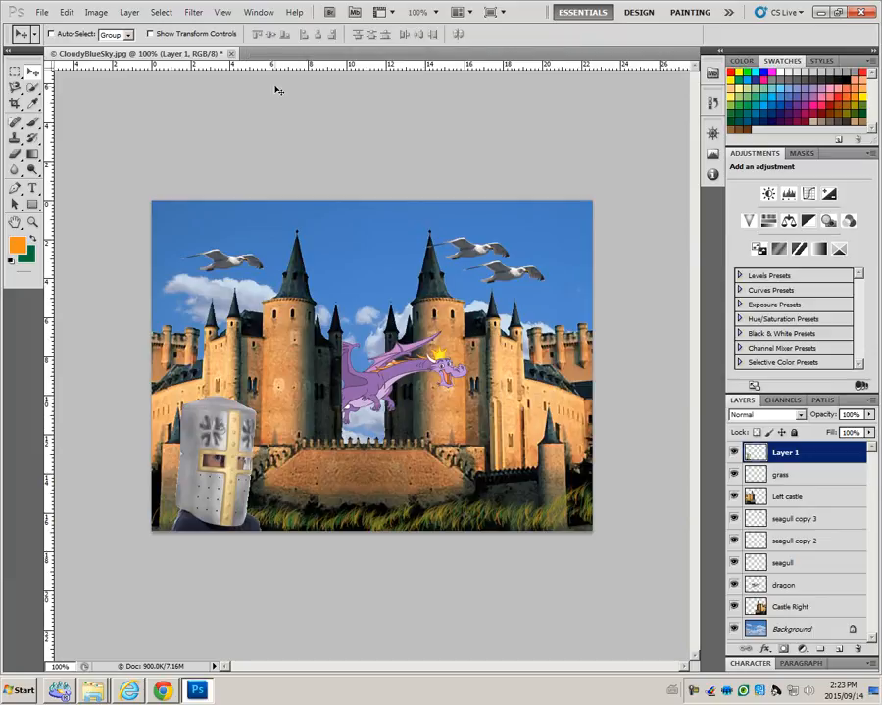
mouse_move(322, 439)
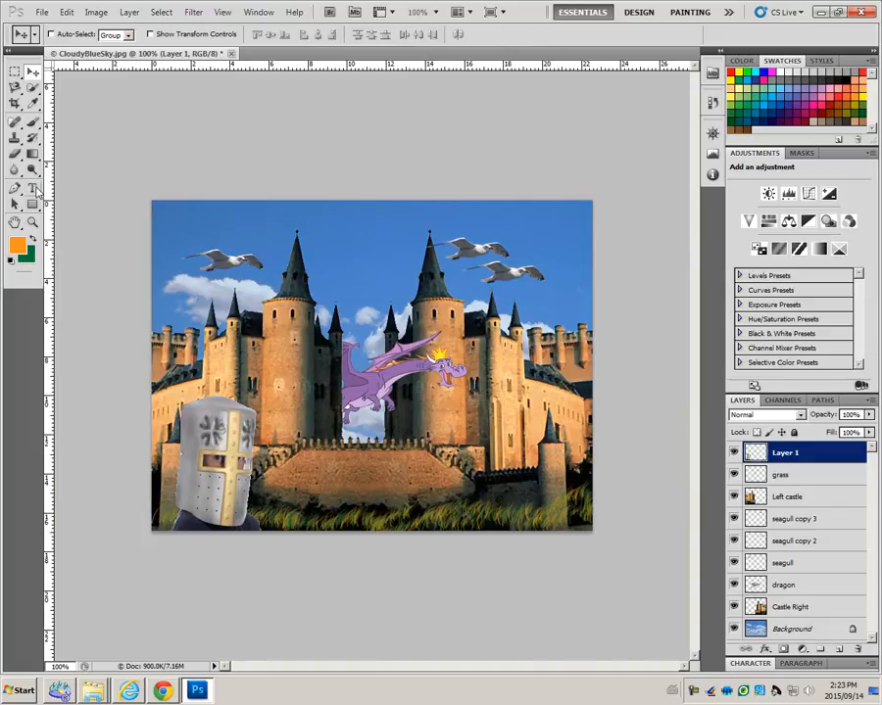
Choose the Horizontal Type Tool with Arial Rounded MT Bold at 18 pt.
click(31, 190)
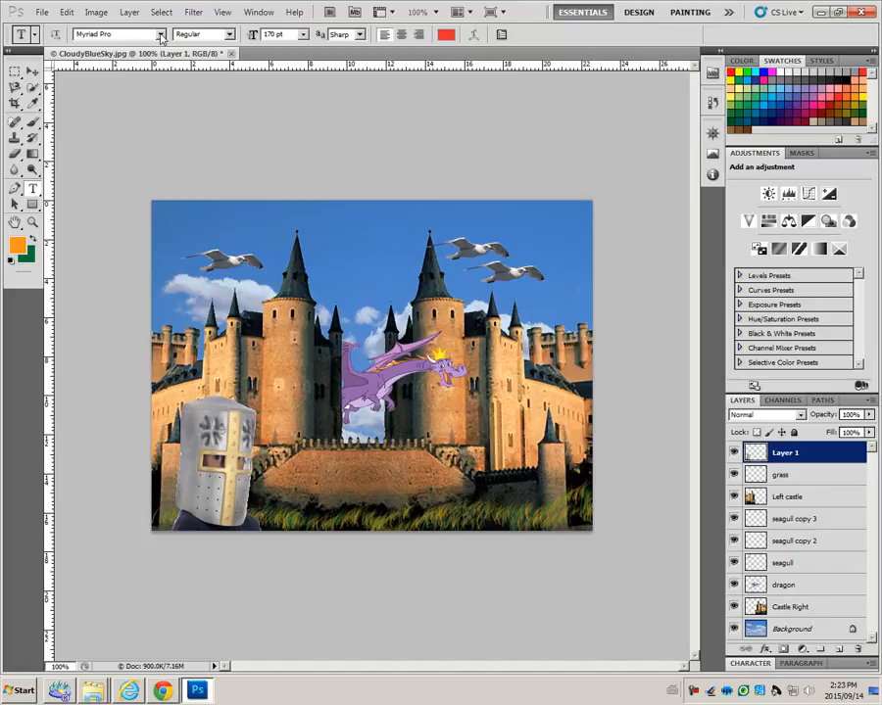
click(166, 36)
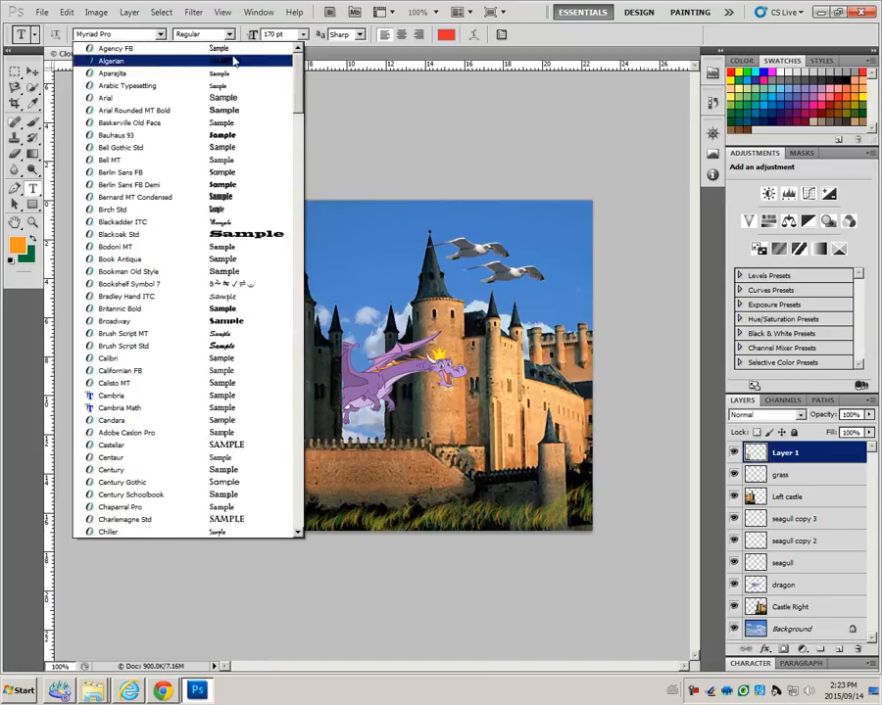
click(139, 110)
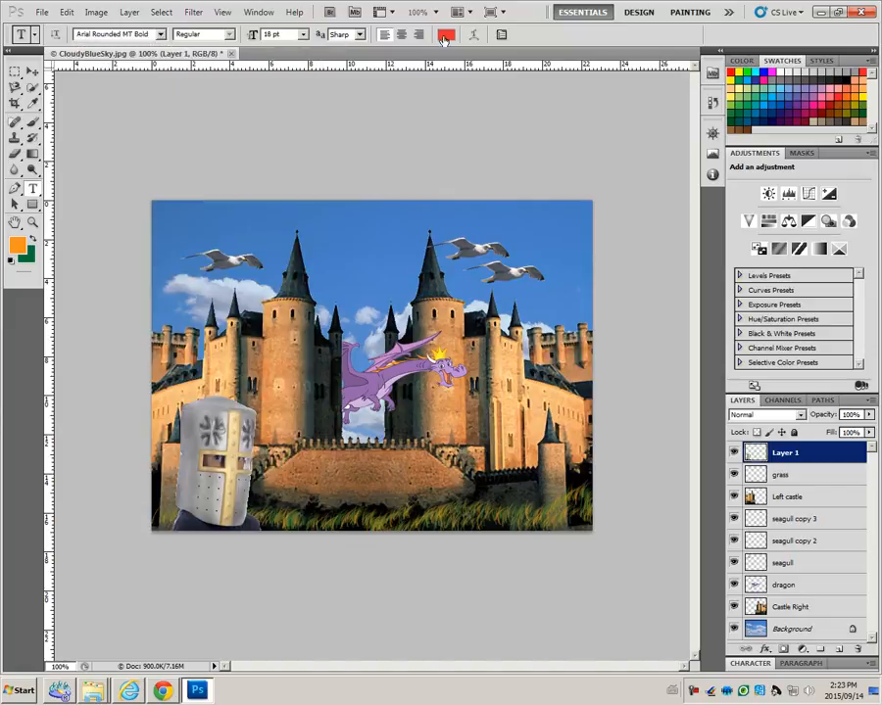
Set the type colour to a pale cloud grey-blue and write 'Your Name' along the scene's bottom.
click(445, 35)
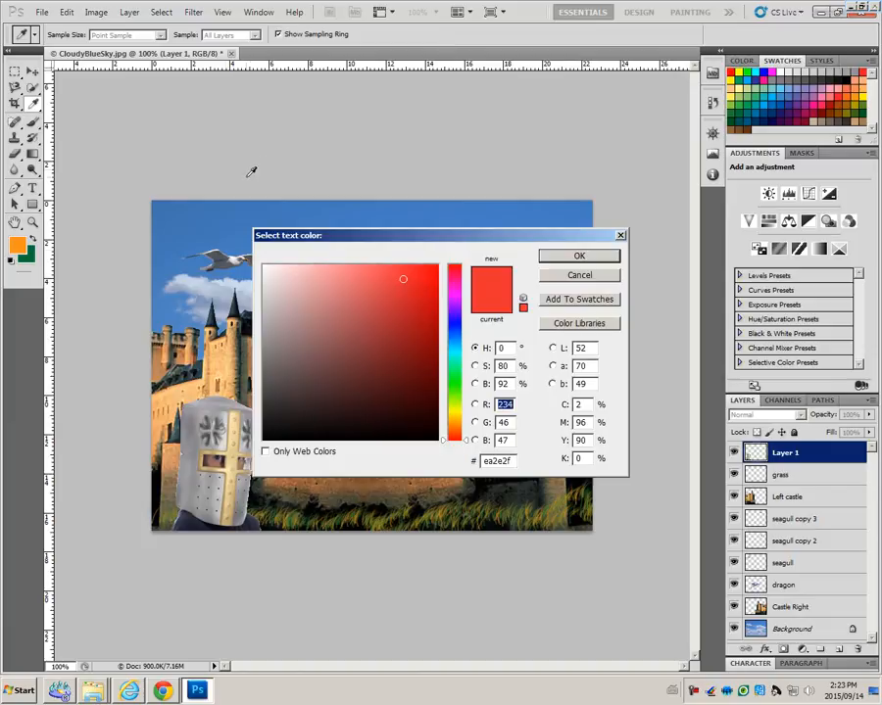
mouse_move(223, 282)
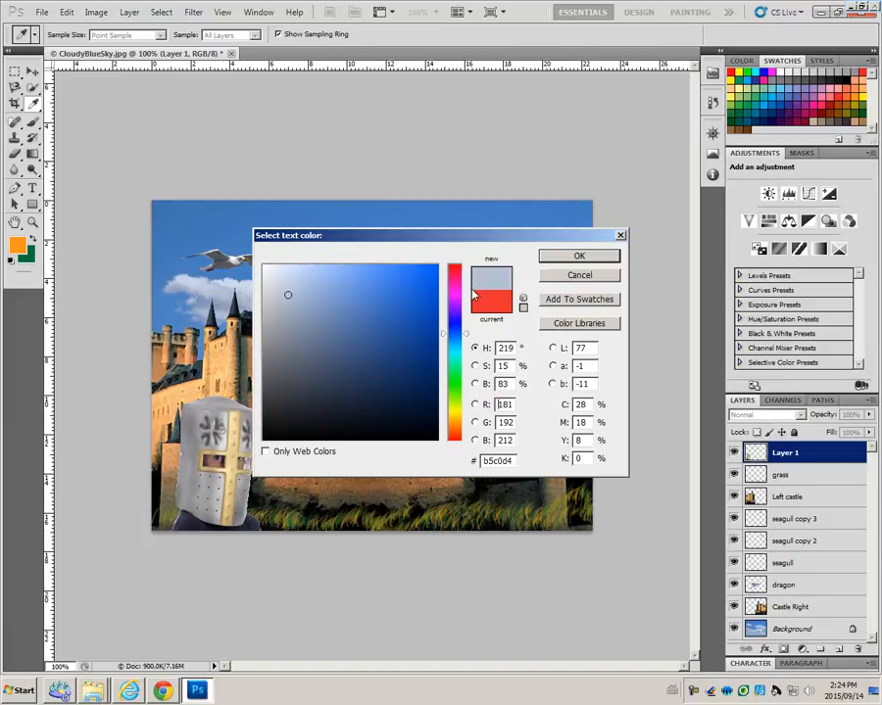
mouse_move(492, 274)
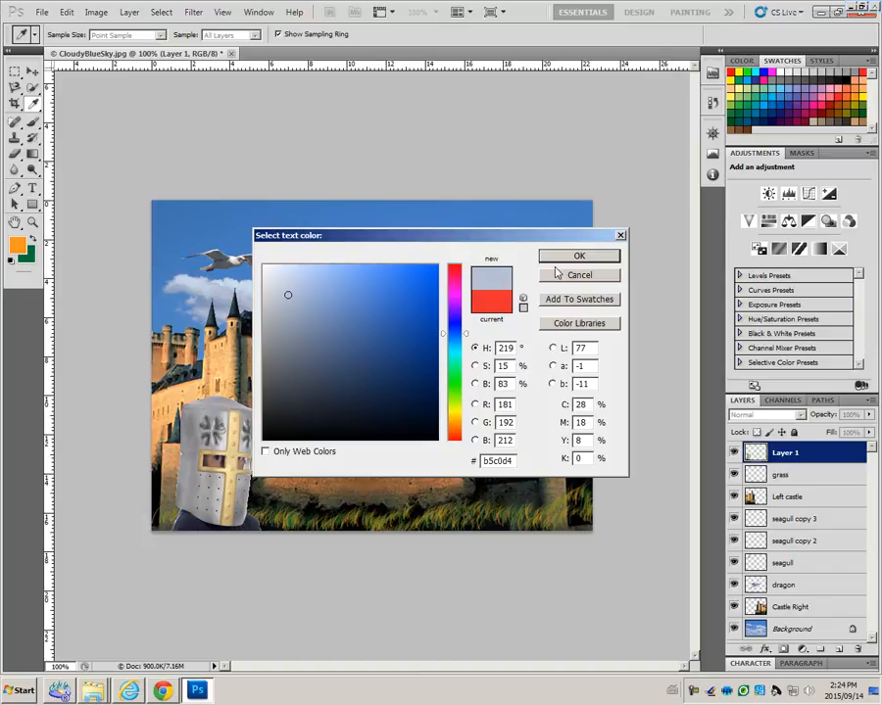
click(580, 255)
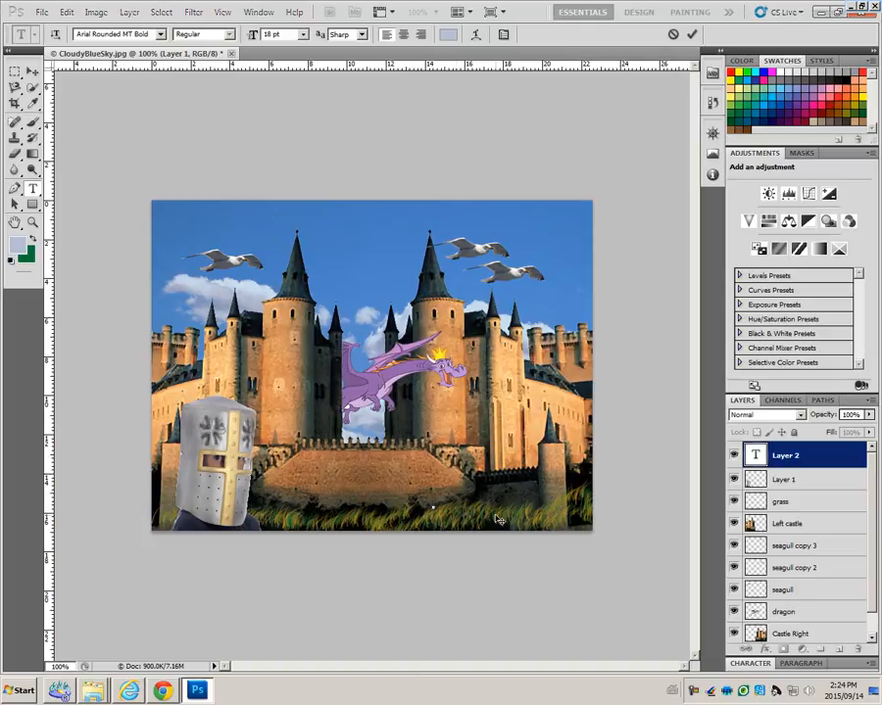
text(Your)
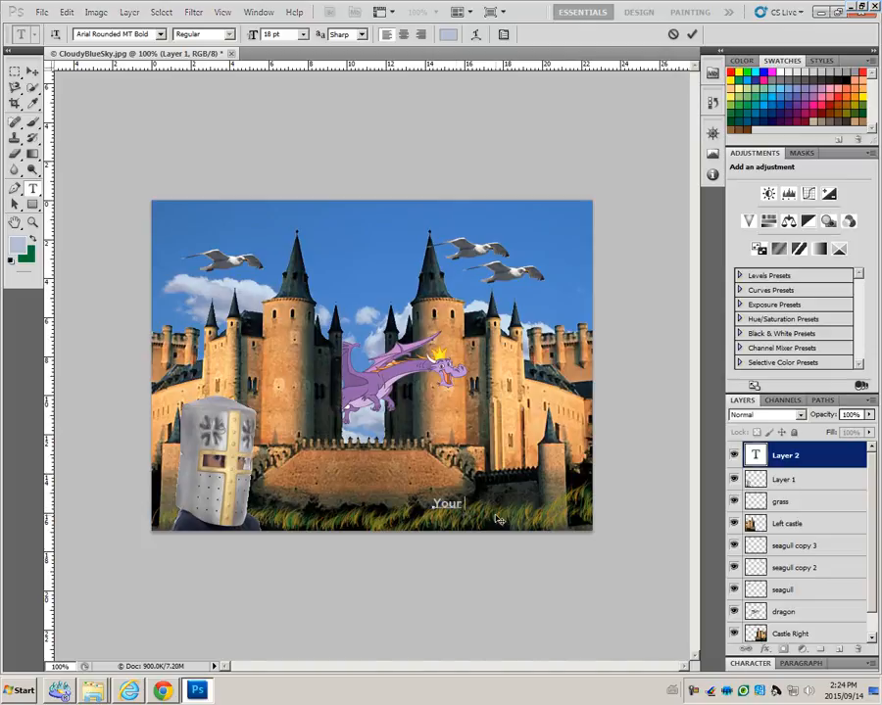
text(Name)
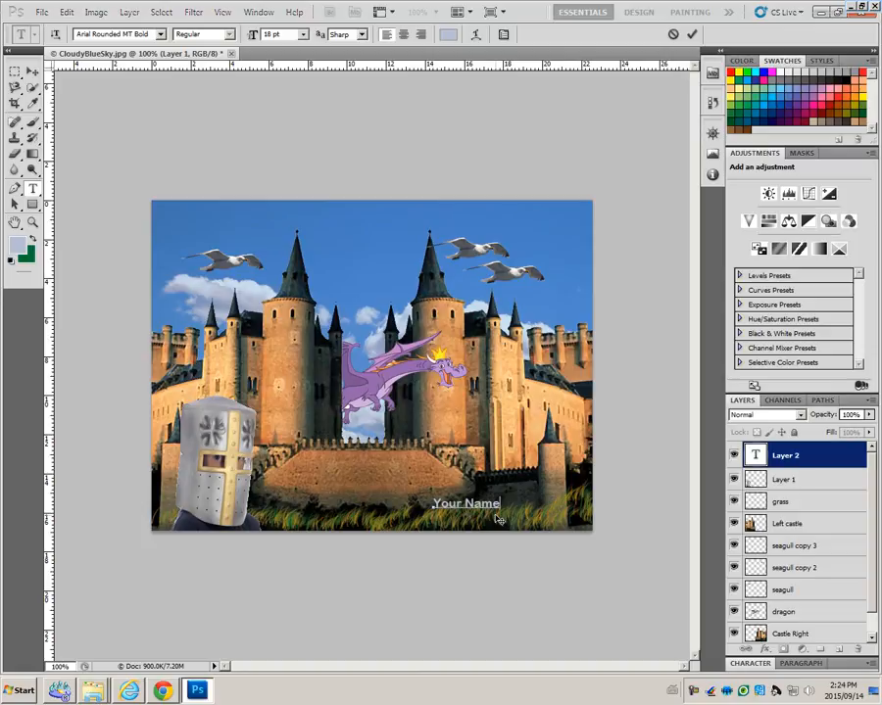